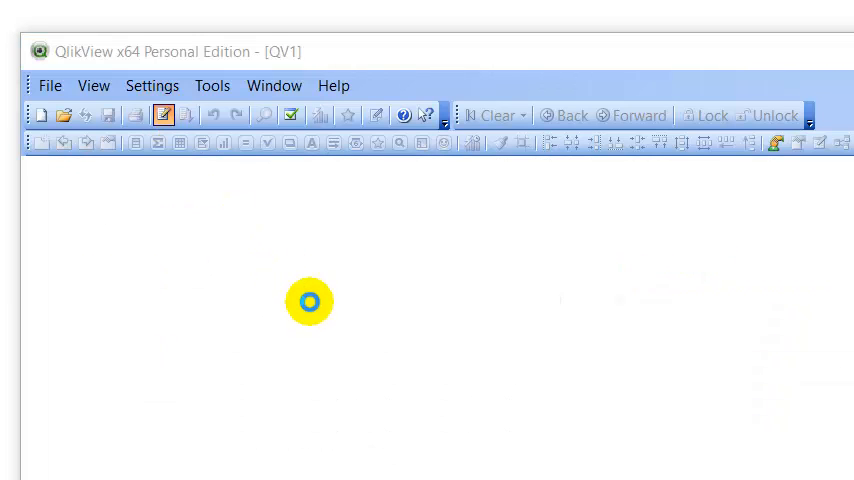
Paste the Country and Sales LOAD * INLINE block from Notepad below the SET lines and reload
click(163, 114)
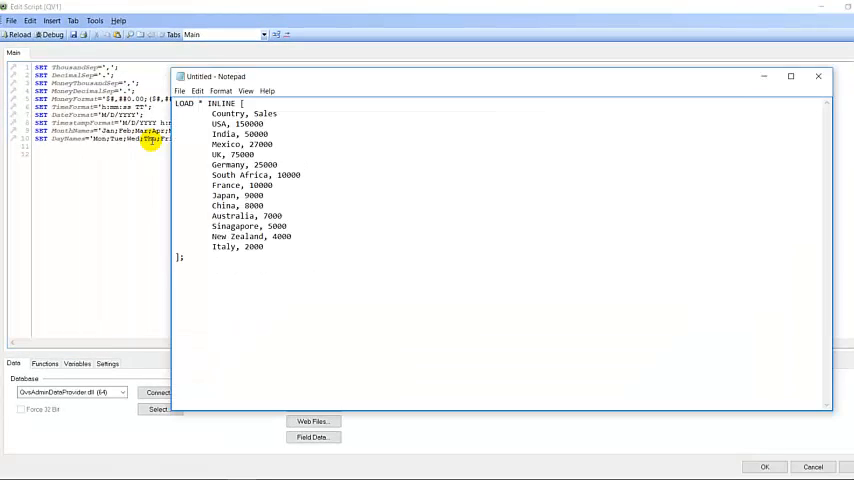
key(ctrl+a)
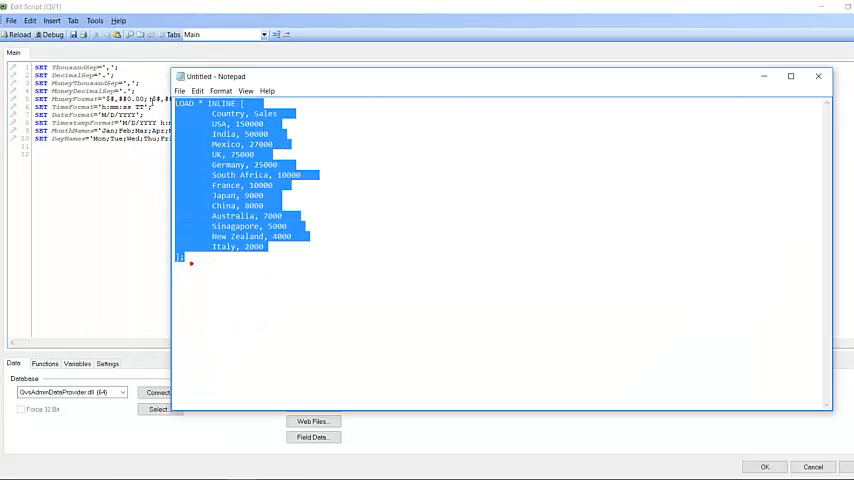
click(818, 76)
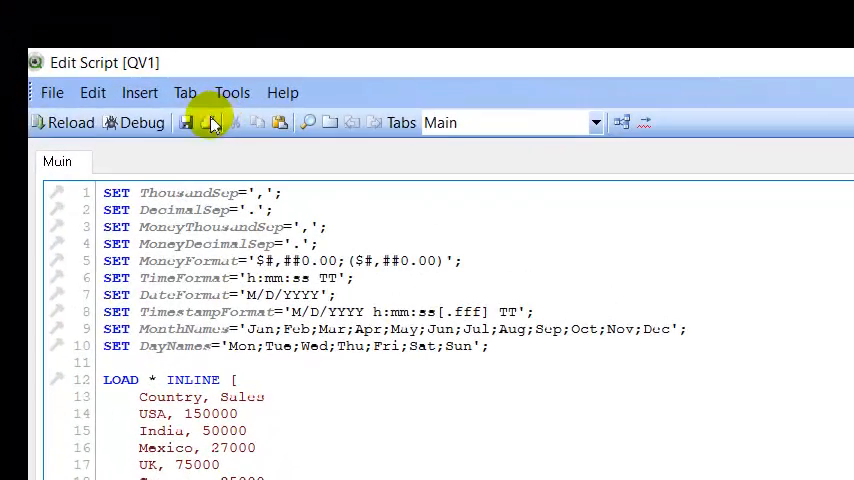
click(63, 122)
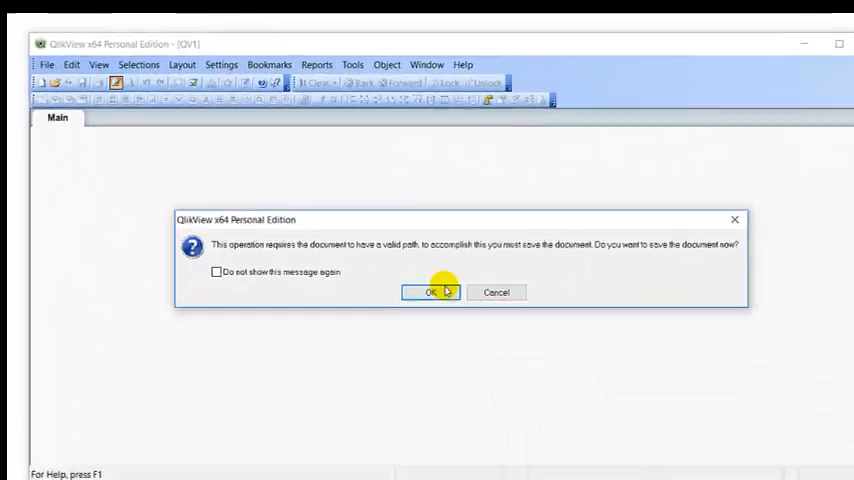
Confirm the save prompt and save the document as Pie Chart.qvw
click(431, 292)
text(Pie Chart)
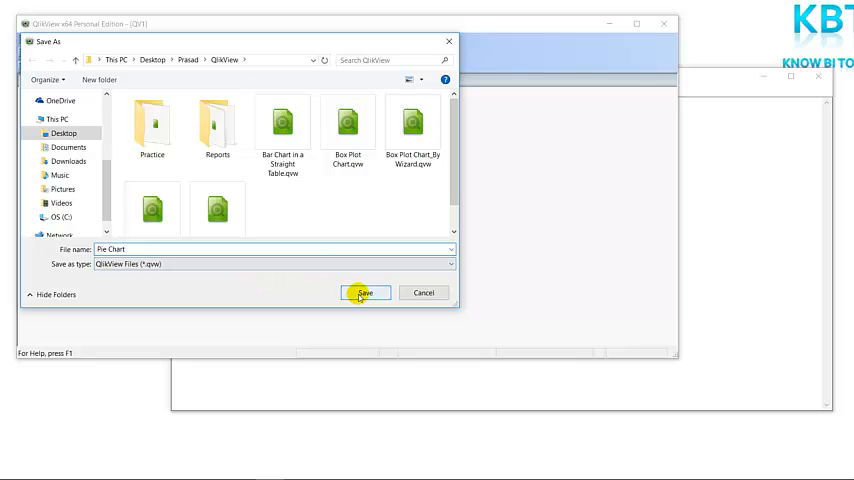
click(364, 292)
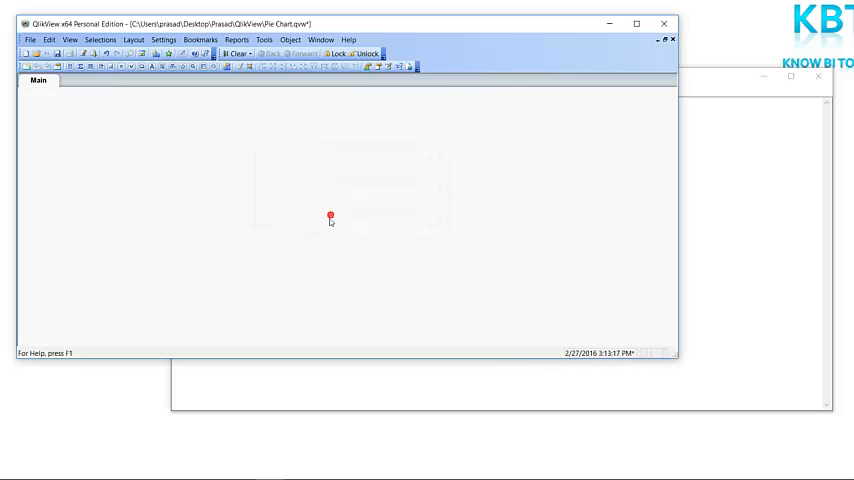
Add a new chart sheet object on Main and choose the pie chart type
right_click(330, 217)
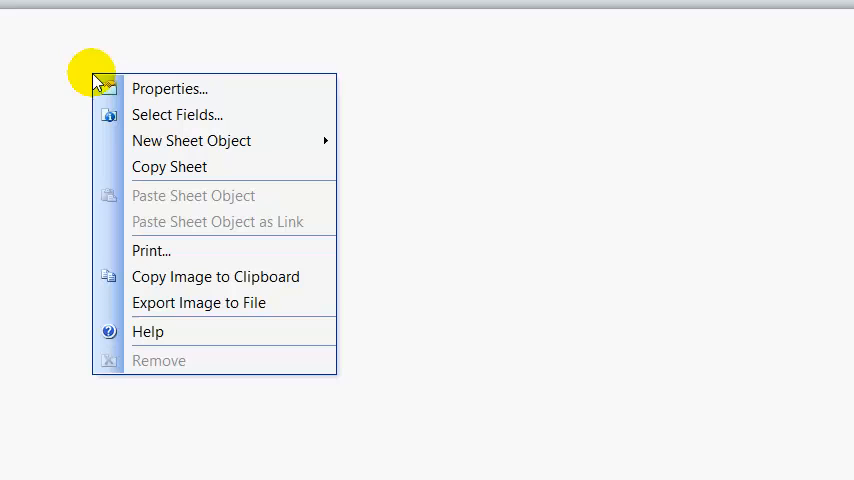
mouse_move(191, 140)
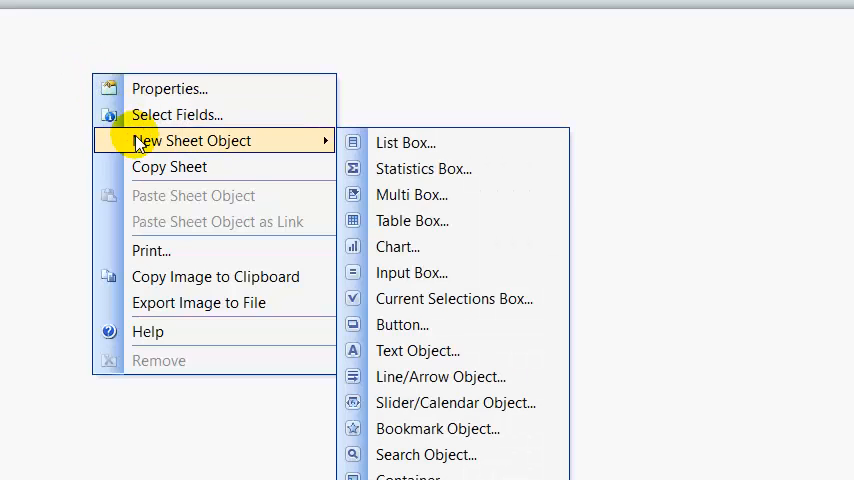
mouse_move(424, 247)
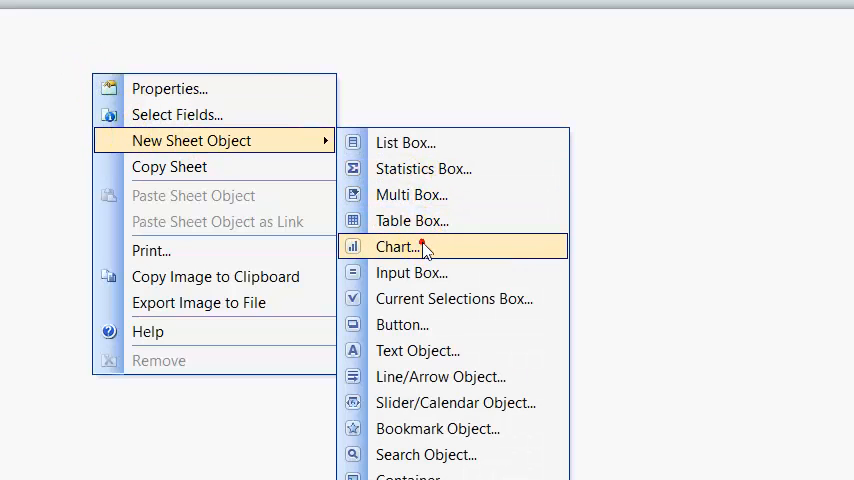
click(397, 246)
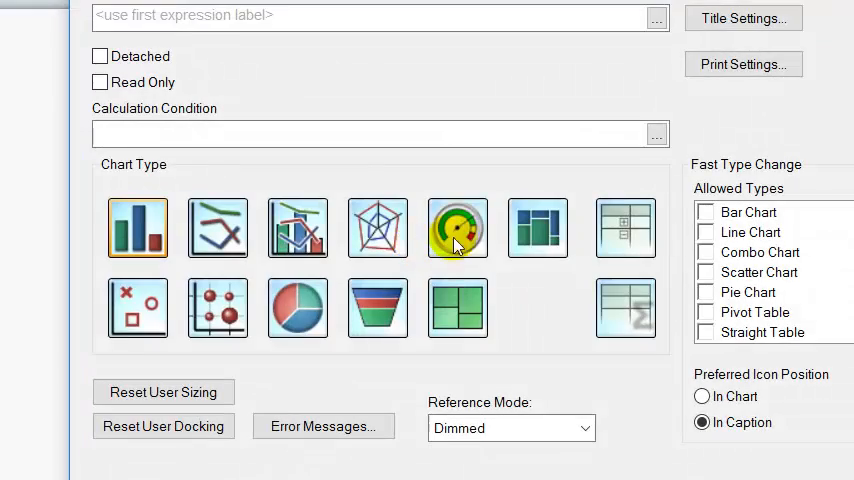
click(297, 307)
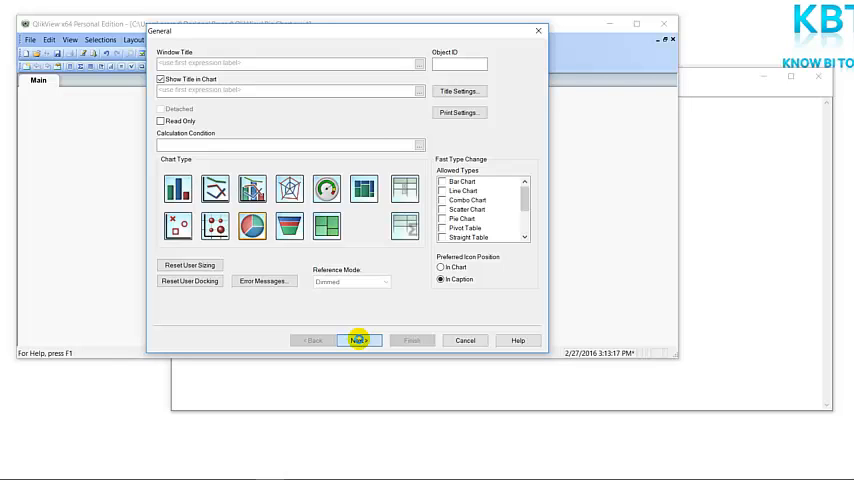
Add Country as the chart dimension and move on to define its expression
click(358, 340)
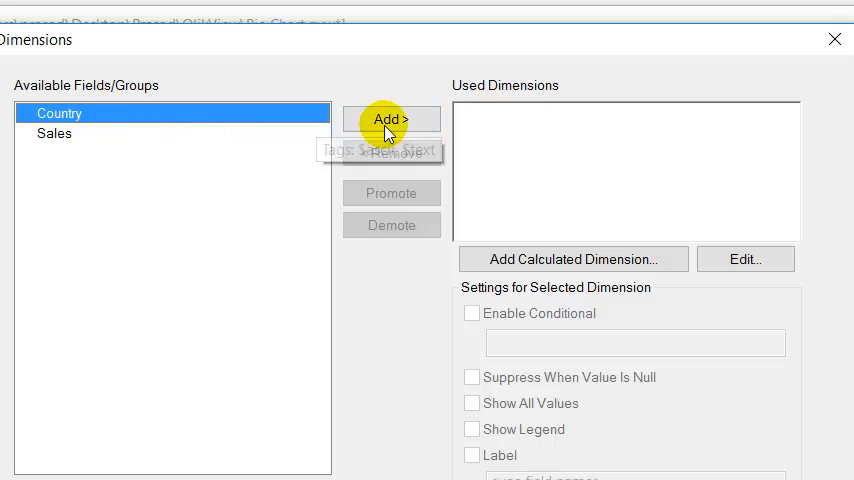
click(391, 119)
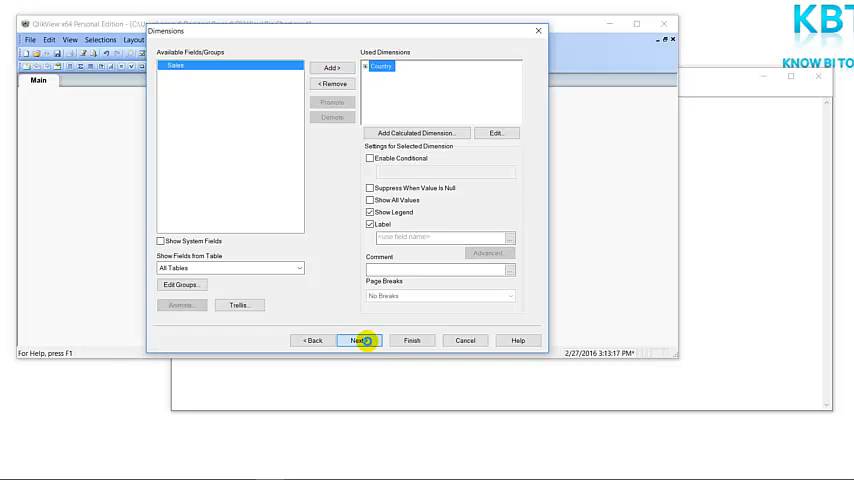
click(356, 340)
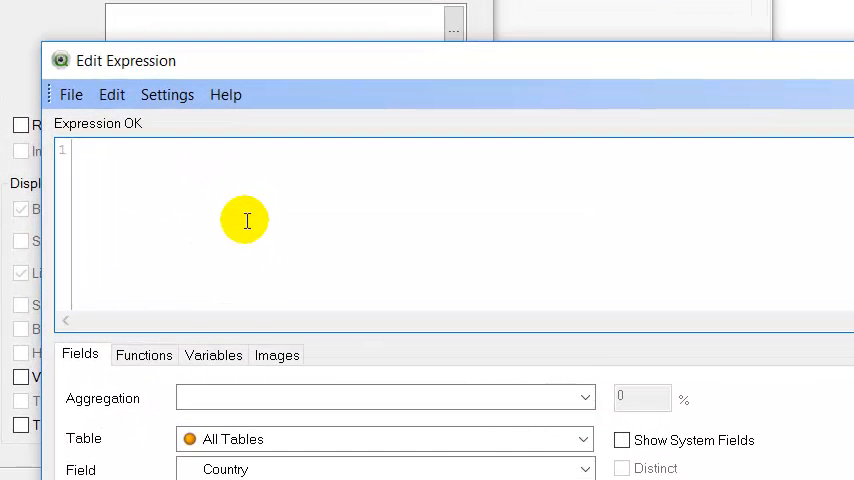
Enter the start of the expression: Dual( Country & '-' & Num(Sum(Sales),'#,##0') &
text(Dual)
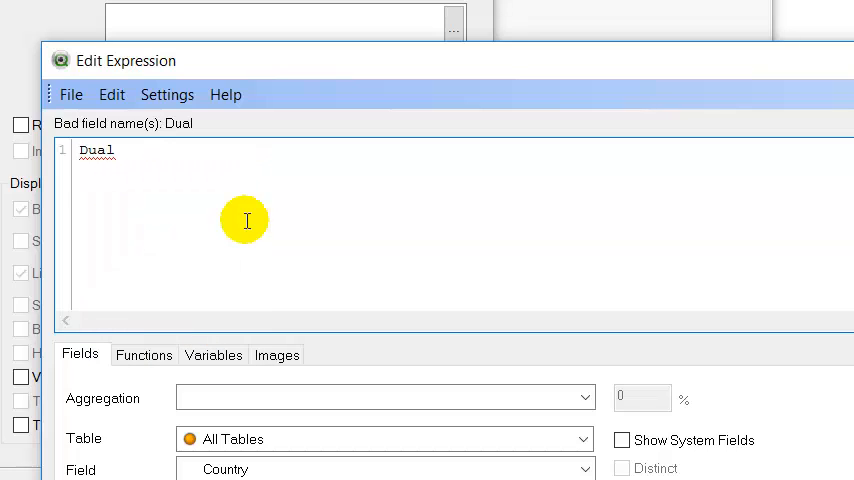
text(()
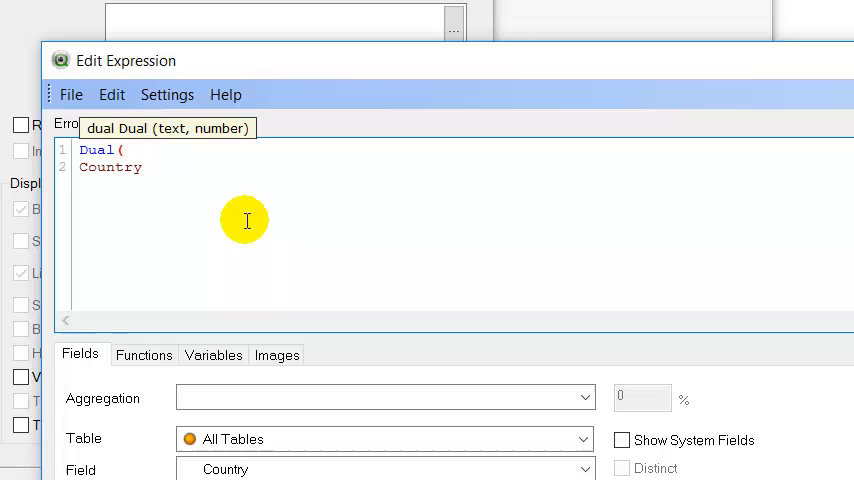
text(&)
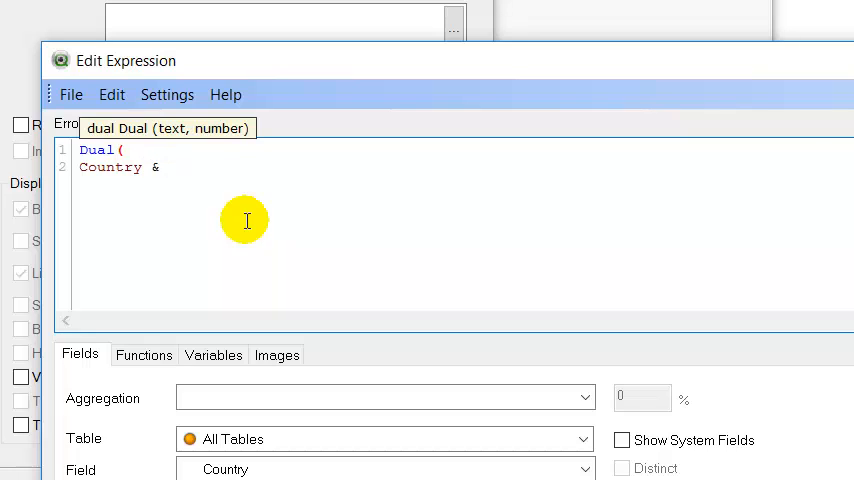
text('-')
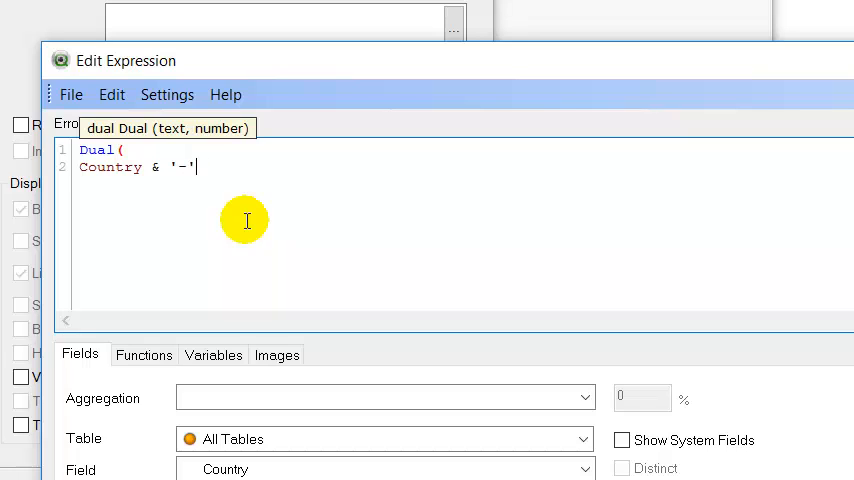
text(&)
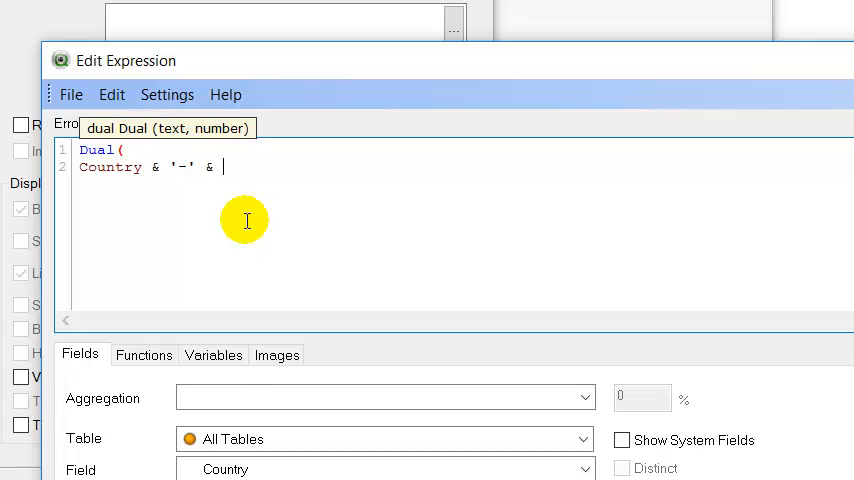
text(Num()
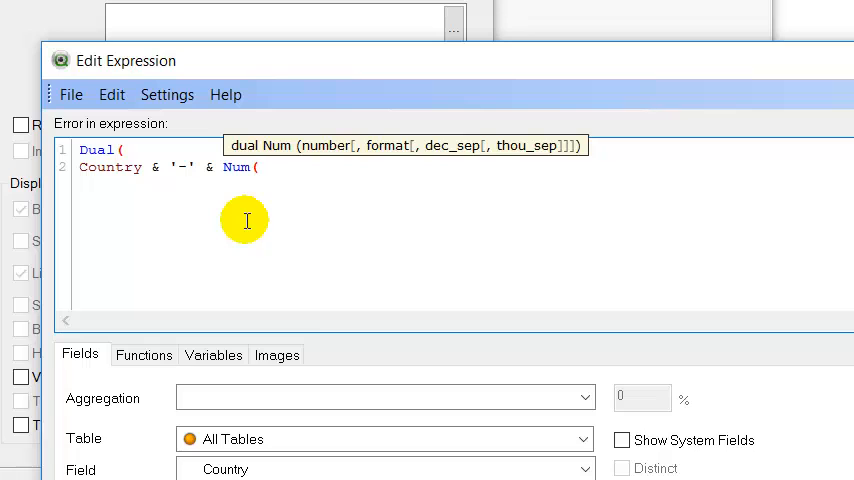
text(Sum()
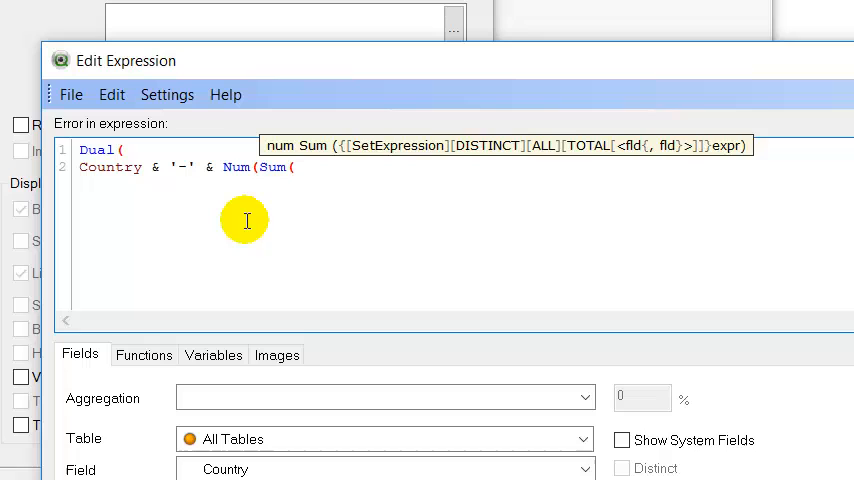
text(Sales)
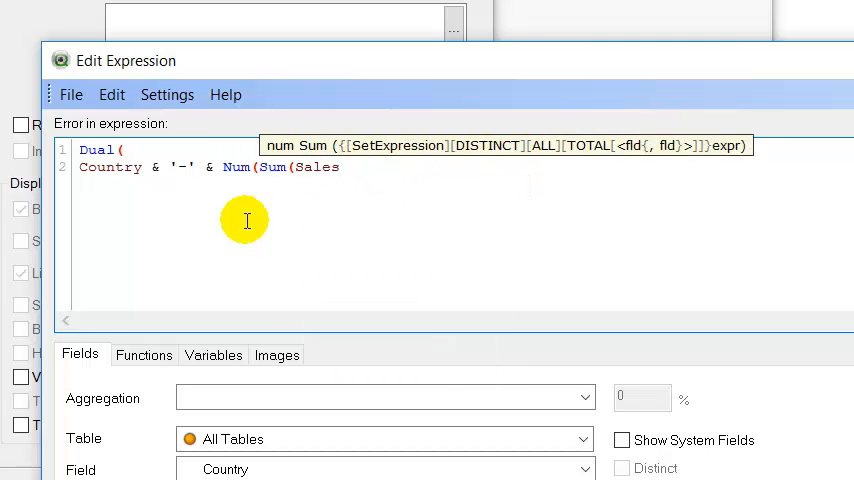
text(,)
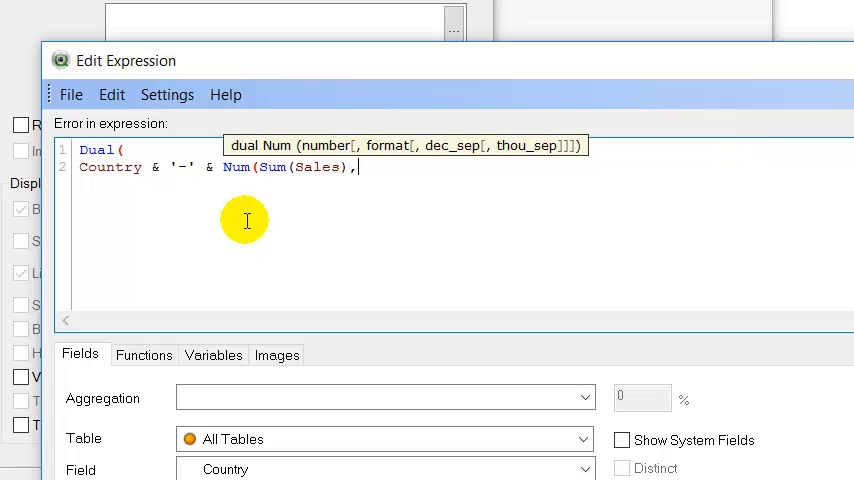
text('')
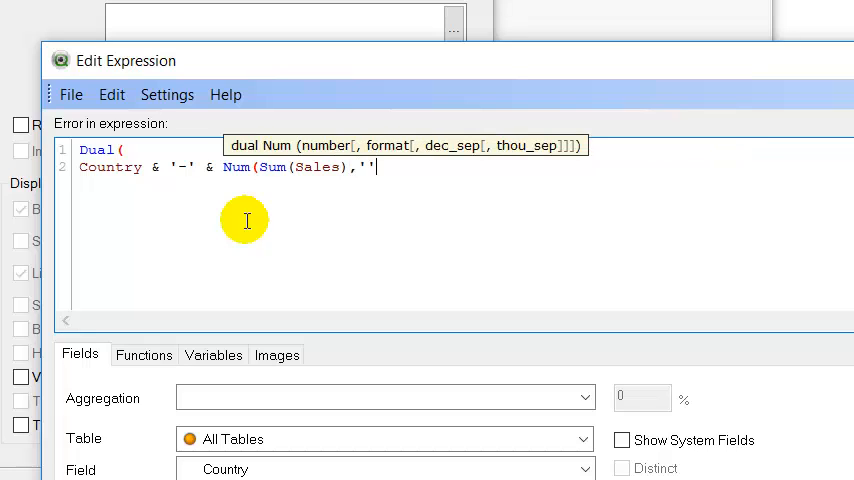
key(Backspace)
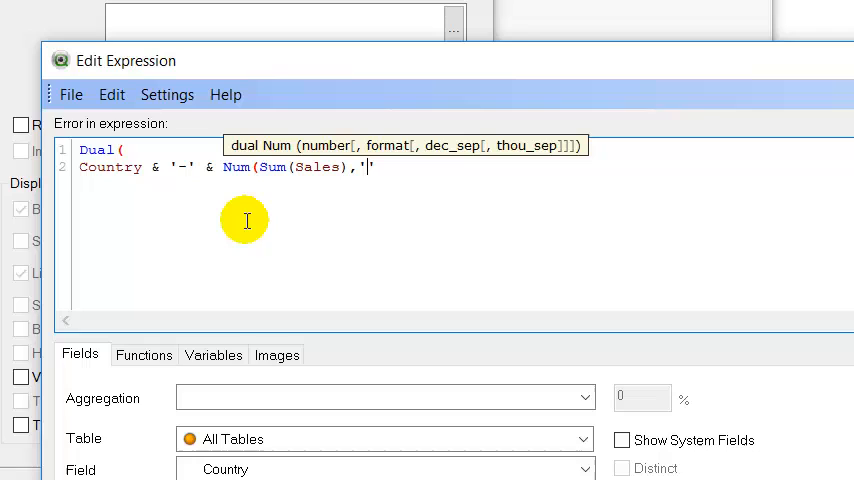
text(#)
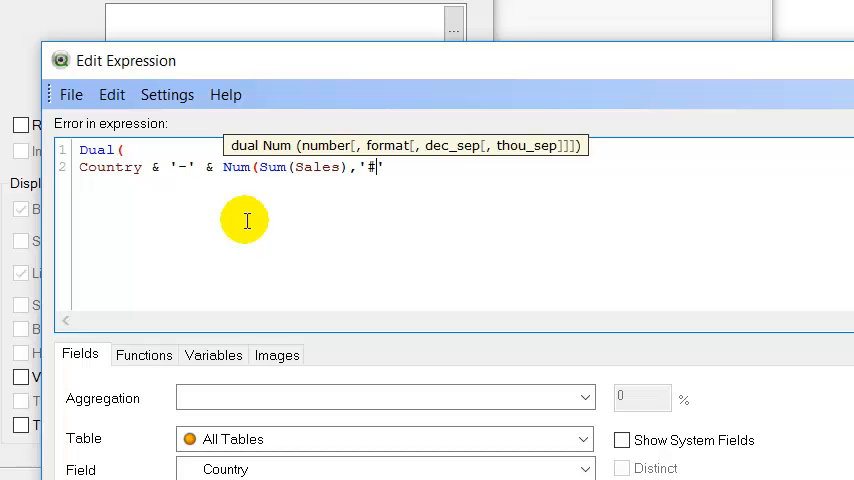
text(,)
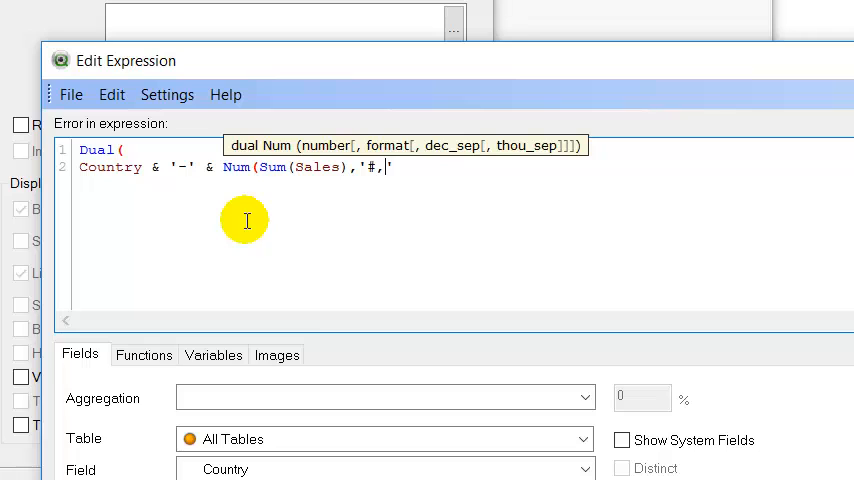
text(##)
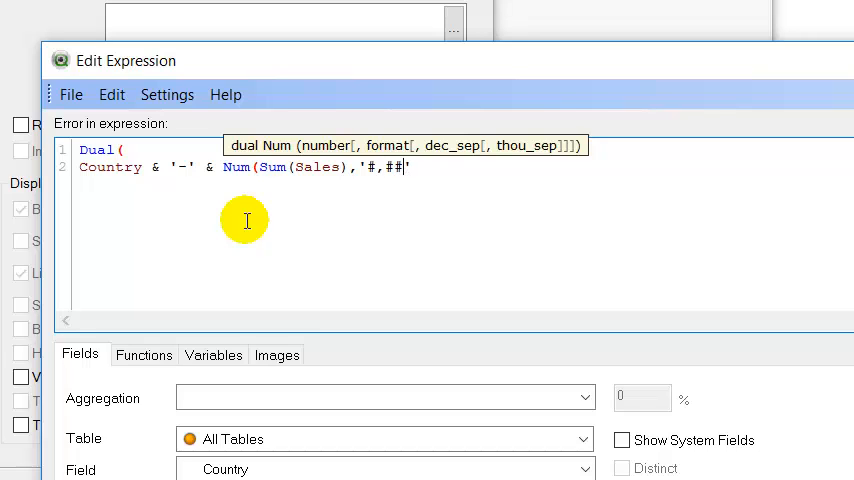
text(0)
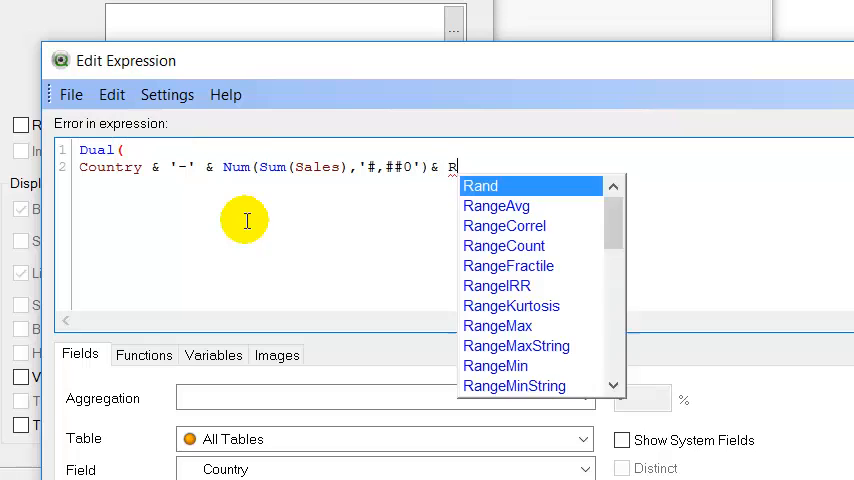
Finish the expression with Repeat(chr(13)&chr(10),rank(sum(Sales))-6),Sum(Sales))
text(epeat)
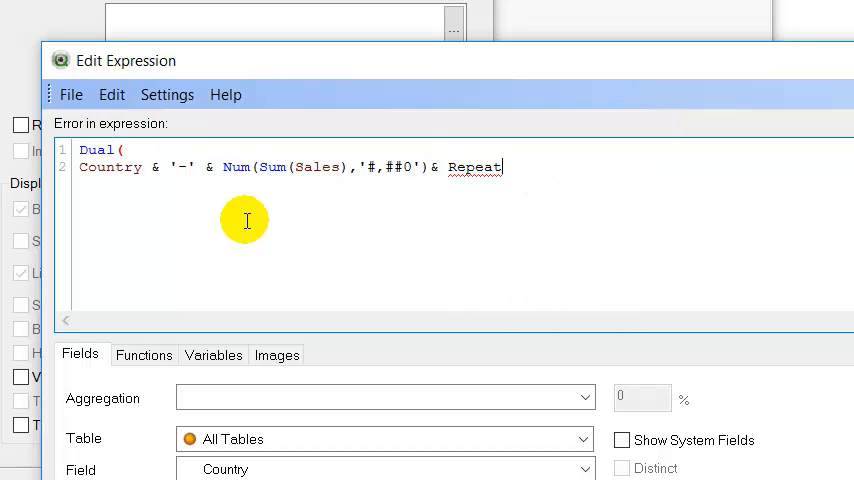
text(()
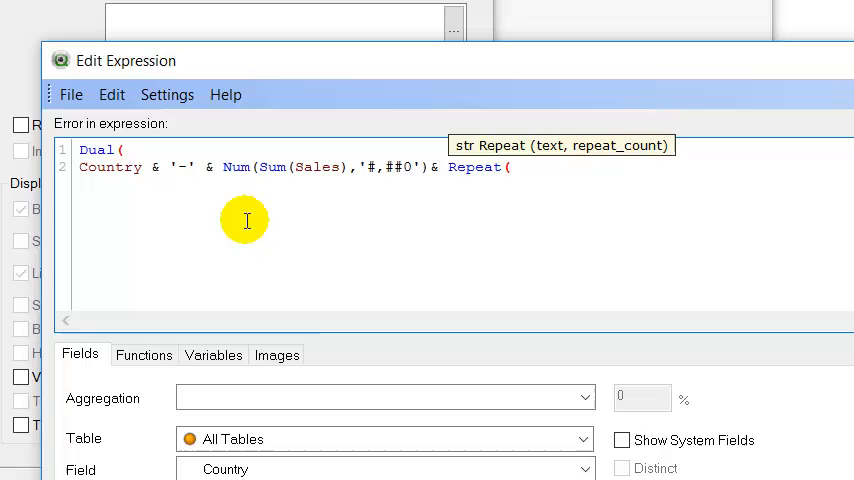
text(chr)
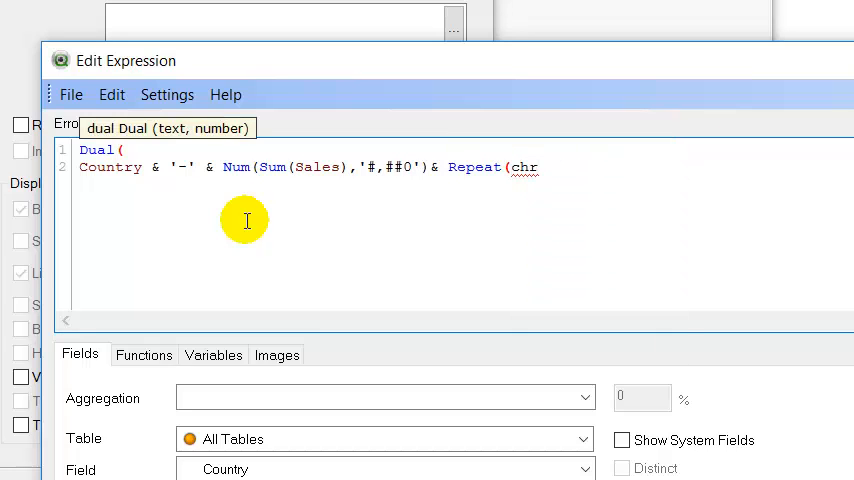
text((13)
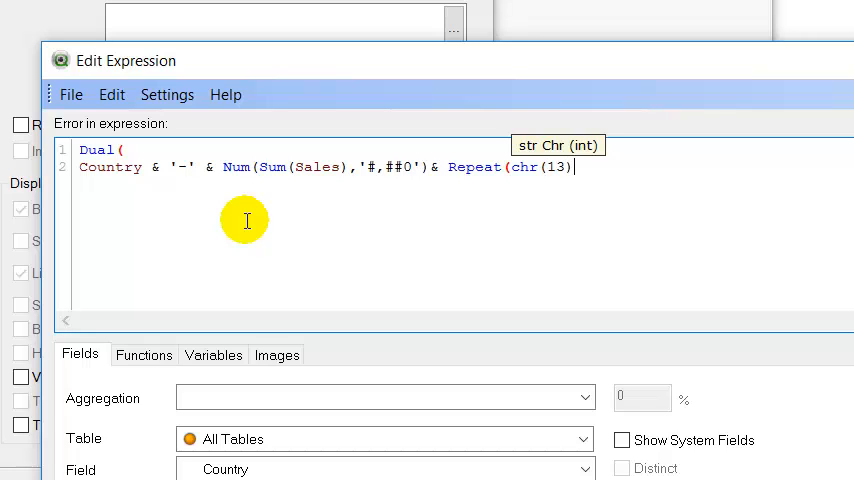
text(&)
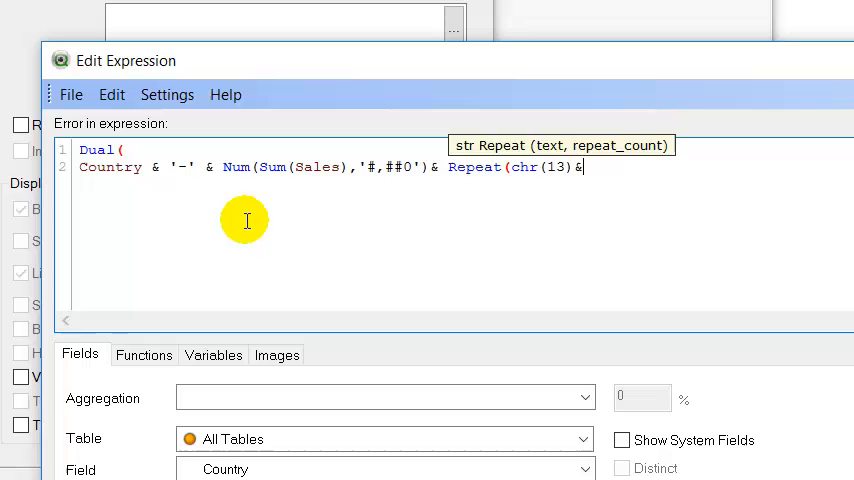
text(chr()
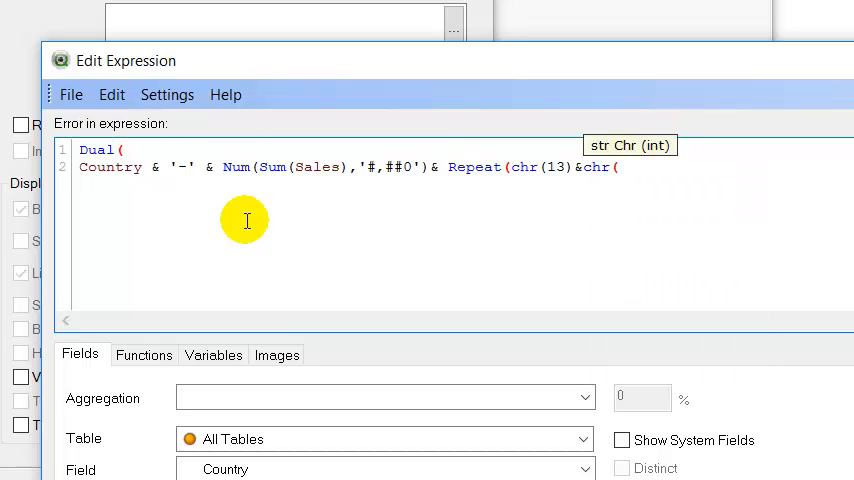
text(10)
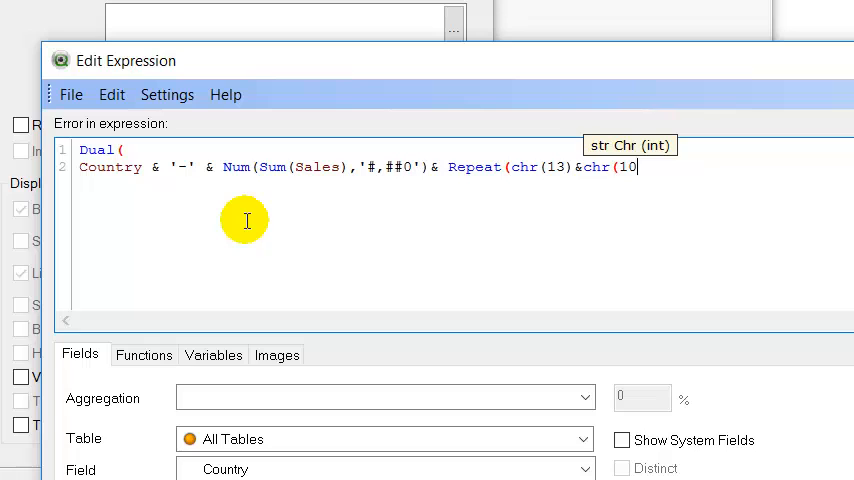
text(),)
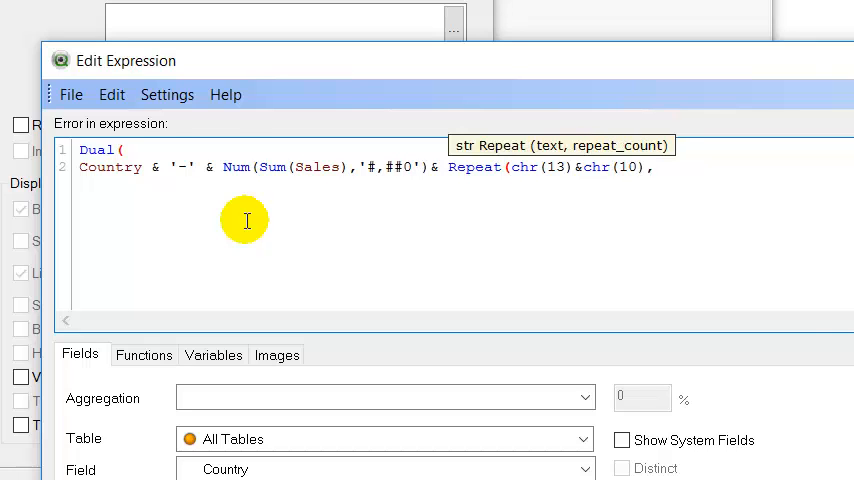
text(rank(sum)
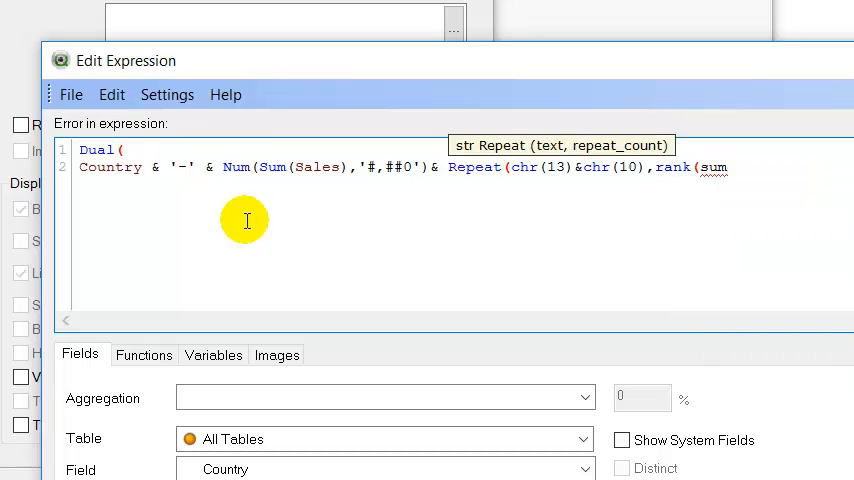
text((sales)
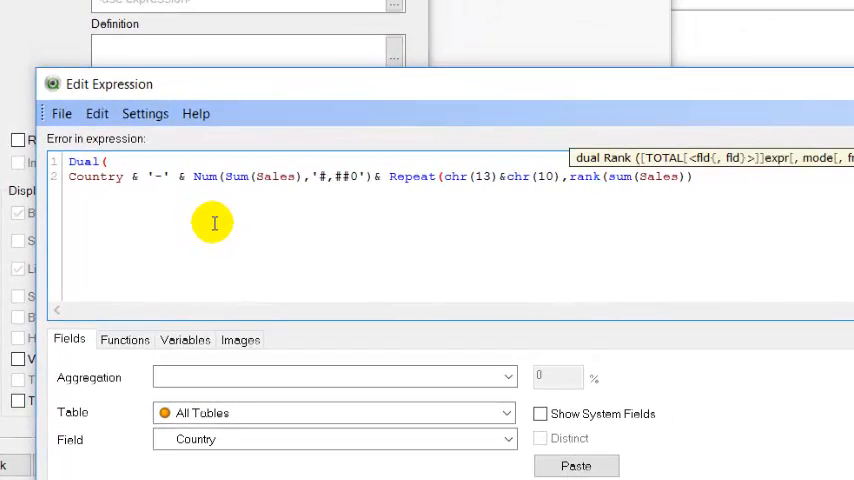
text(-6)
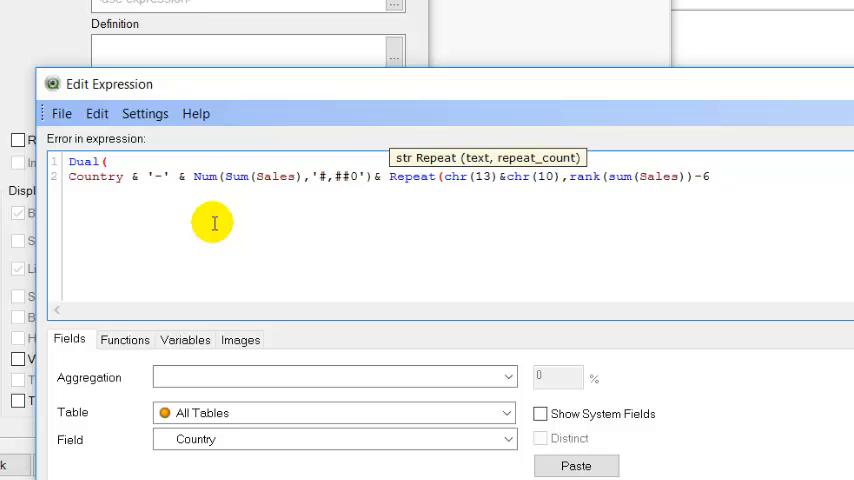
text())
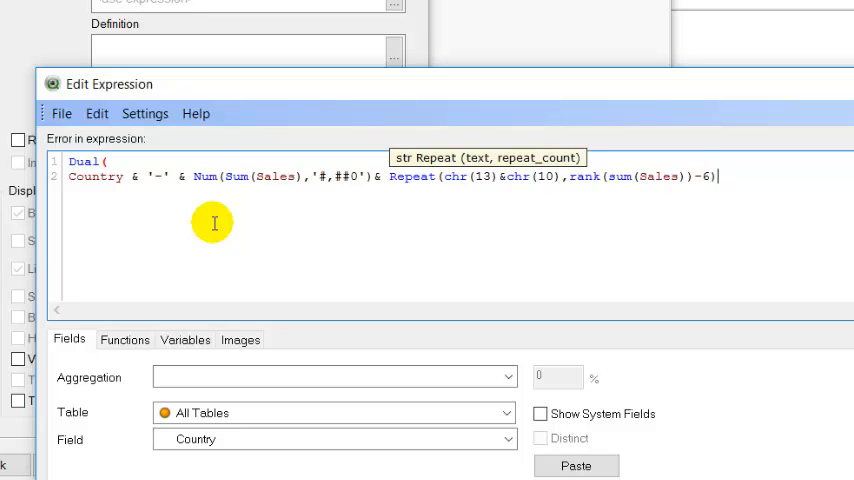
text(,)
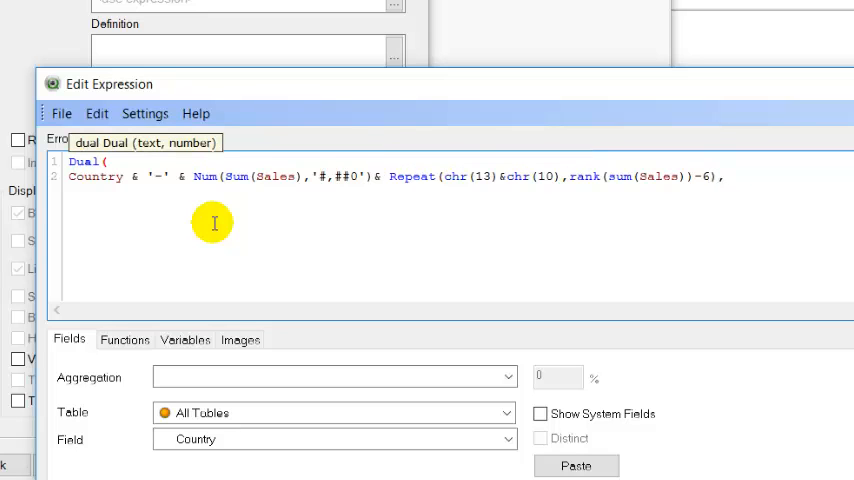
text(Sum(Sales)
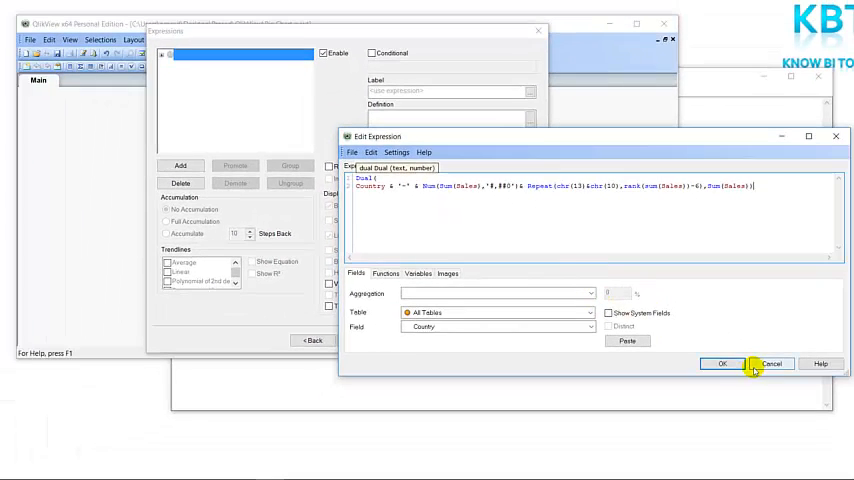
Confirm the Dual expression with OK, returning to the wizard's Expressions page
click(722, 363)
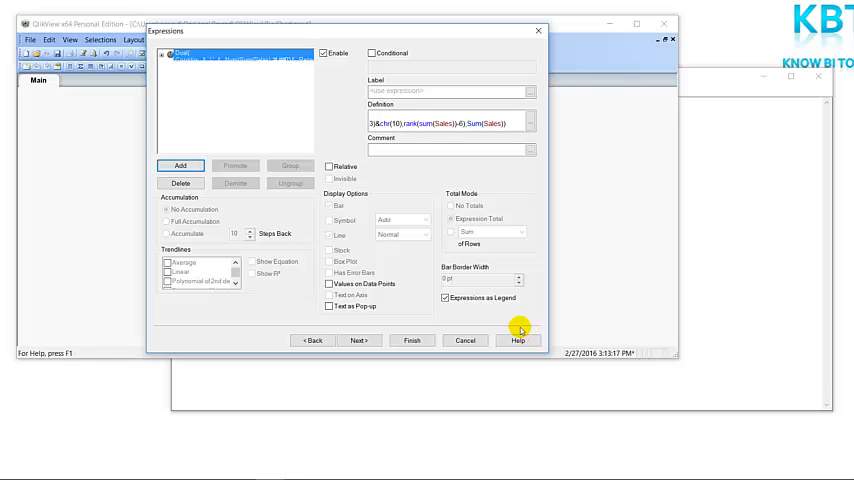
mouse_move(390, 315)
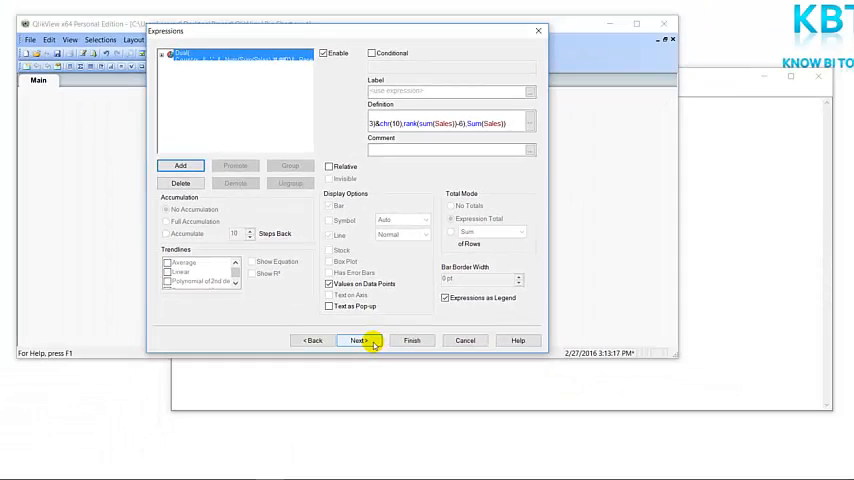
Sort countries by Y-value descending, keep the legend off and finish the pie chart
click(357, 340)
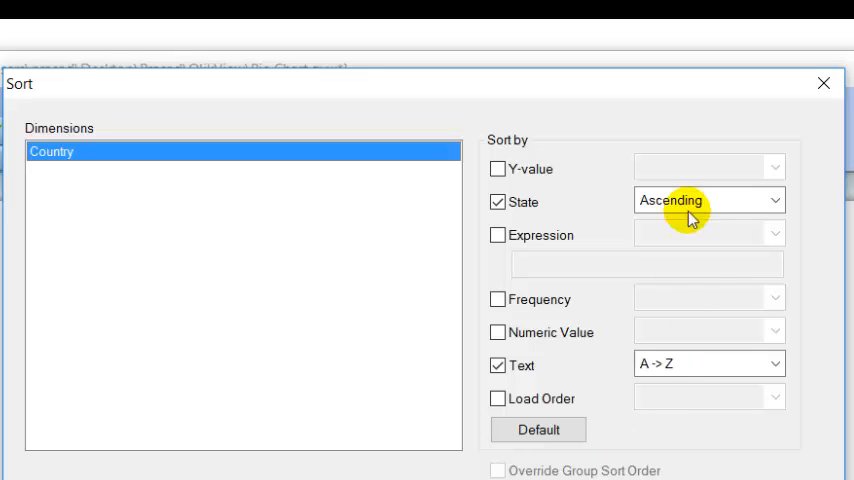
click(497, 168)
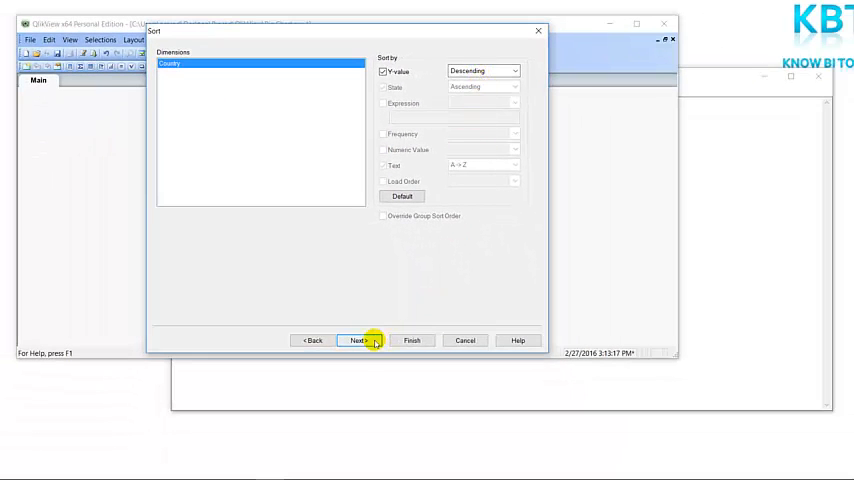
click(357, 340)
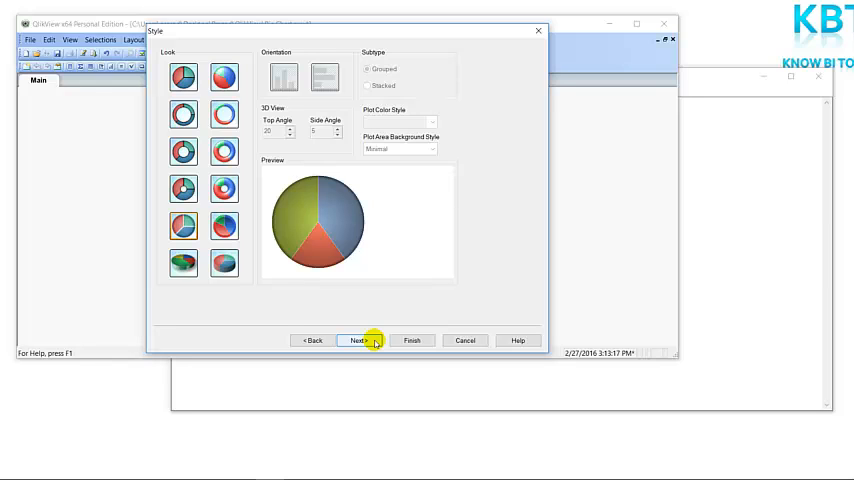
click(358, 340)
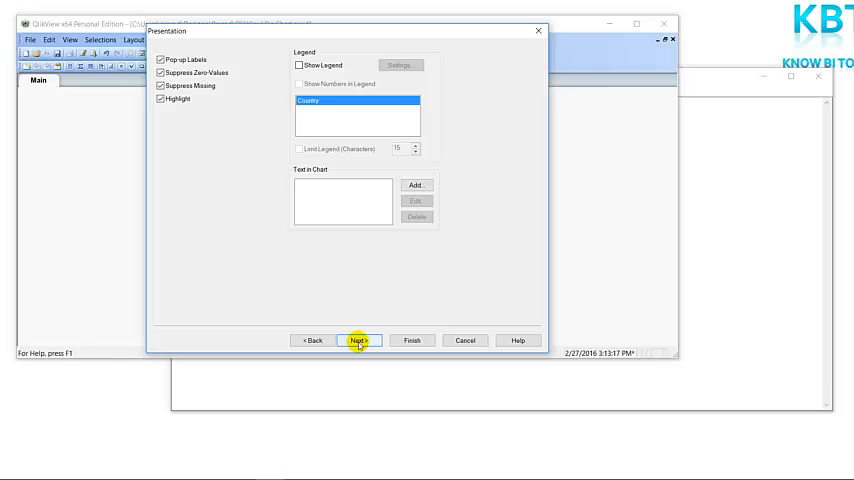
mouse_move(427, 340)
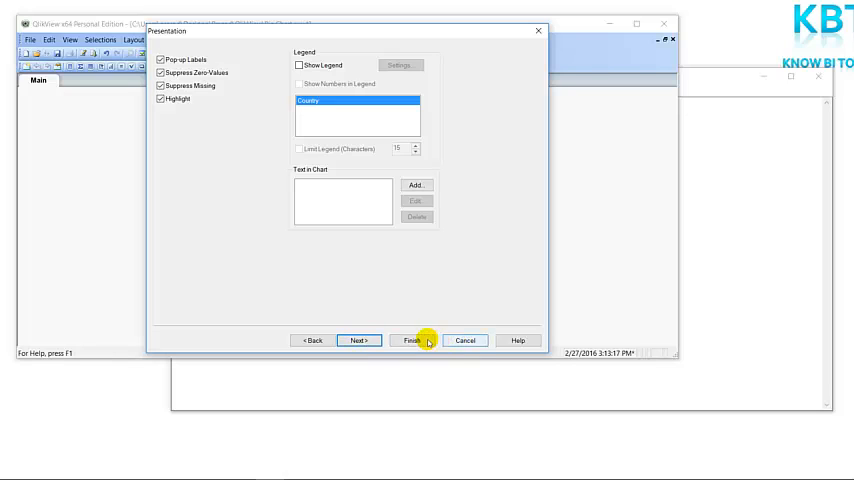
click(410, 340)
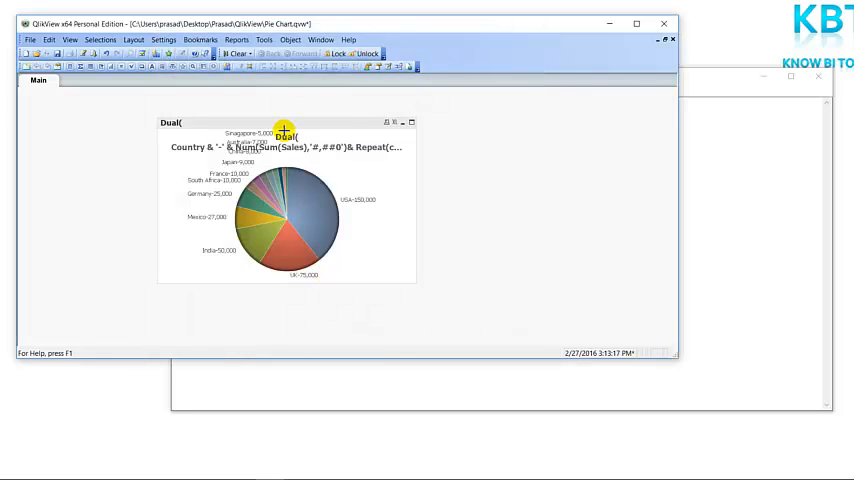
mouse_move(413, 249)
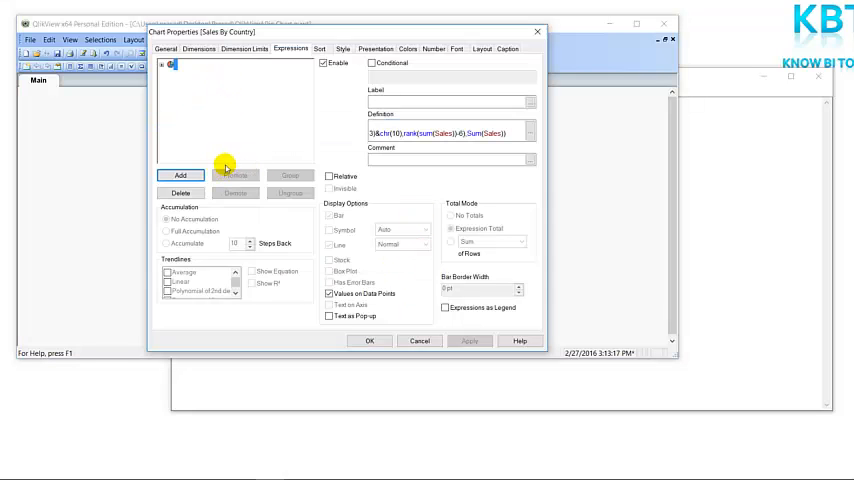
Select the chart's expression and begin editing its label
click(450, 101)
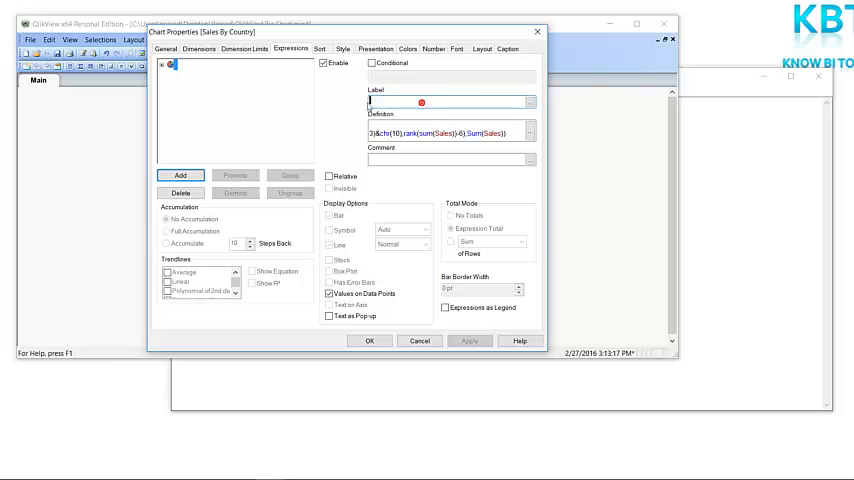
click(508, 48)
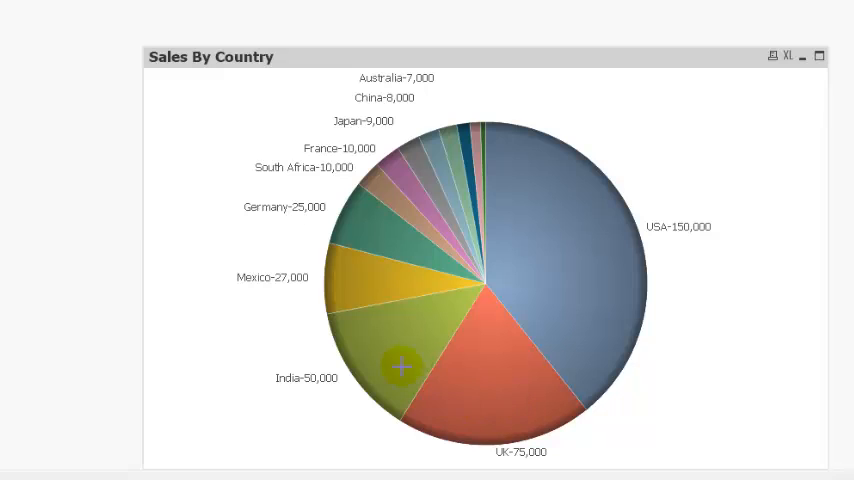
mouse_move(675, 320)
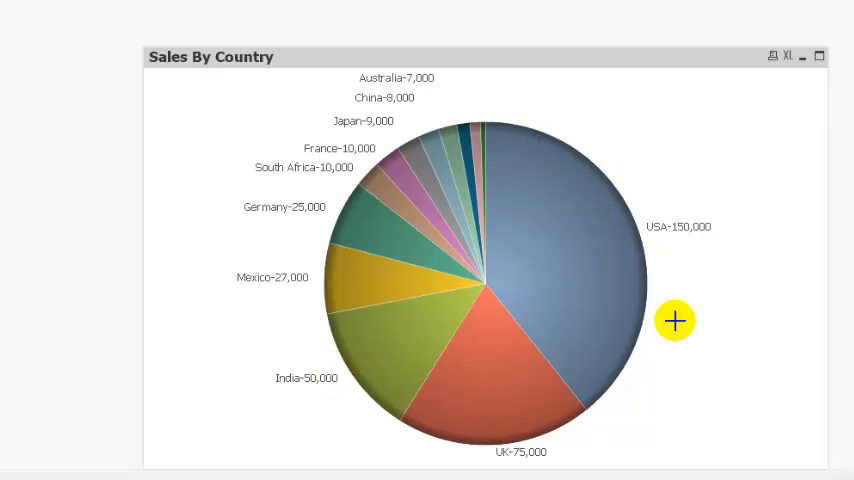
mouse_move(297, 267)
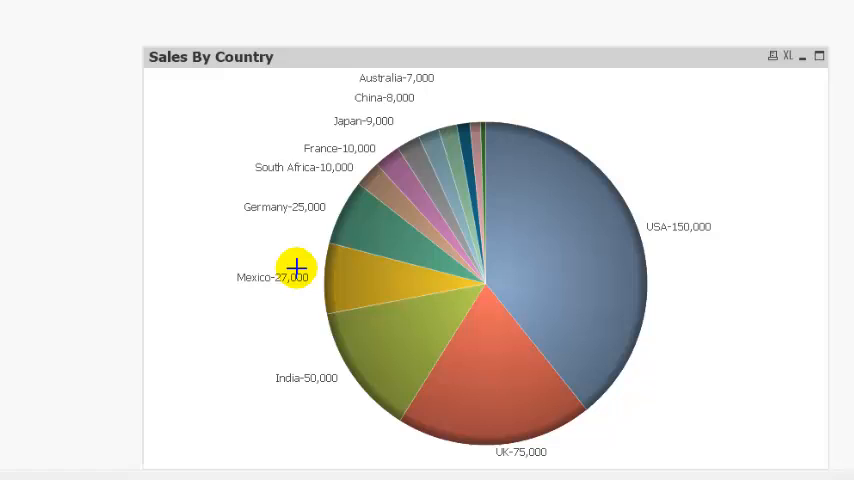
mouse_move(343, 184)
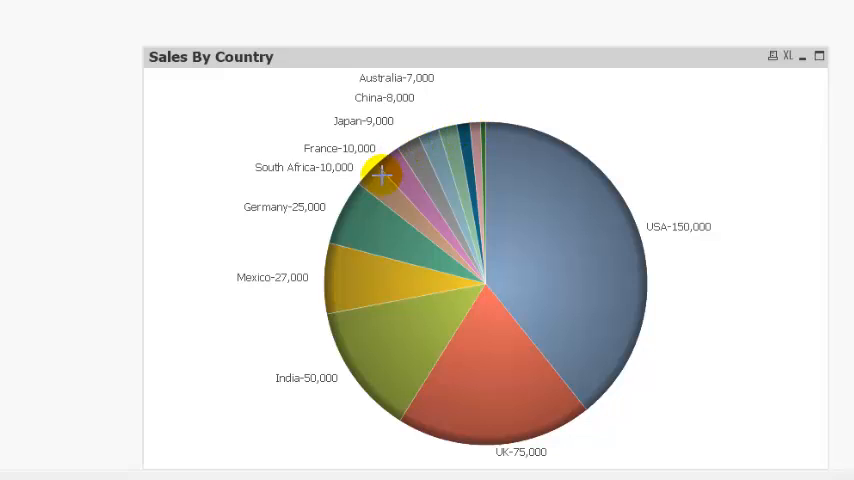
mouse_move(323, 142)
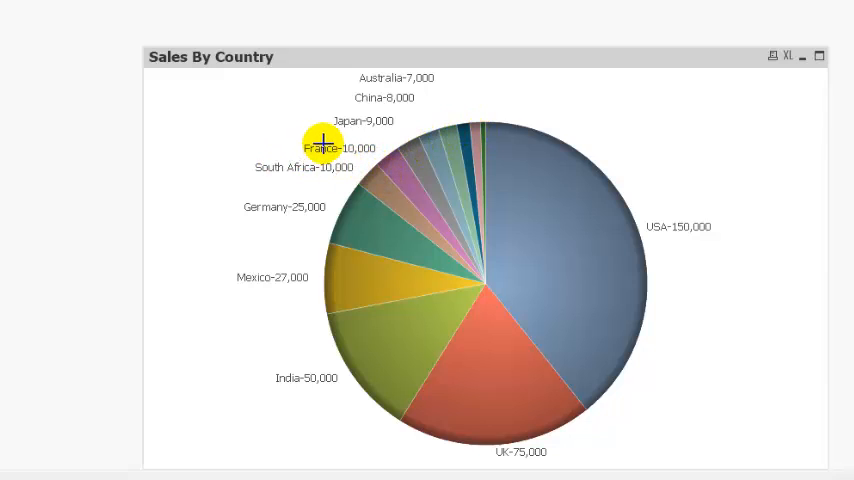
mouse_move(383, 94)
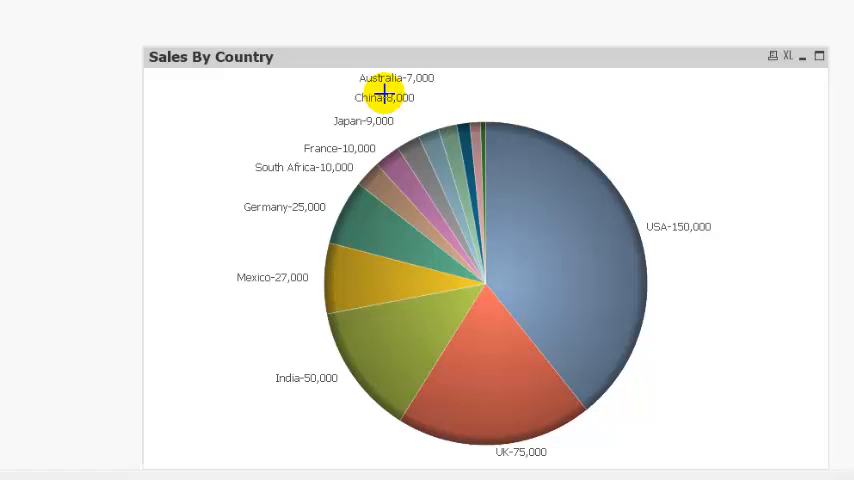
mouse_move(496, 148)
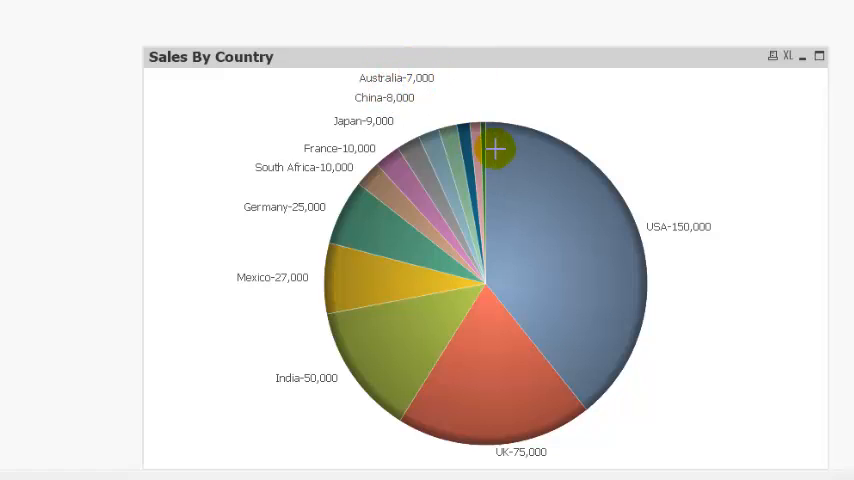
mouse_move(483, 207)
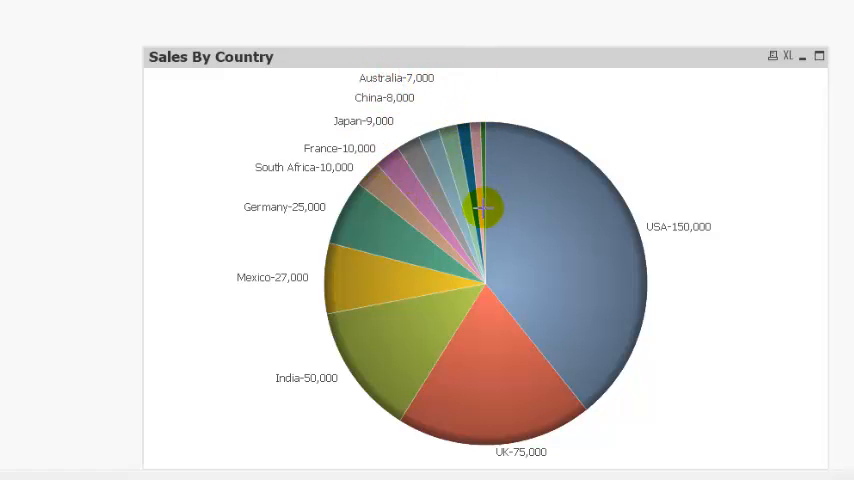
mouse_move(440, 77)
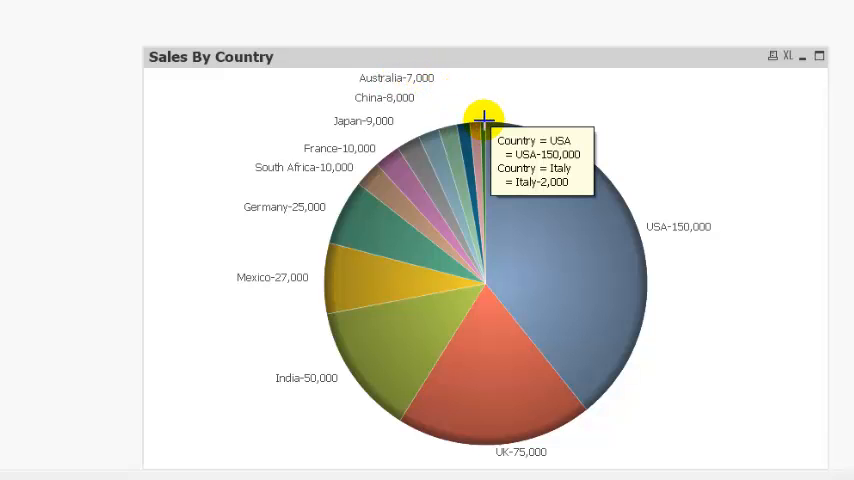
mouse_move(484, 120)
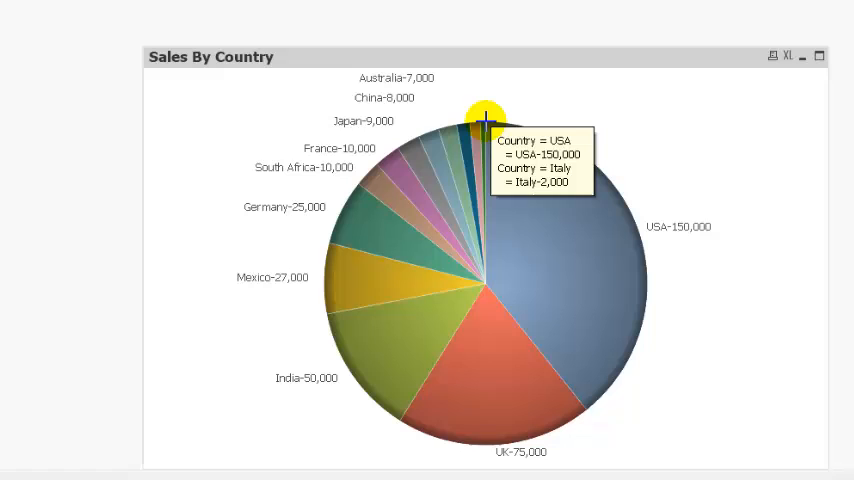
mouse_move(414, 32)
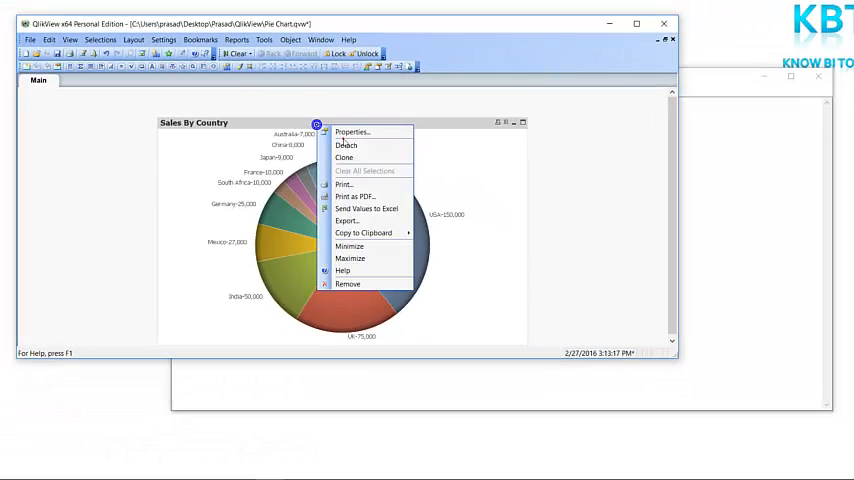
click(351, 131)
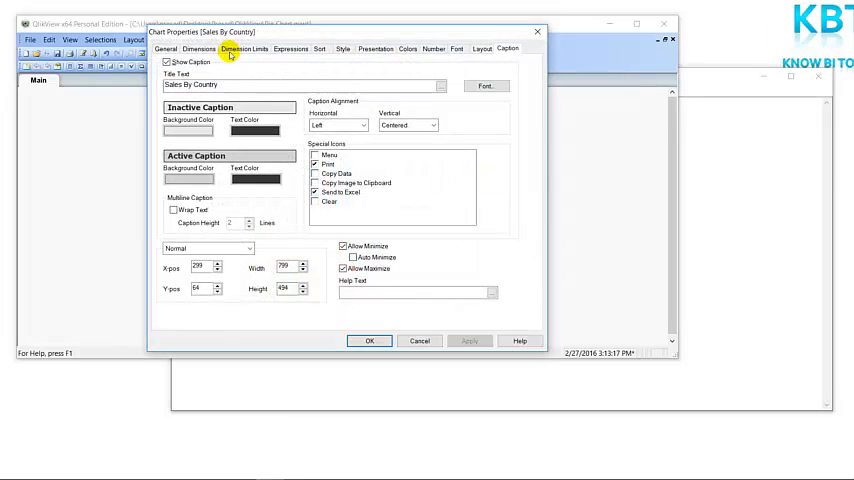
click(290, 48)
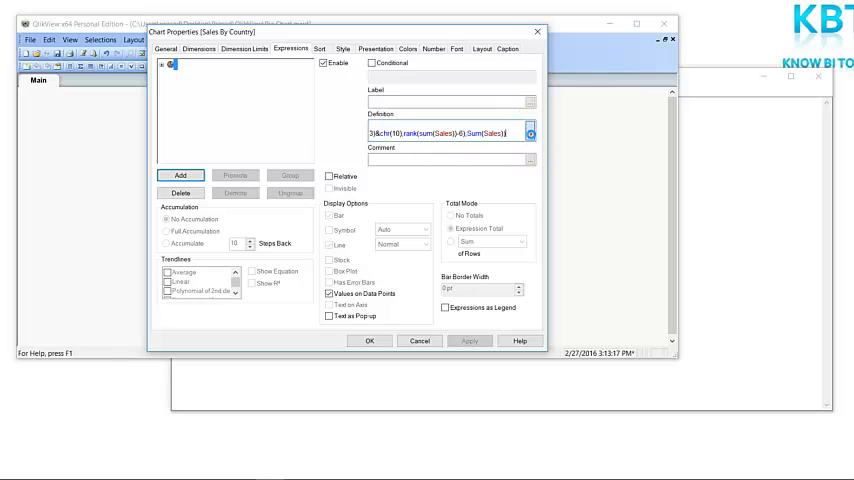
click(530, 133)
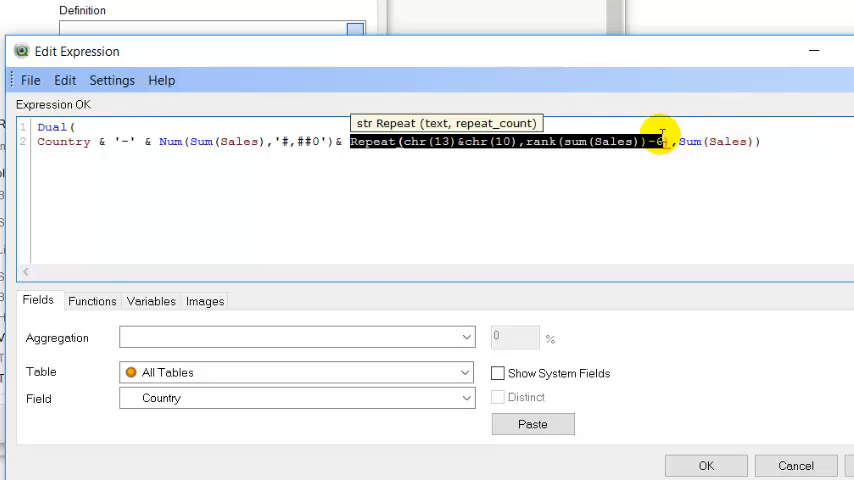
mouse_move(674, 344)
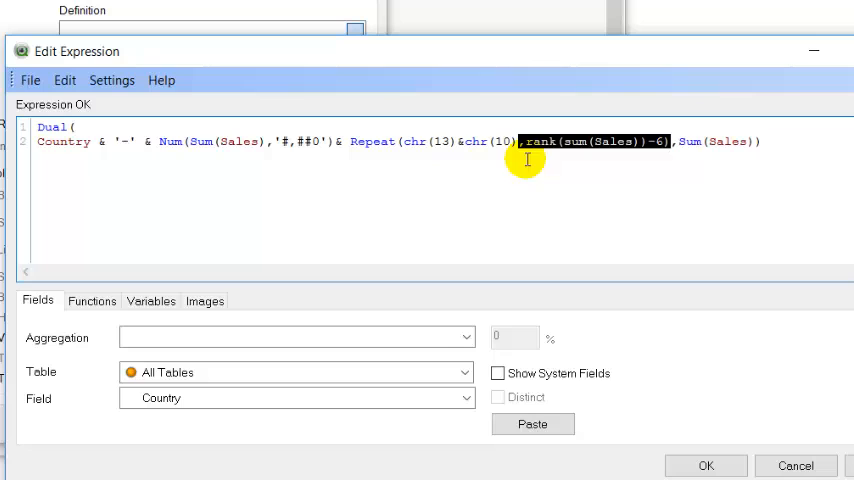
mouse_move(610, 233)
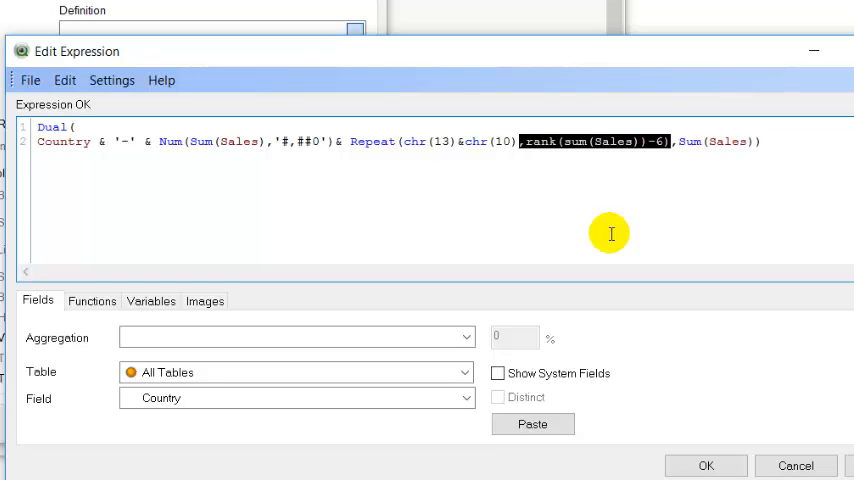
click(705, 466)
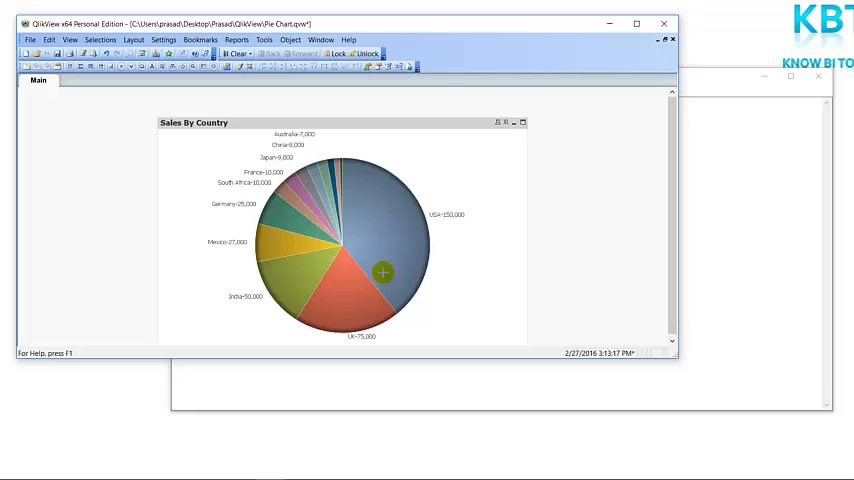
mouse_move(274, 212)
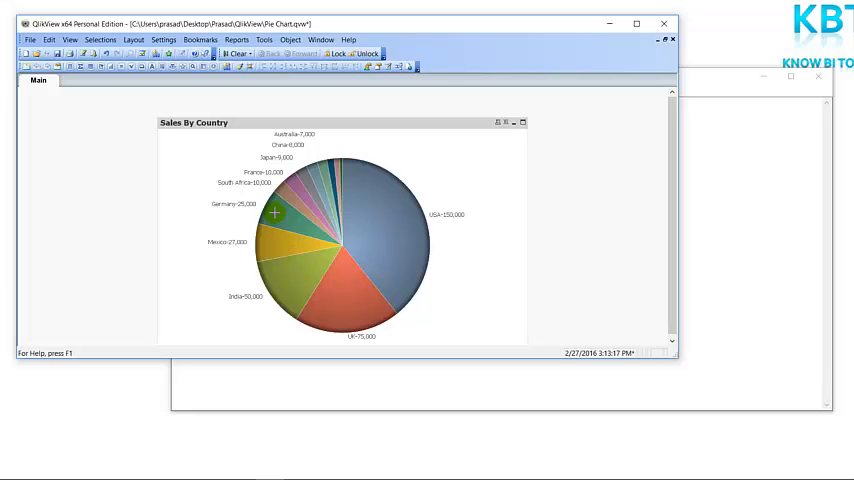
mouse_move(425, 263)
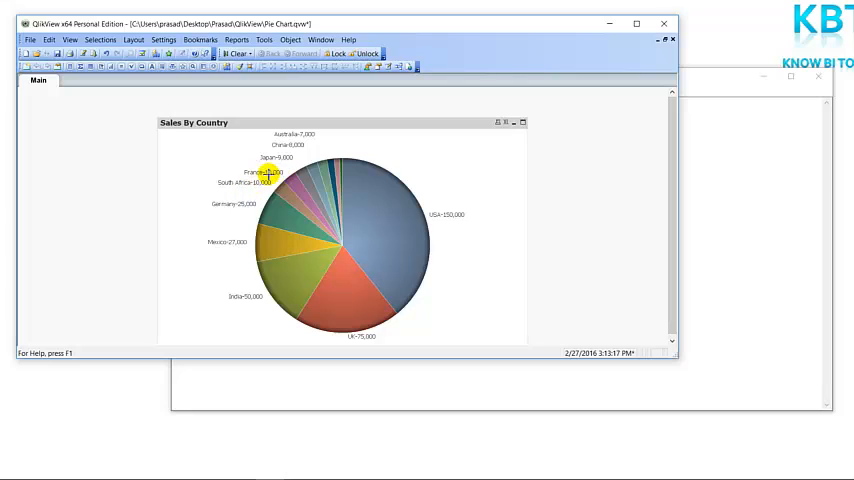
mouse_move(285, 163)
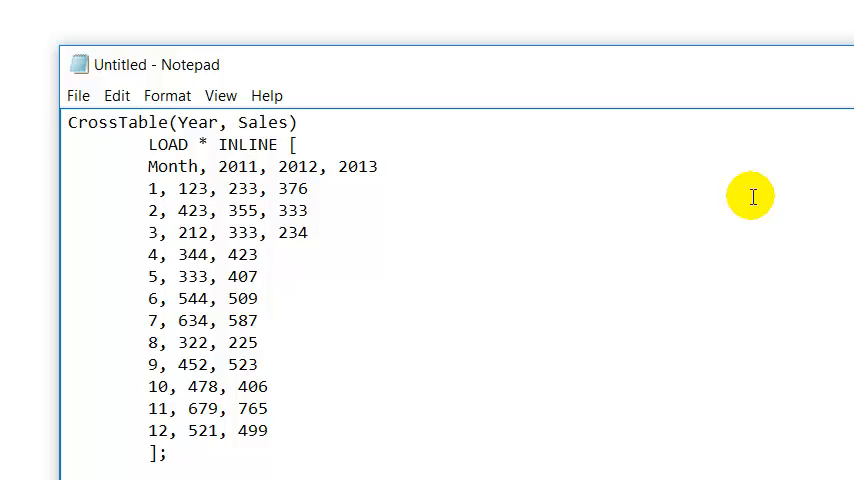
Select the whole CrossTable sales script in Notepad for copying
key(ctrl+a)
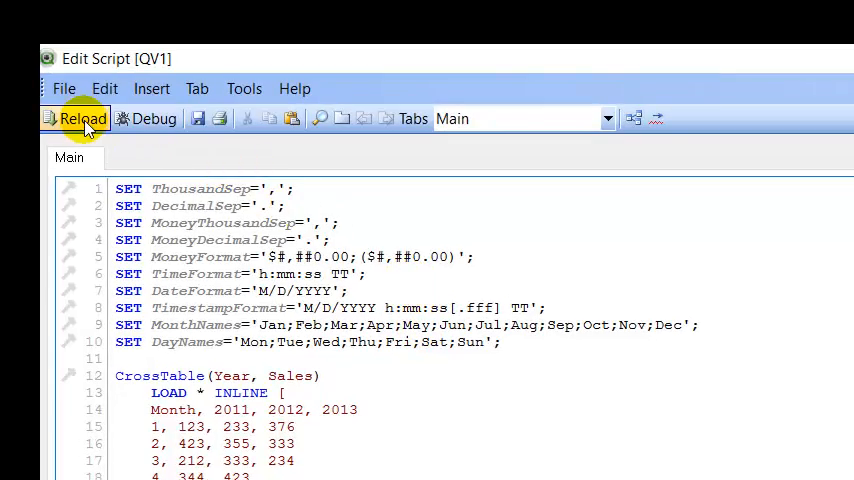
Reload the script and save the document as 'Bar Chart Secondary Dimension' in the QlikView folder
click(80, 118)
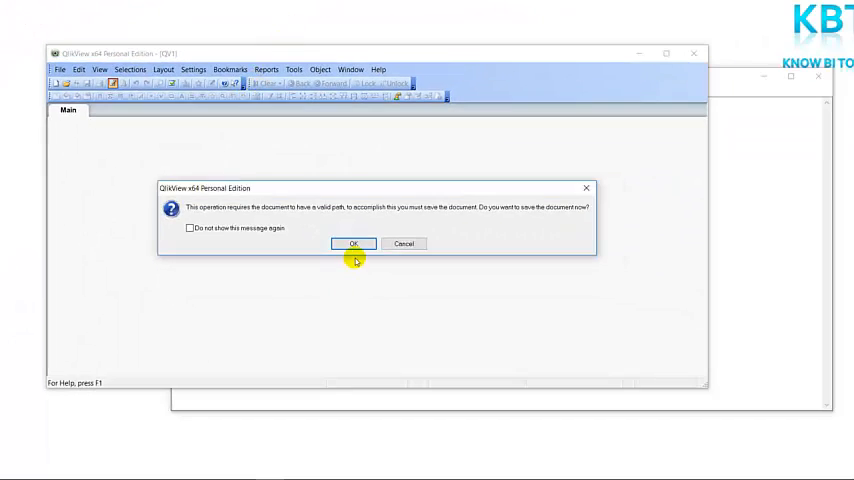
click(352, 243)
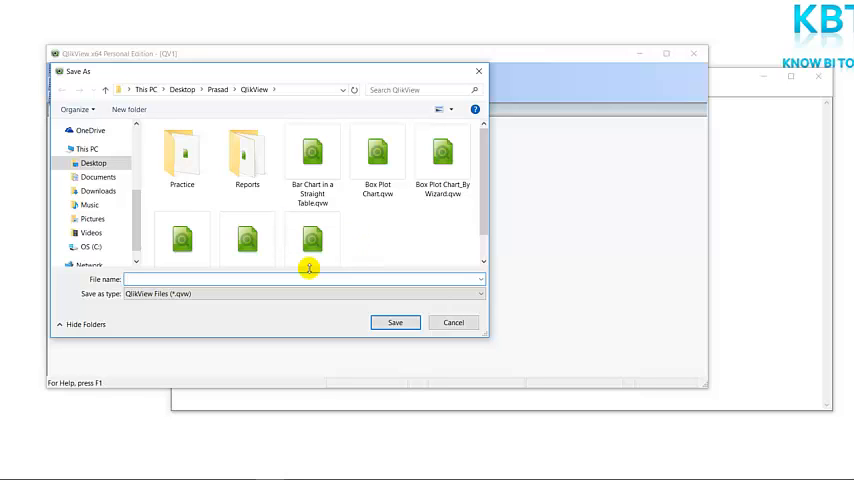
text(Bar)
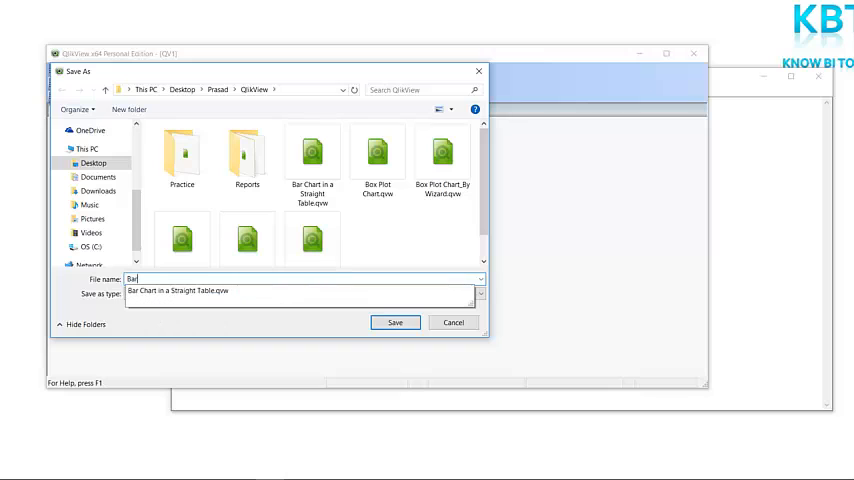
text(C)
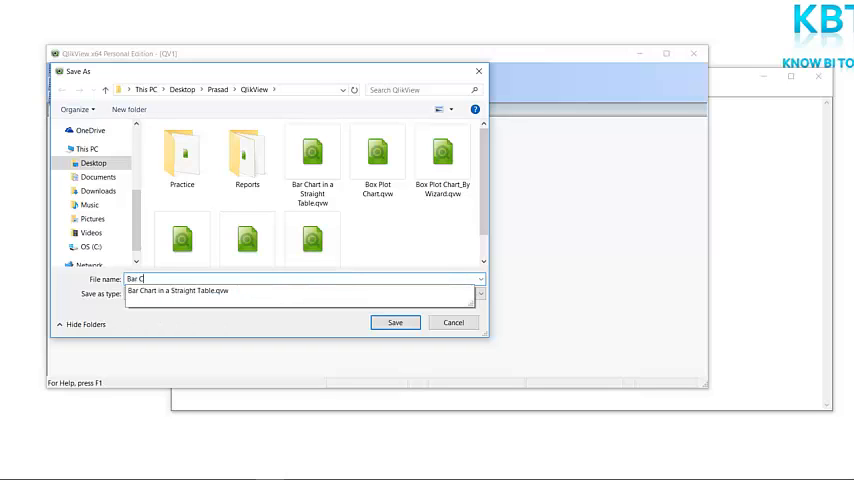
text(hart Secondary)
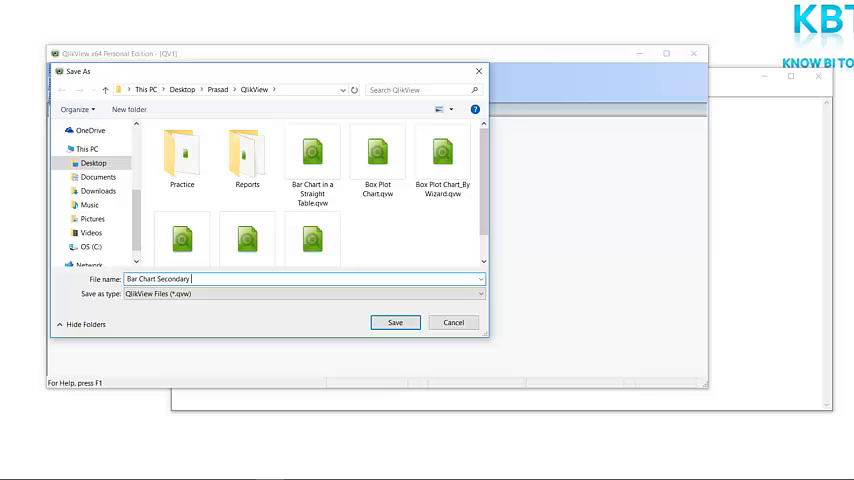
text(Dimension)
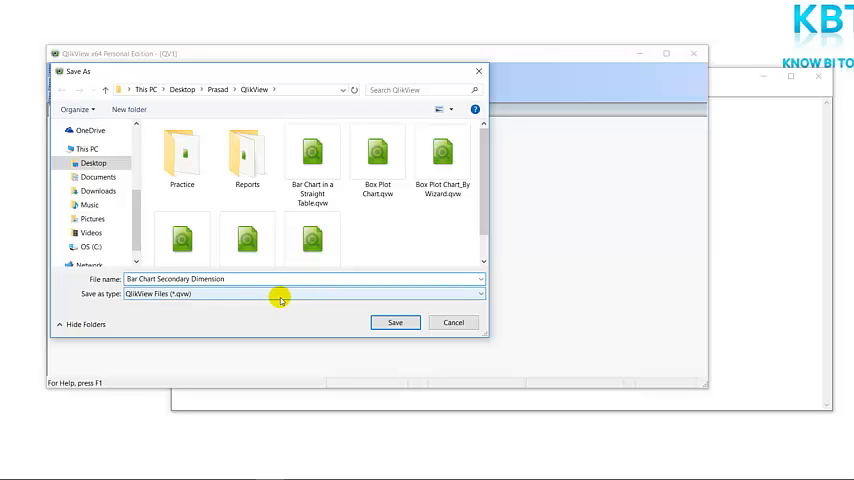
click(395, 322)
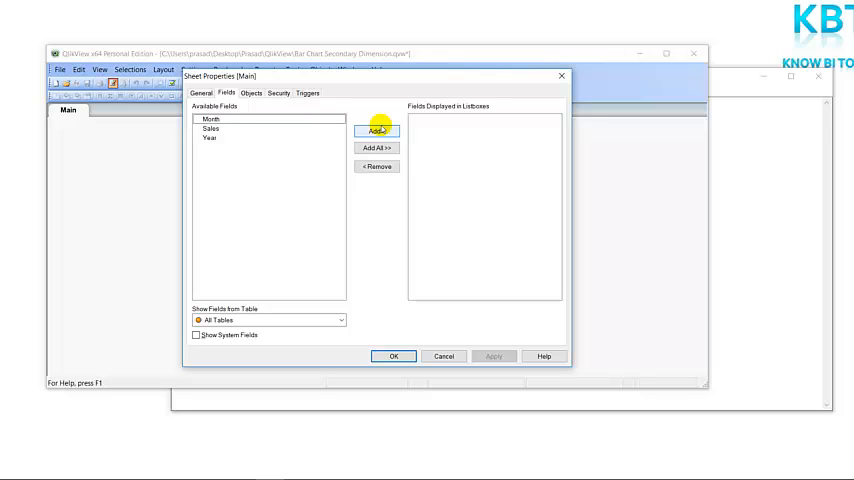
Close Sheet Properties and start a new chart object on the Main sheet
click(377, 147)
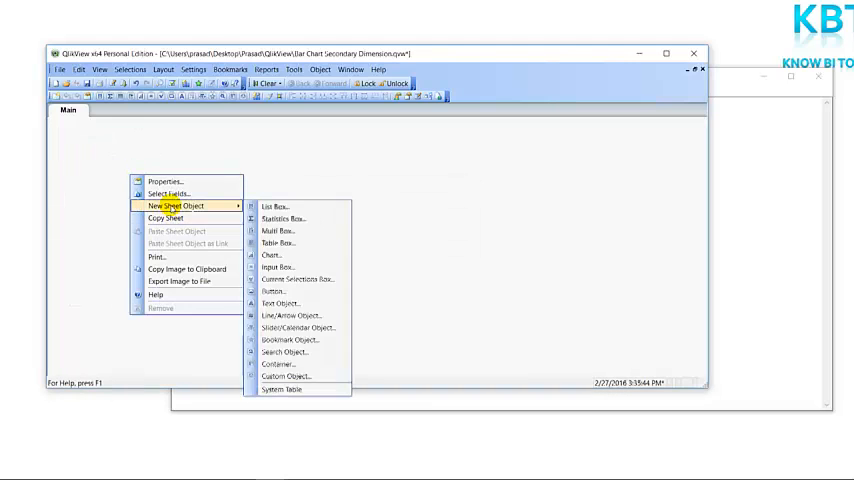
click(290, 250)
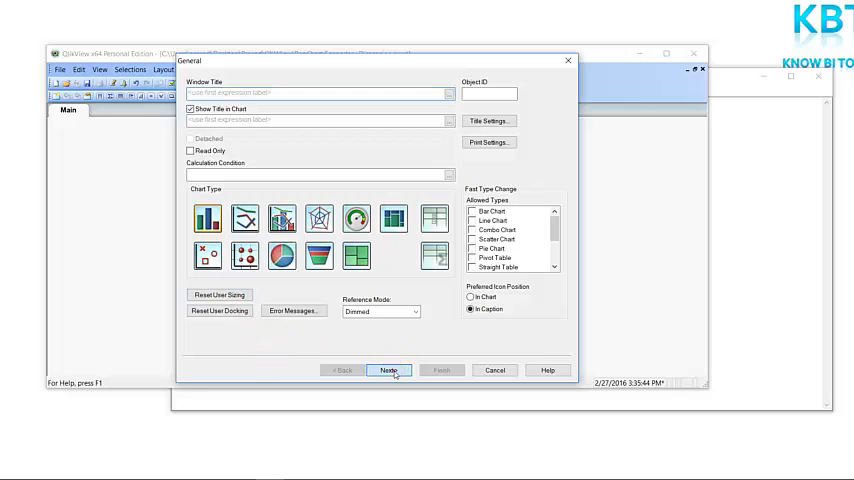
Add Month and Year as the new chart's dimensions and continue to the expression page
click(389, 370)
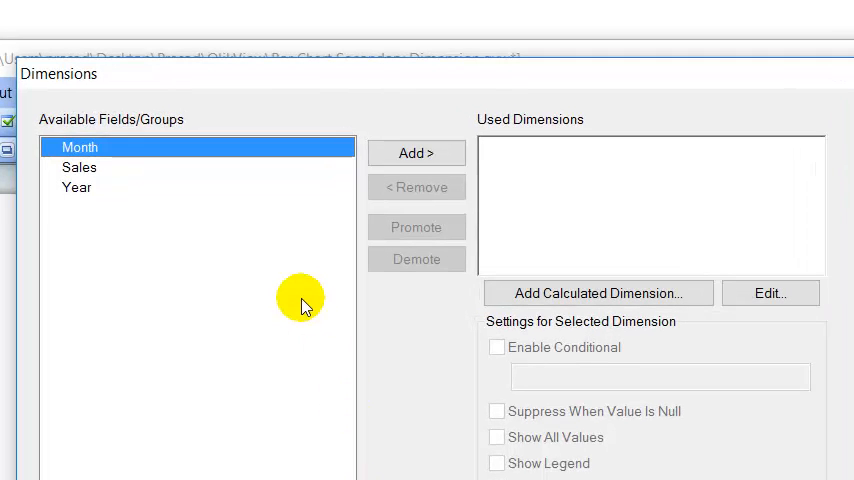
mouse_move(79, 178)
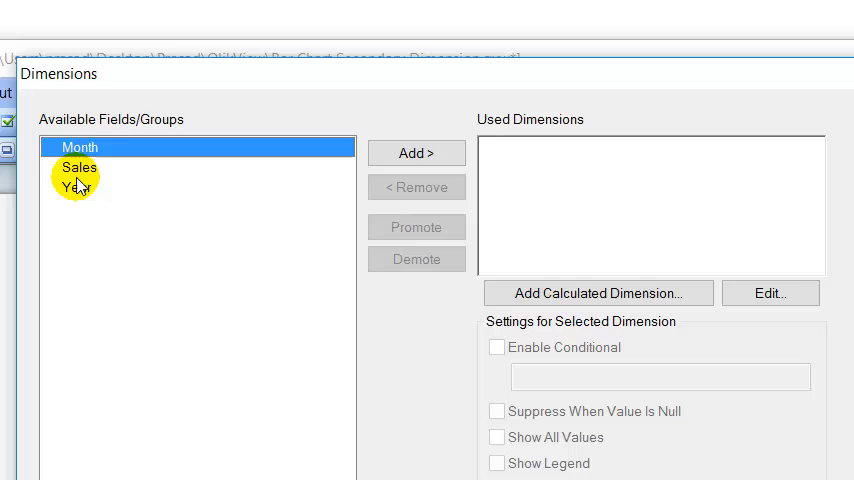
mouse_move(77, 188)
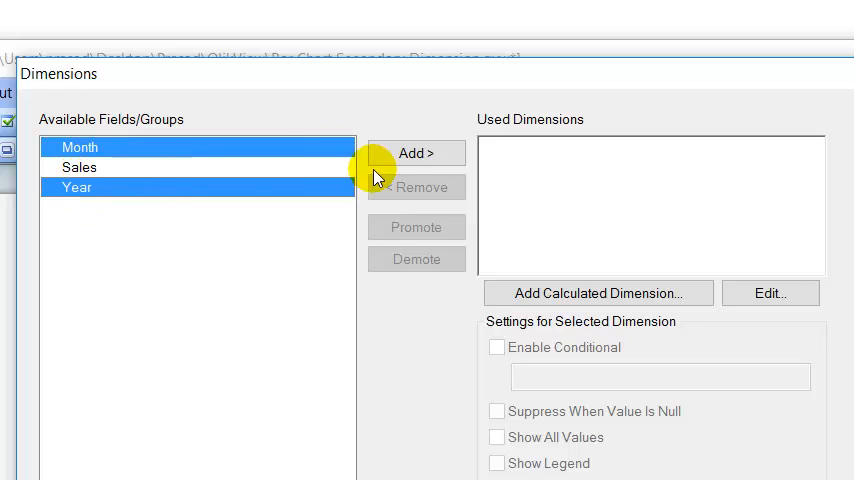
click(416, 153)
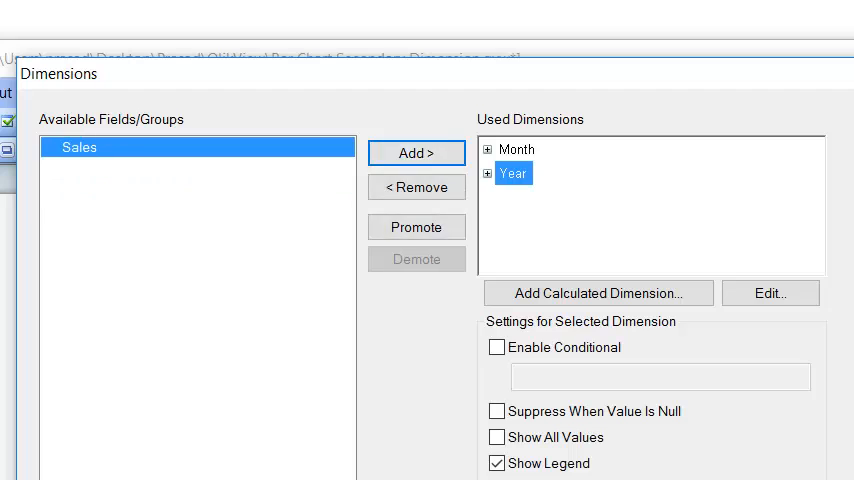
click(388, 370)
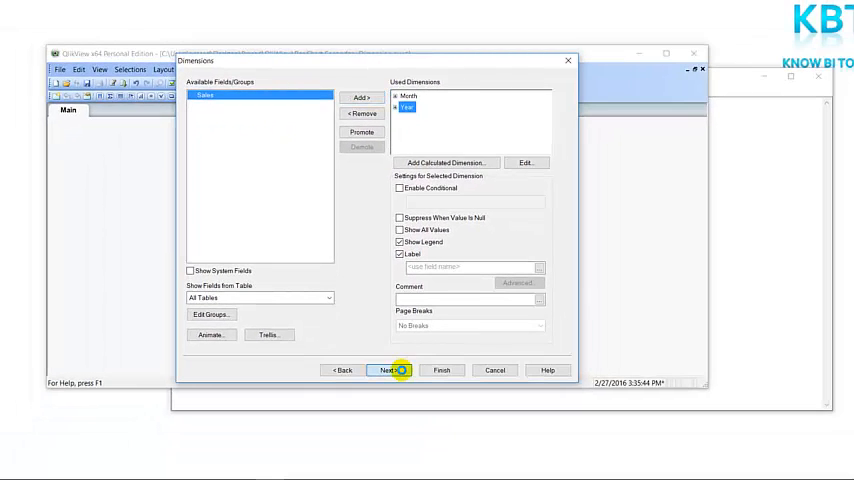
click(388, 370)
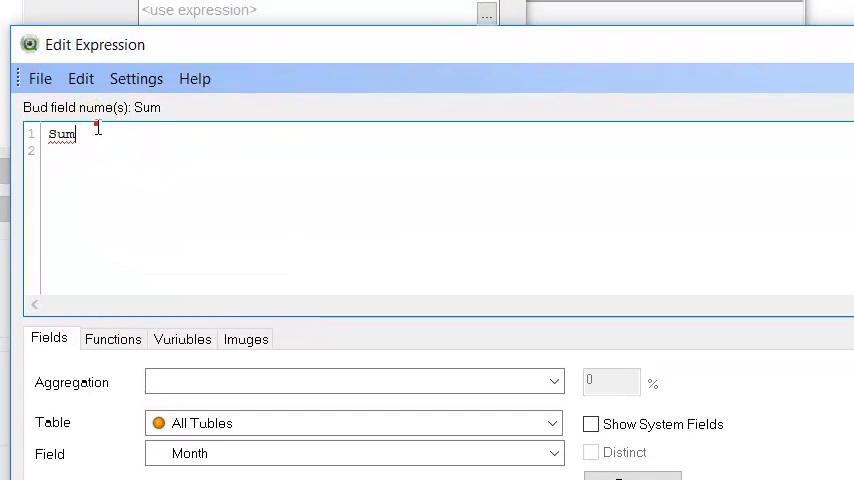
Define the chart expression as Sum(Sales)
text((Sa)
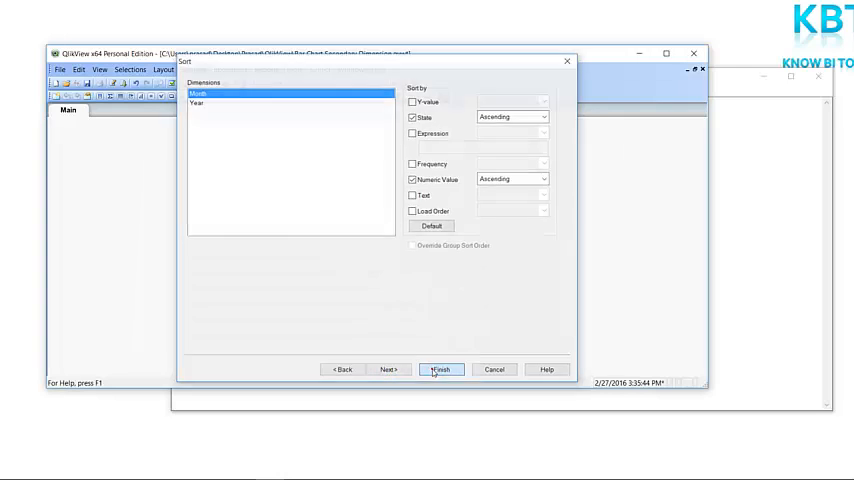
Finish the wizard to create the Sum(Sales) bar chart by Month grouped by Year
click(440, 369)
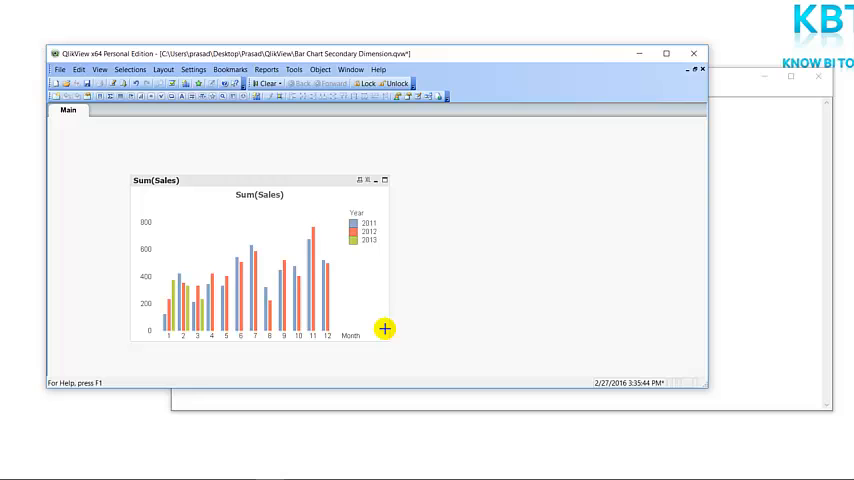
mouse_move(384, 308)
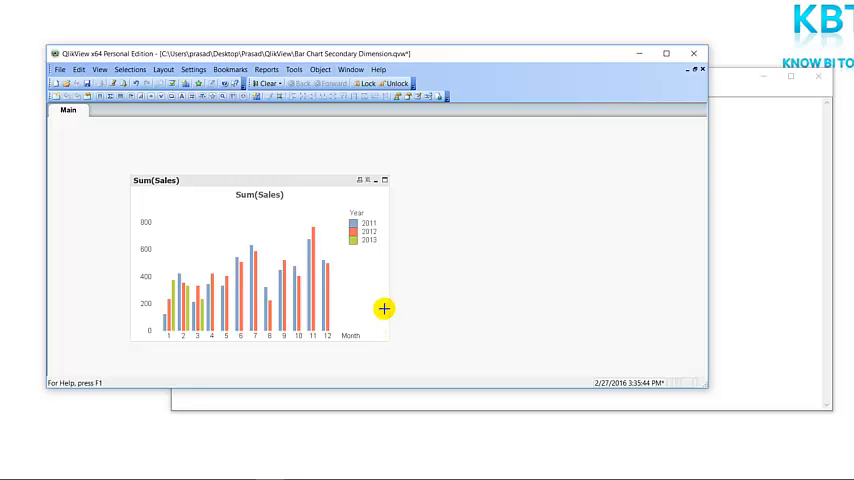
mouse_move(279, 340)
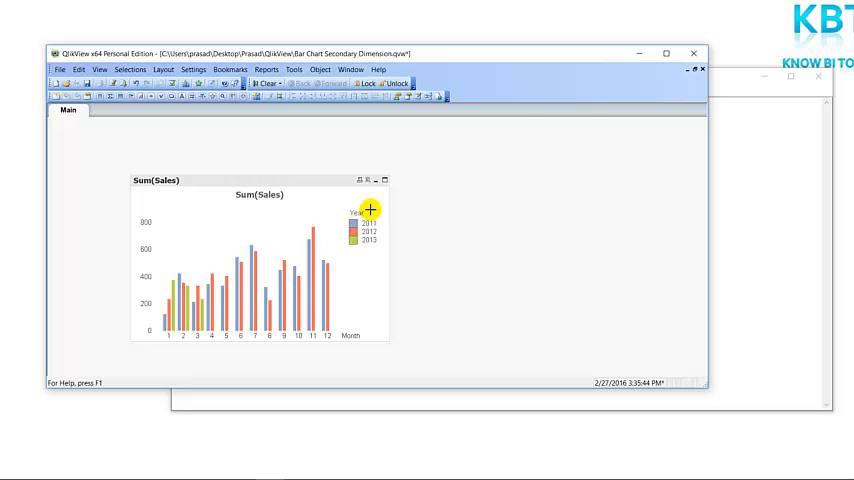
mouse_move(196, 337)
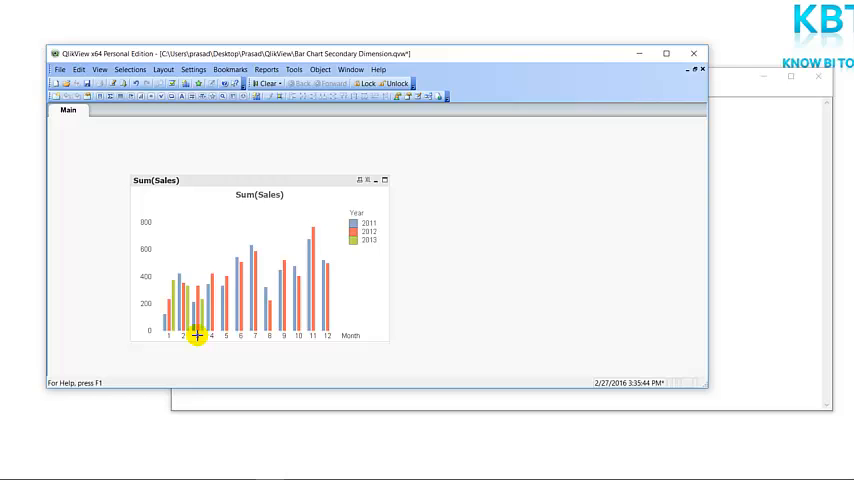
Add a second expression defined as 0 so Year labels appear beneath Month on the axis
right_click(298, 240)
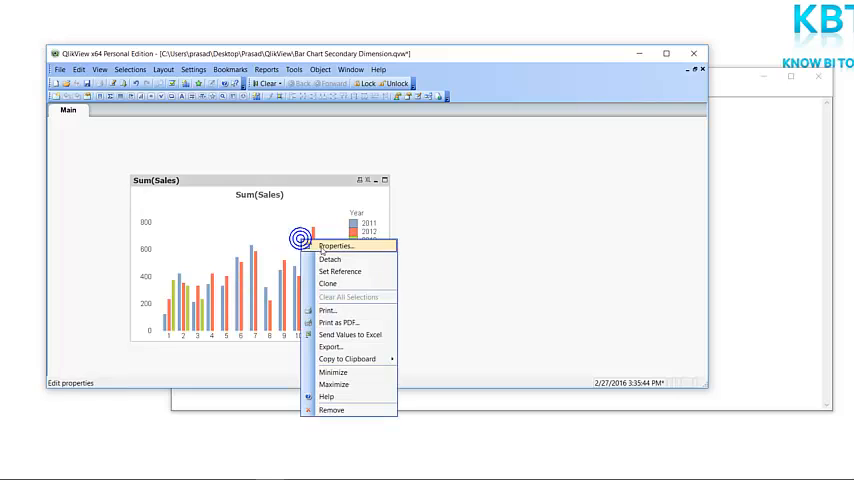
click(329, 246)
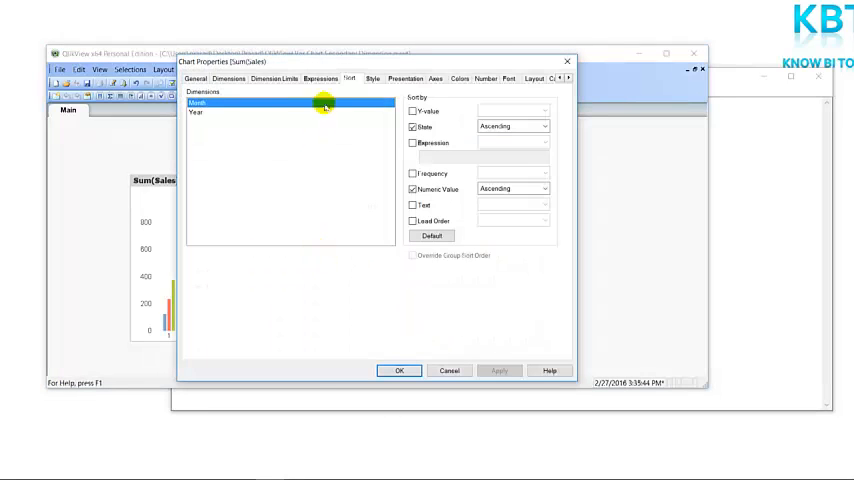
click(320, 78)
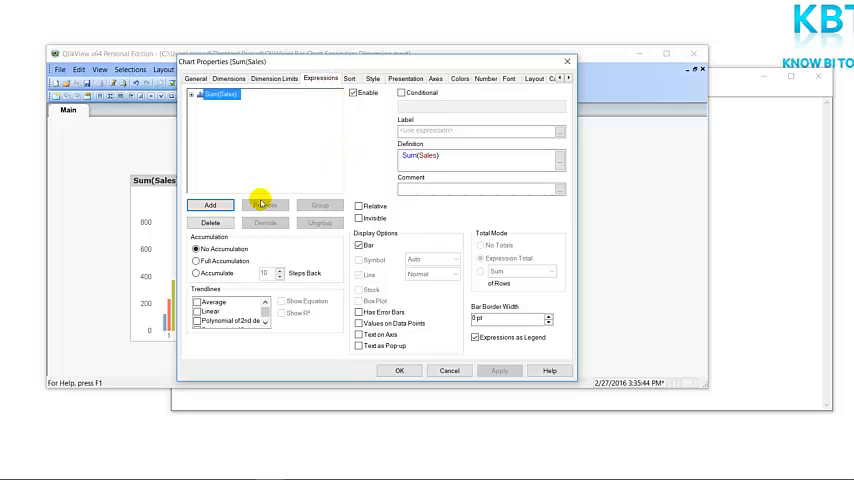
click(210, 204)
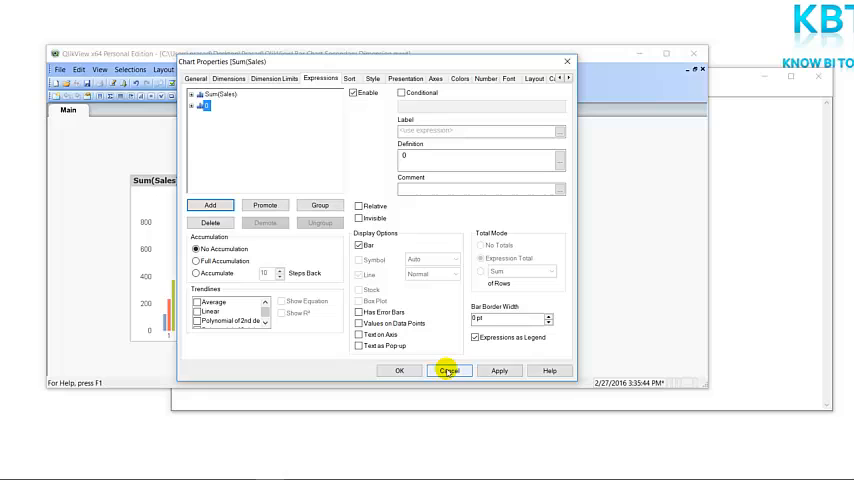
mouse_move(428, 362)
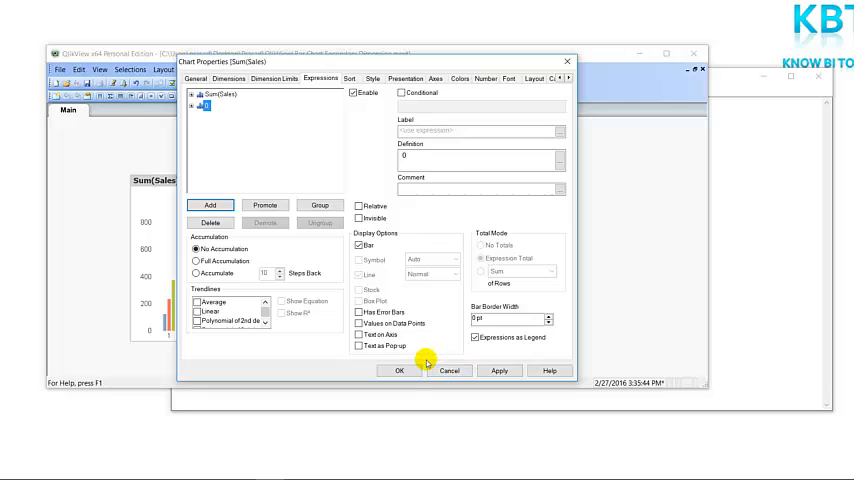
click(398, 370)
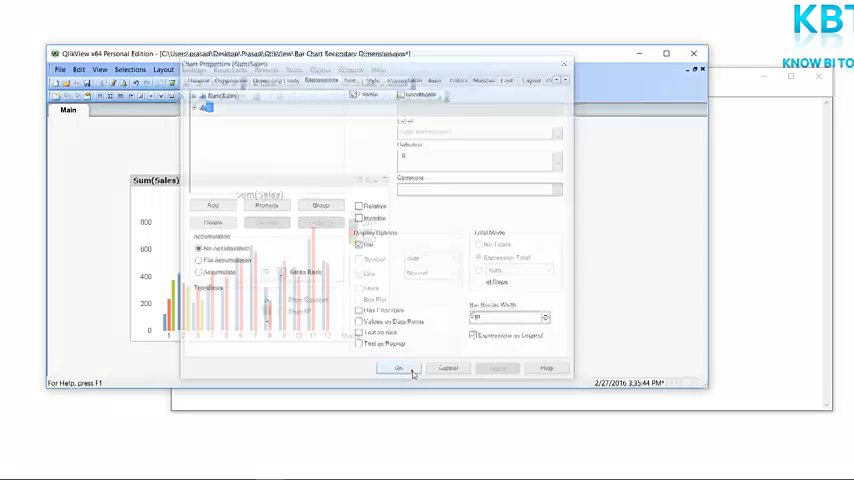
click(398, 368)
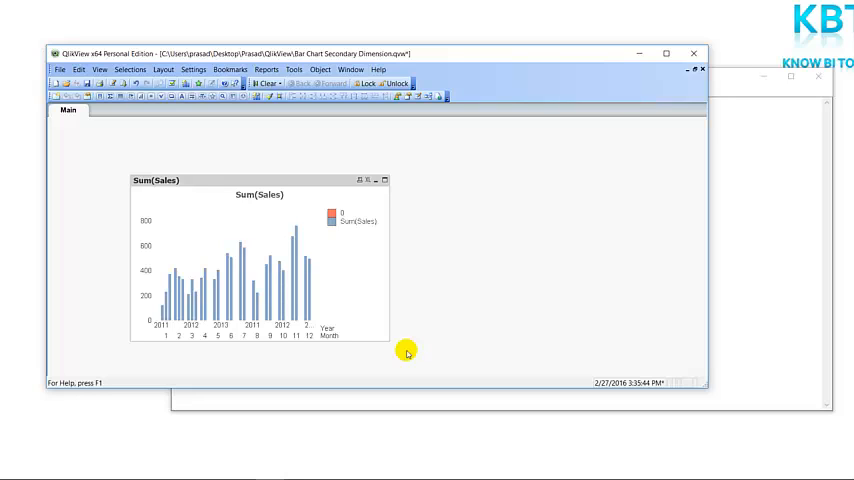
mouse_move(365, 306)
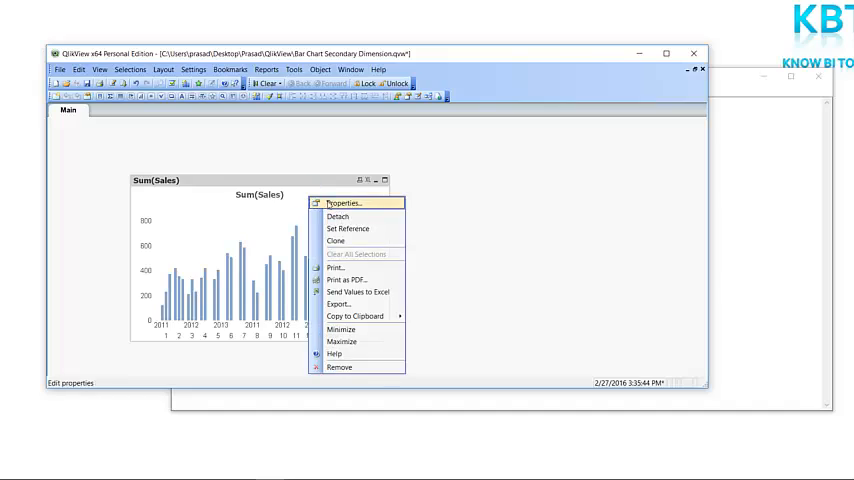
Hide the chart's legend via the Presentation settings
click(343, 203)
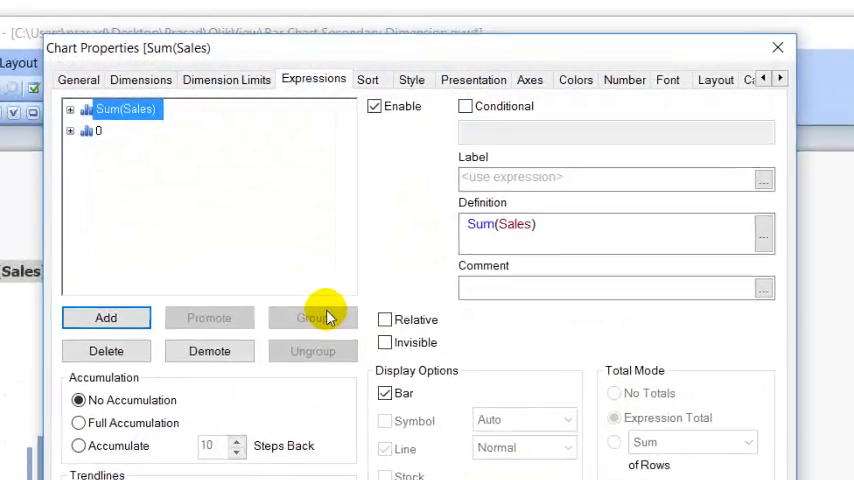
click(491, 79)
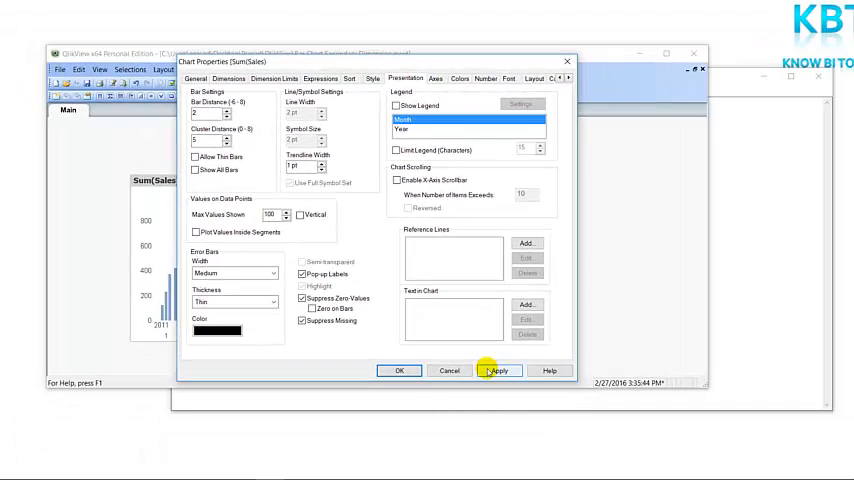
click(497, 371)
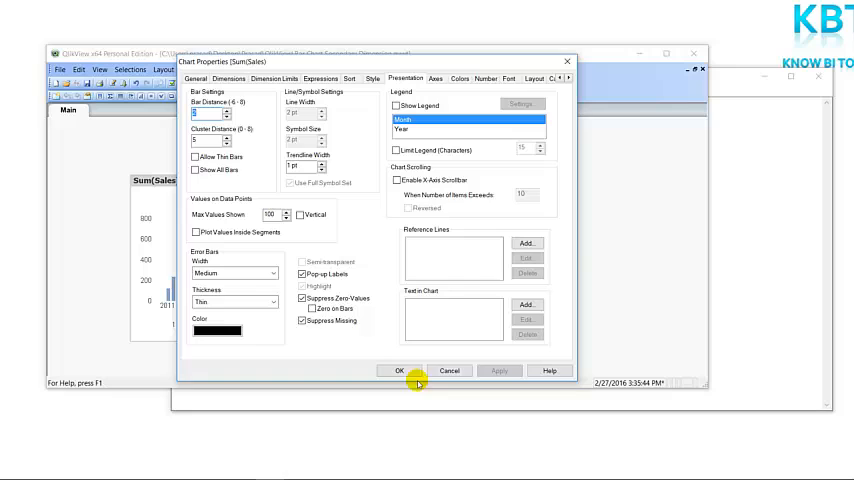
click(398, 370)
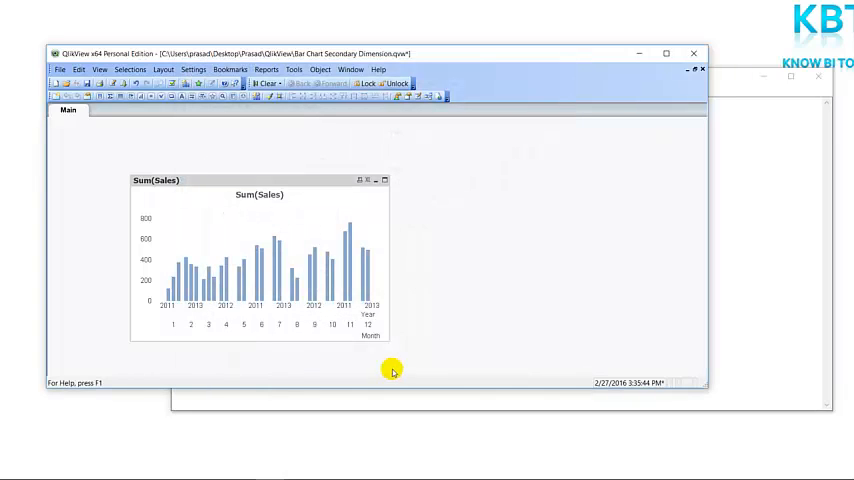
mouse_move(230, 187)
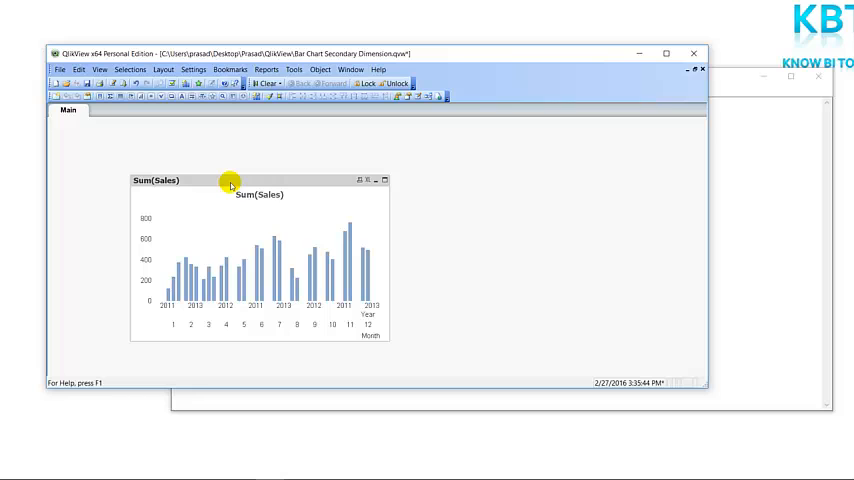
mouse_move(237, 308)
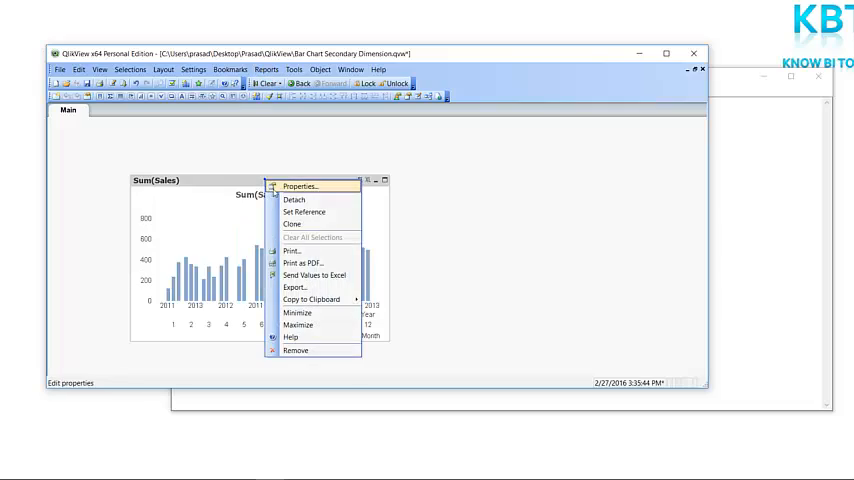
Set the secondary dimension Year labels to run diagonally along the axis
click(301, 186)
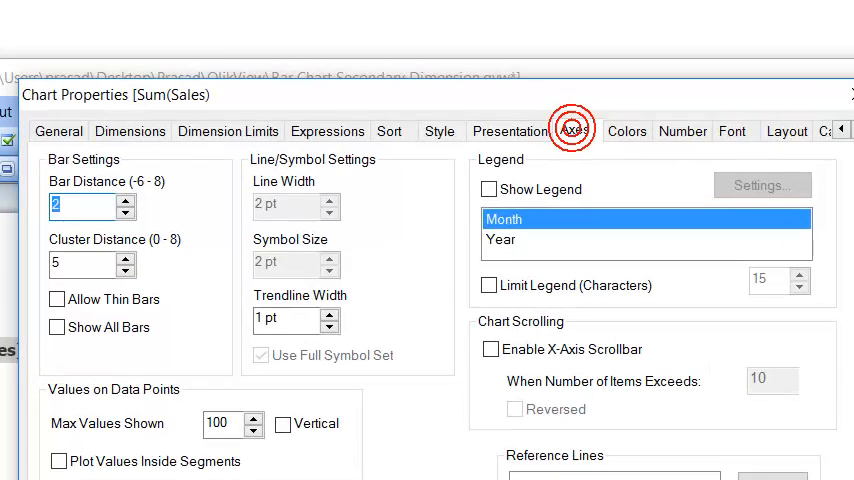
click(575, 131)
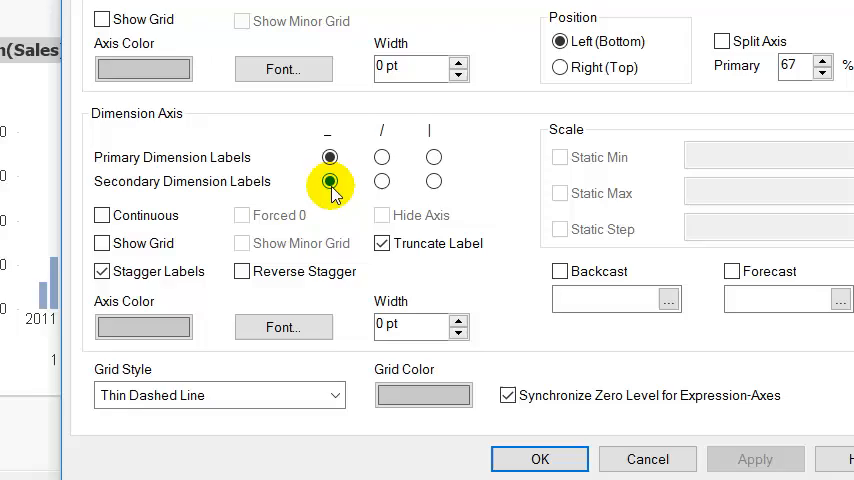
click(382, 181)
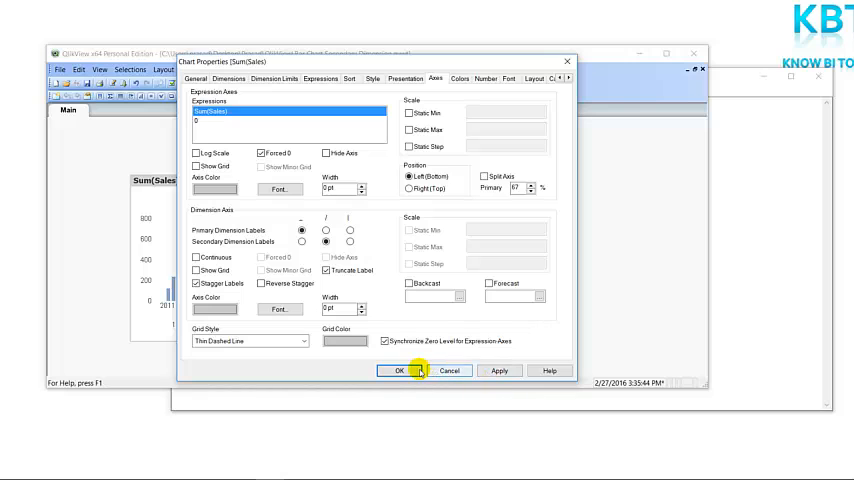
click(400, 371)
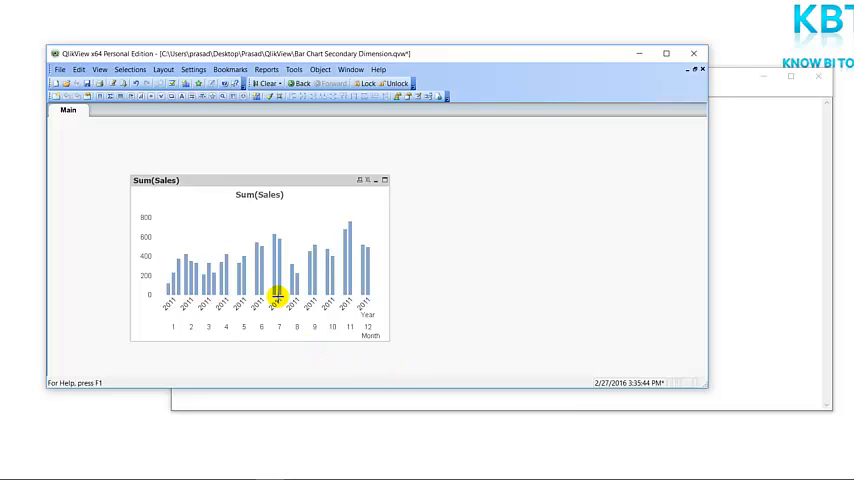
mouse_move(288, 182)
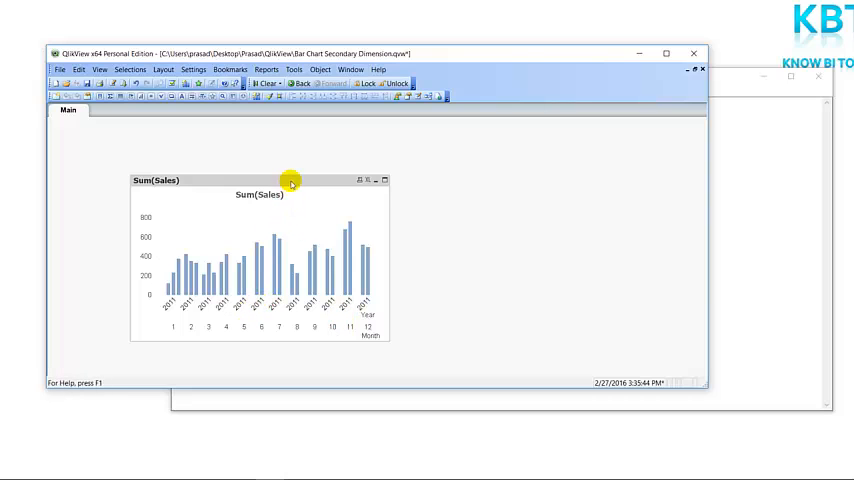
mouse_move(238, 307)
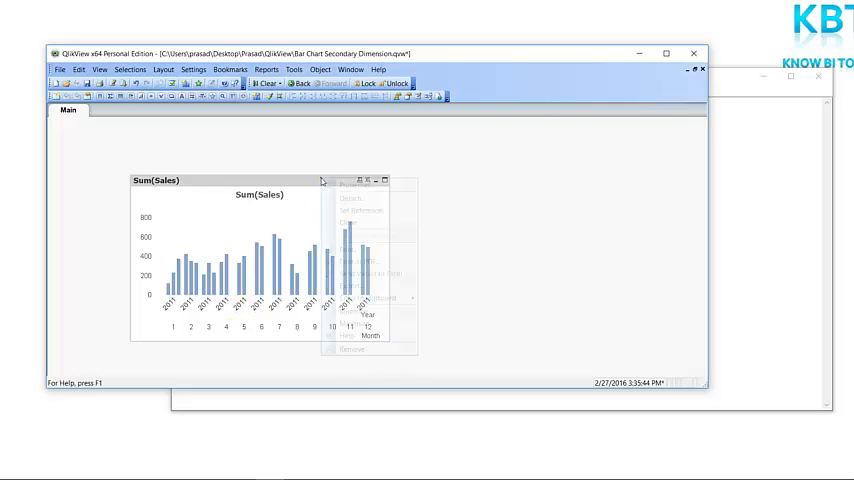
click(352, 185)
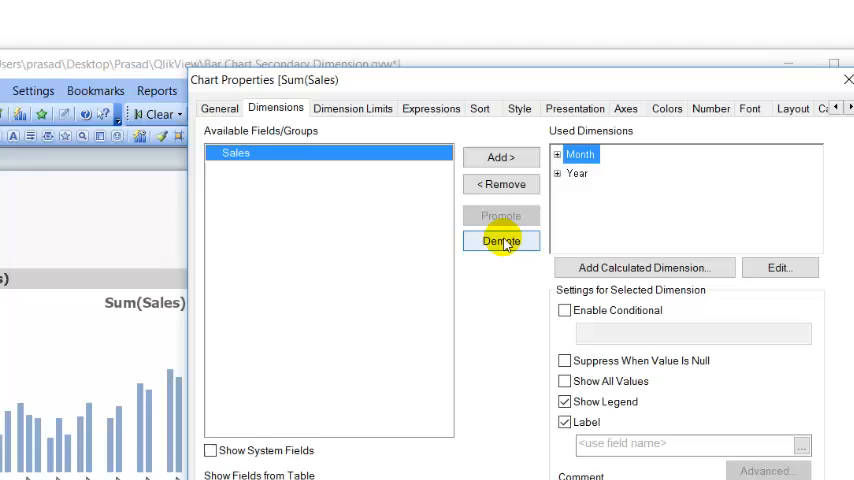
click(501, 240)
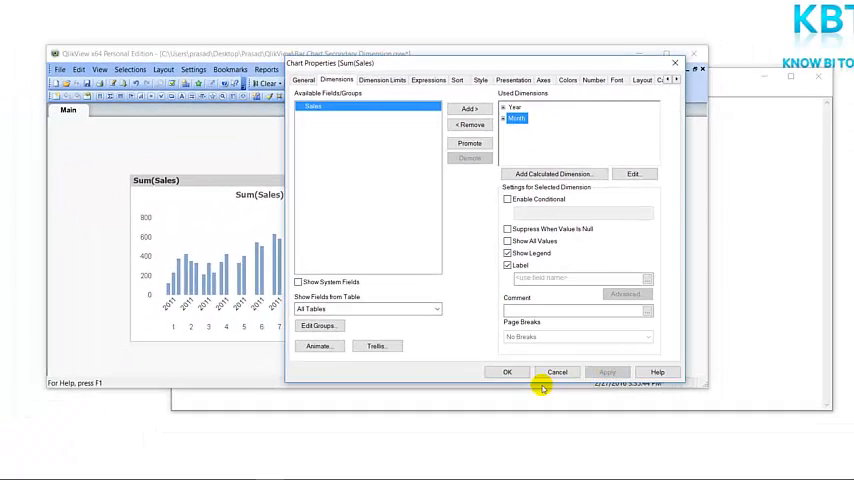
click(507, 372)
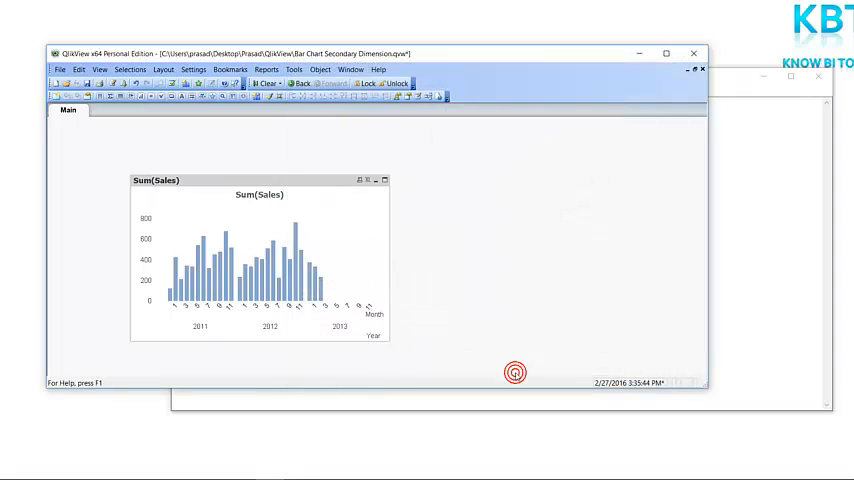
mouse_move(388, 264)
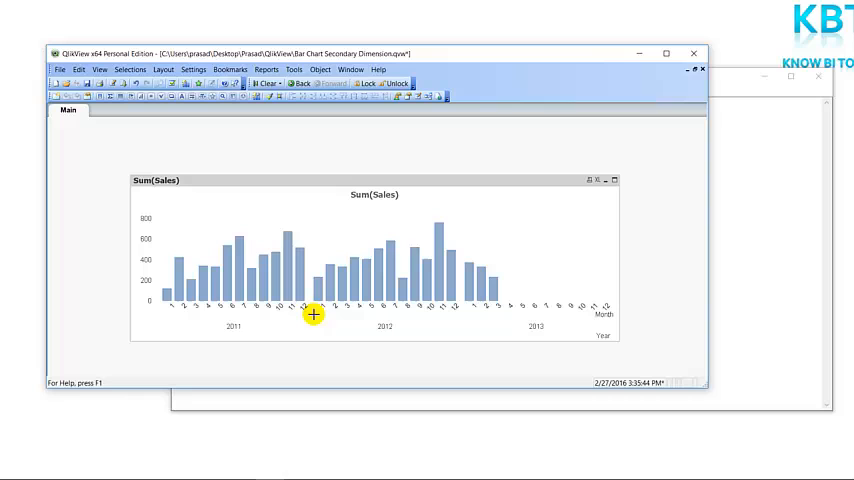
mouse_move(188, 298)
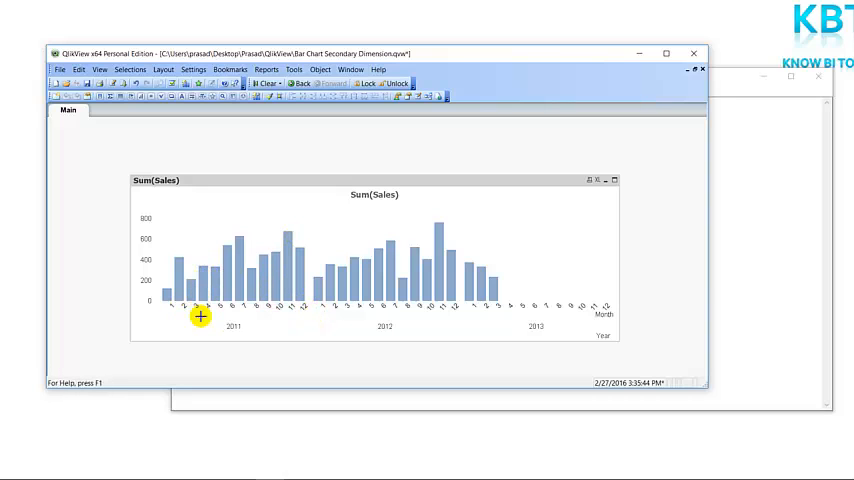
mouse_move(257, 319)
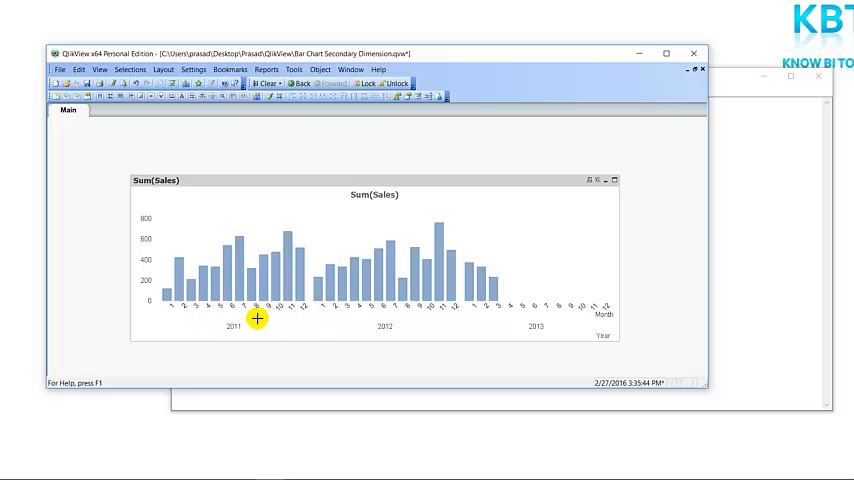
mouse_move(260, 278)
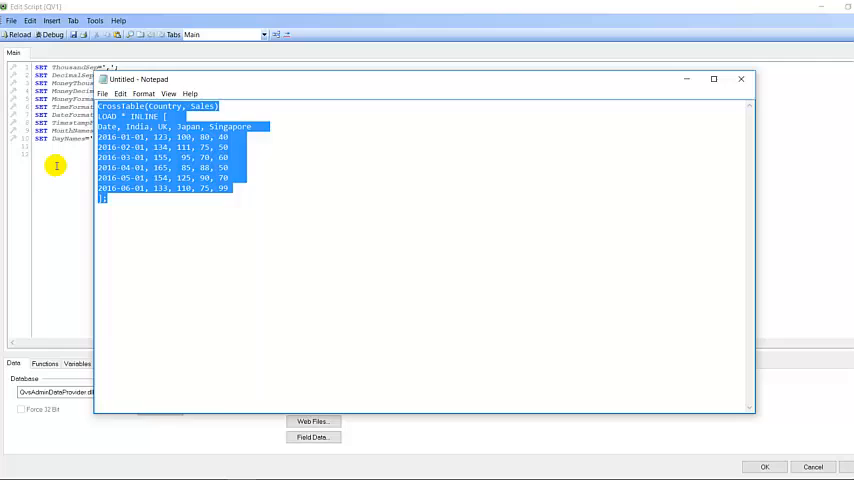
Reload the new document's CrossTable(Country, Sales) inline script to load the country sales data
click(741, 79)
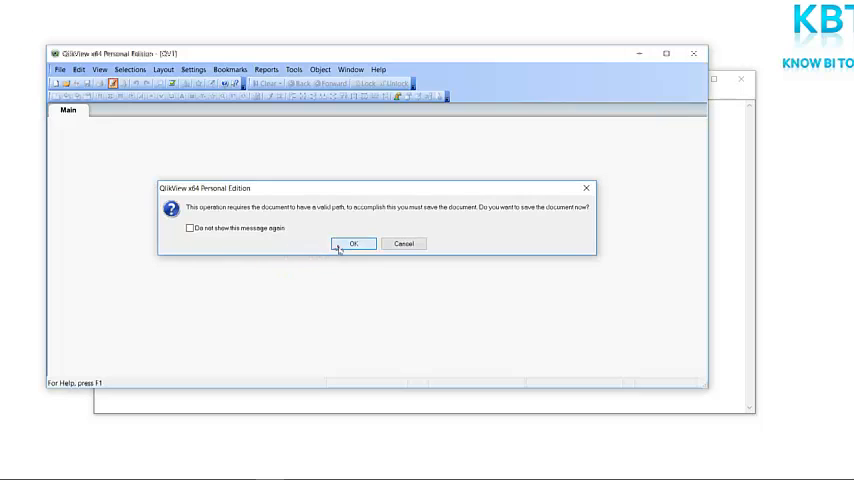
Save the new document as 'Line Chart replacing Legends with Labels' in the QlikView folder
click(351, 243)
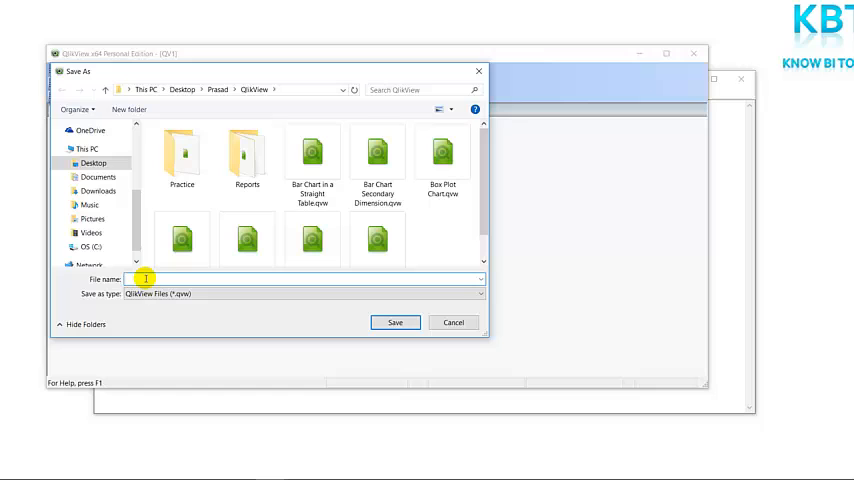
text(Line Chart)
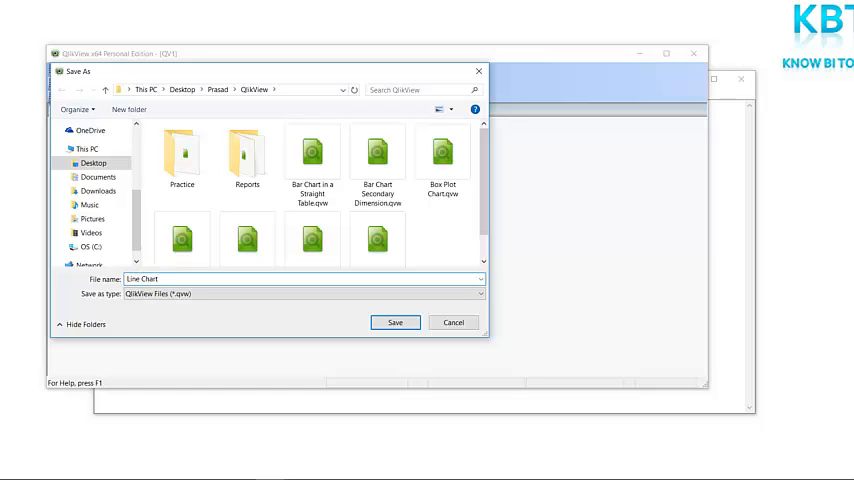
text(replace)
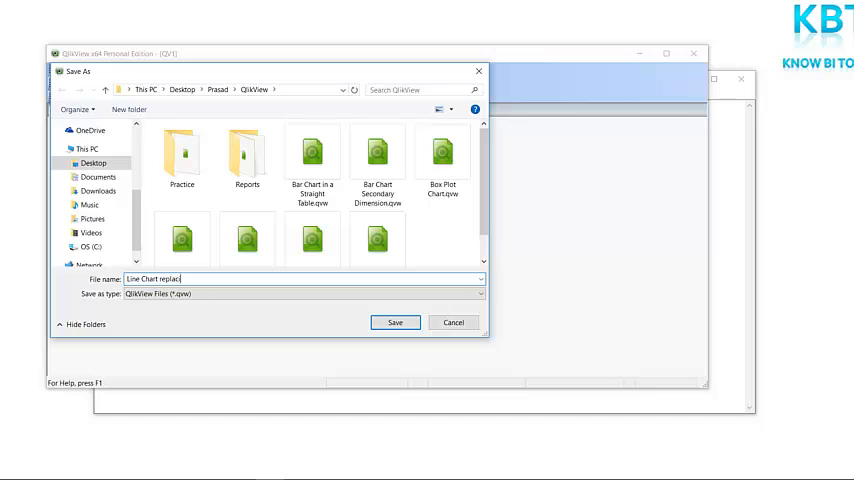
text(ing Le)
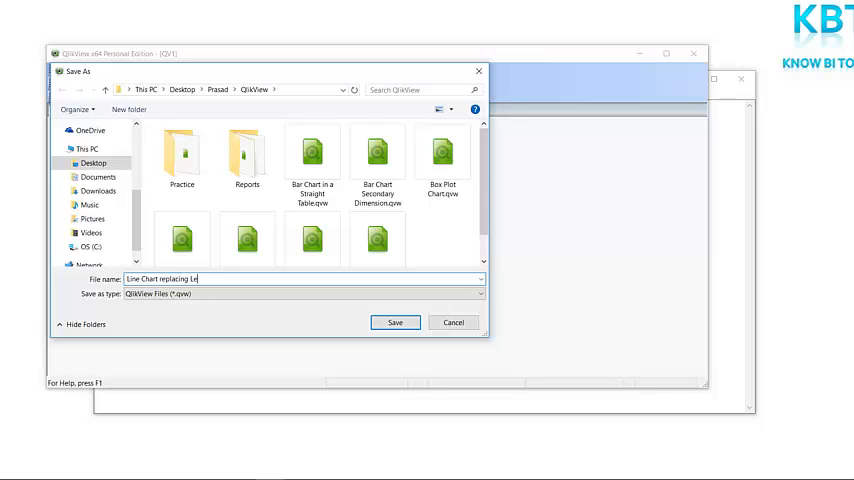
text(gends with)
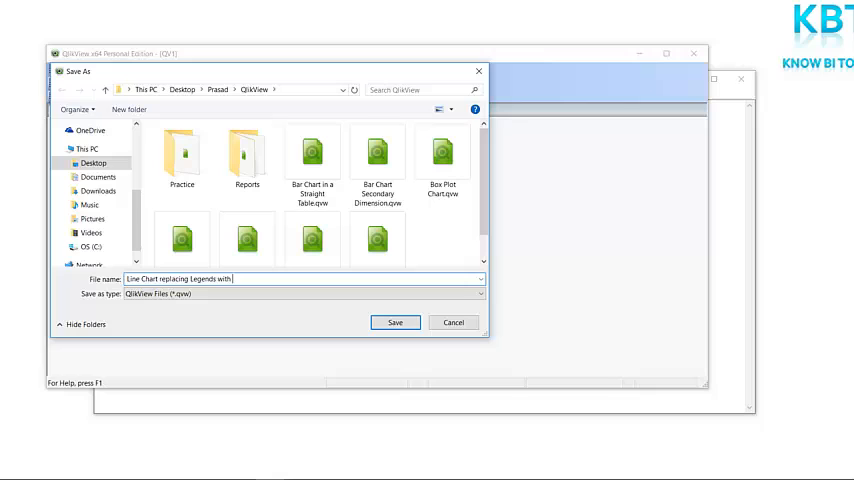
text(Labr)
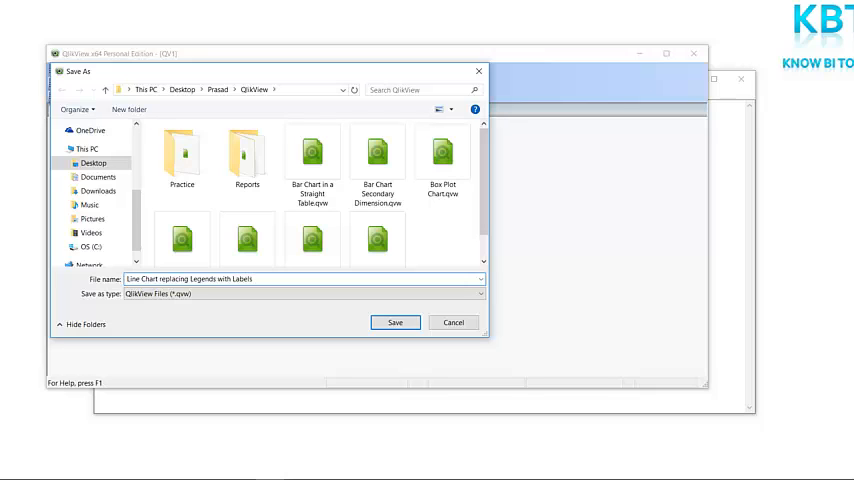
click(395, 322)
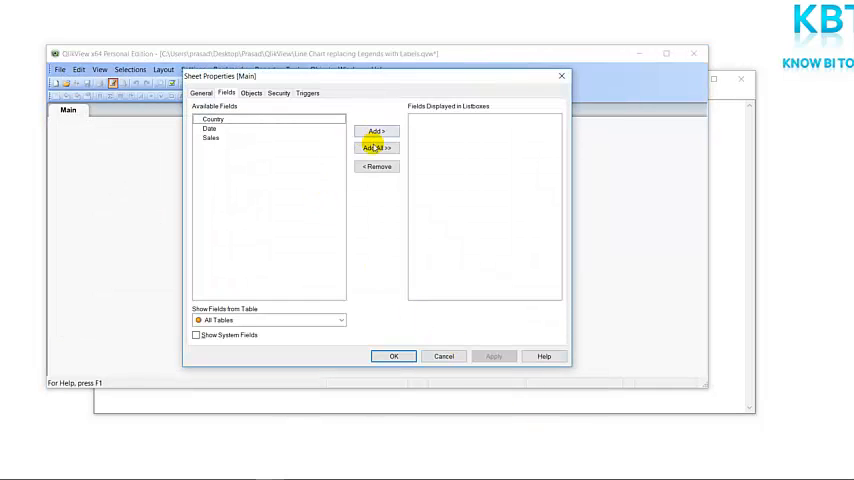
Add Country, Date and Sales as list boxes, then remove them again to empty the sheet
click(376, 147)
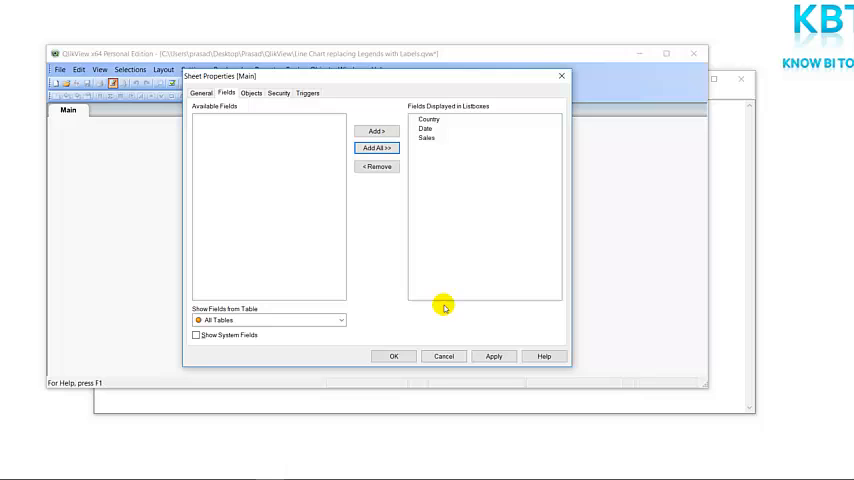
mouse_move(493, 356)
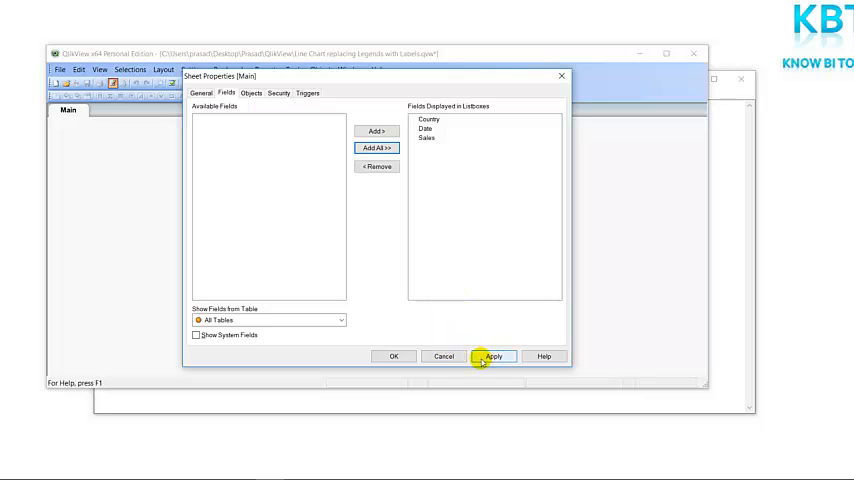
click(492, 356)
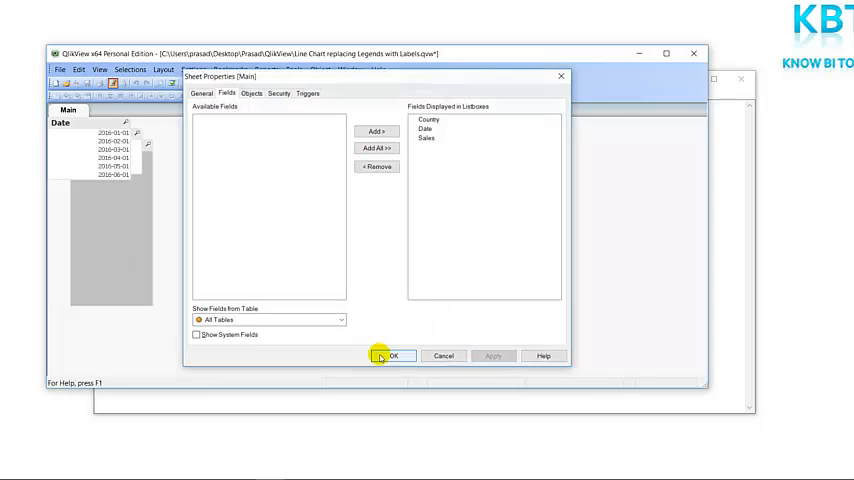
click(393, 355)
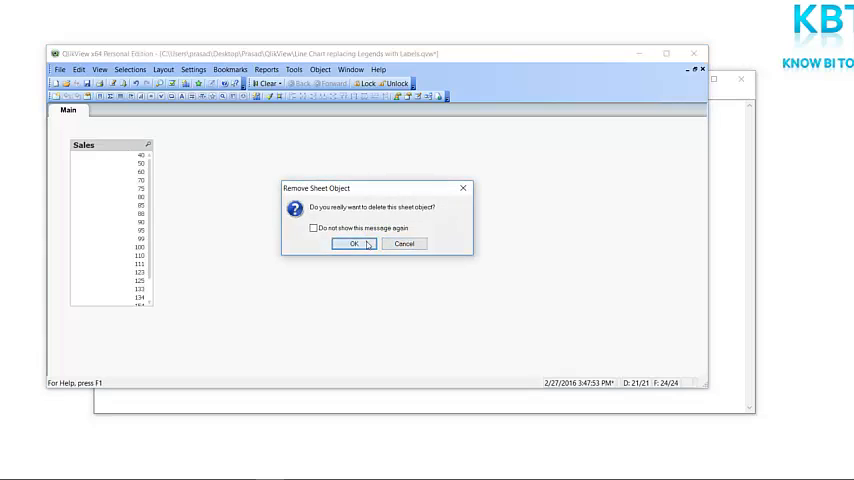
click(353, 244)
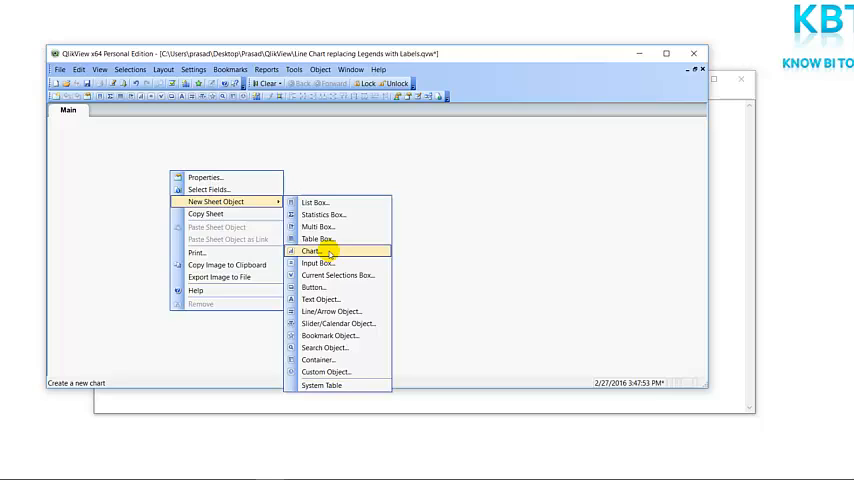
Create a new Line Chart with Country and Date as its dimensions
click(308, 251)
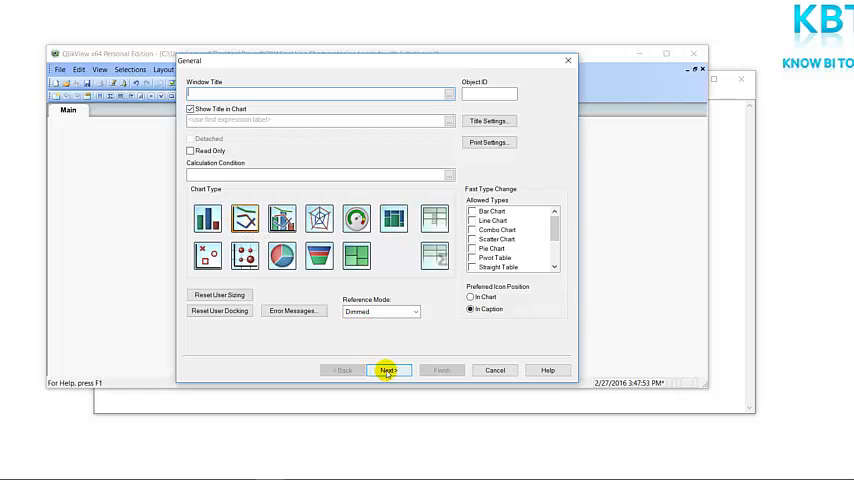
click(387, 370)
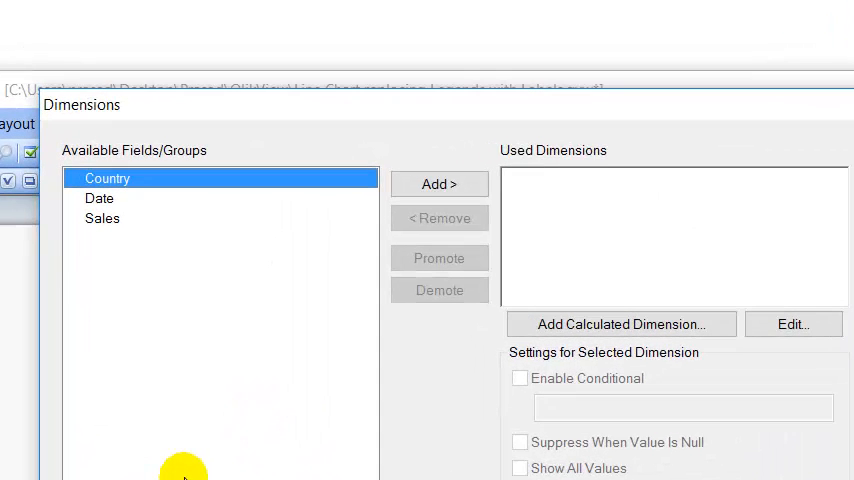
click(99, 198)
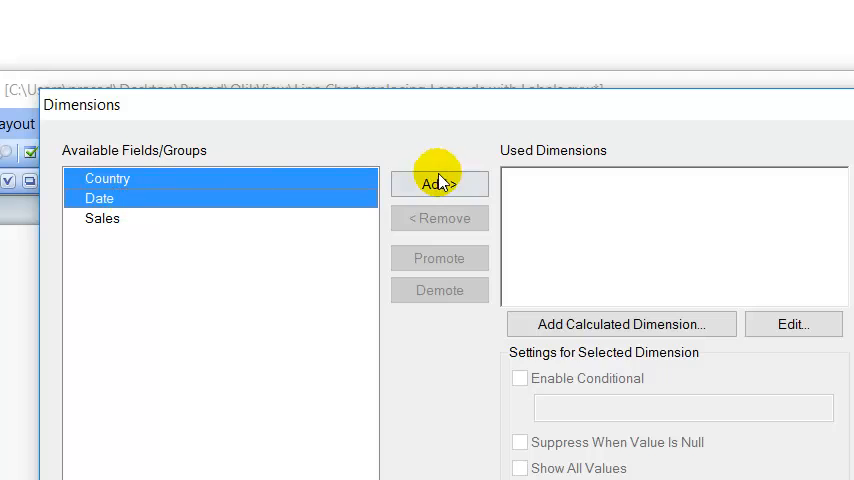
click(439, 184)
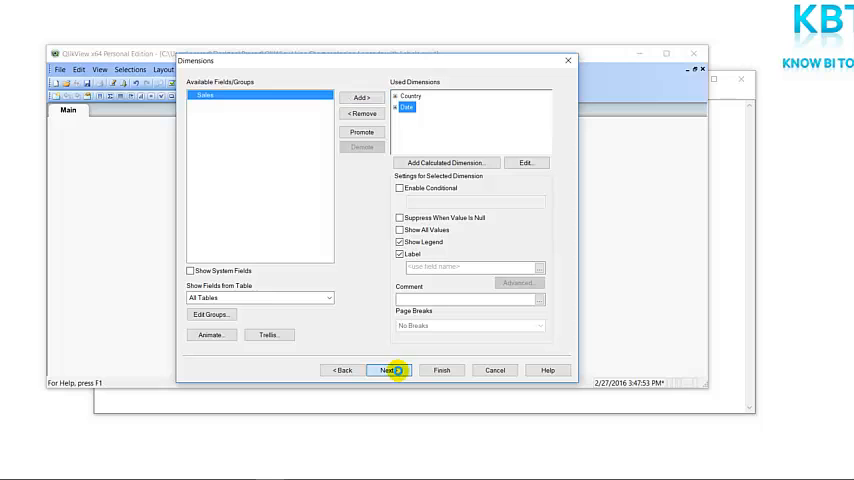
click(389, 370)
text(Dual()
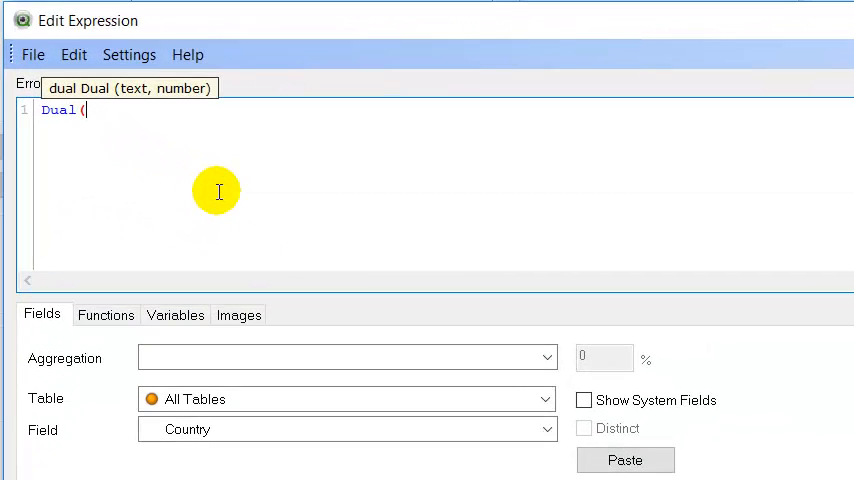
Enter the expression Dual(If(Date=Max(total Date),Country,''),Sum(Sales))
key(Return)
text(If)
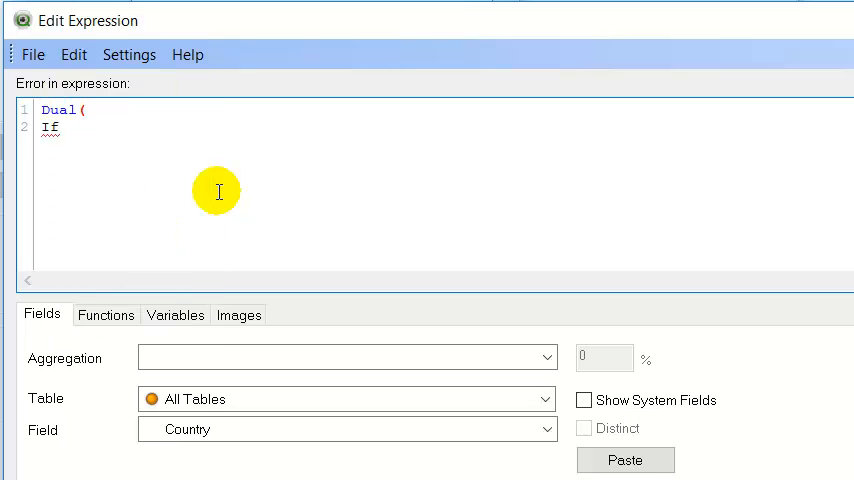
text(()
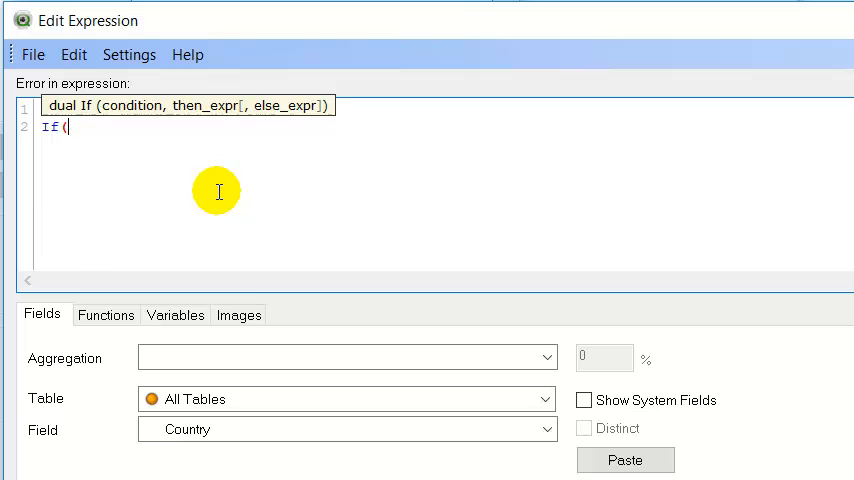
text(Date=Max()
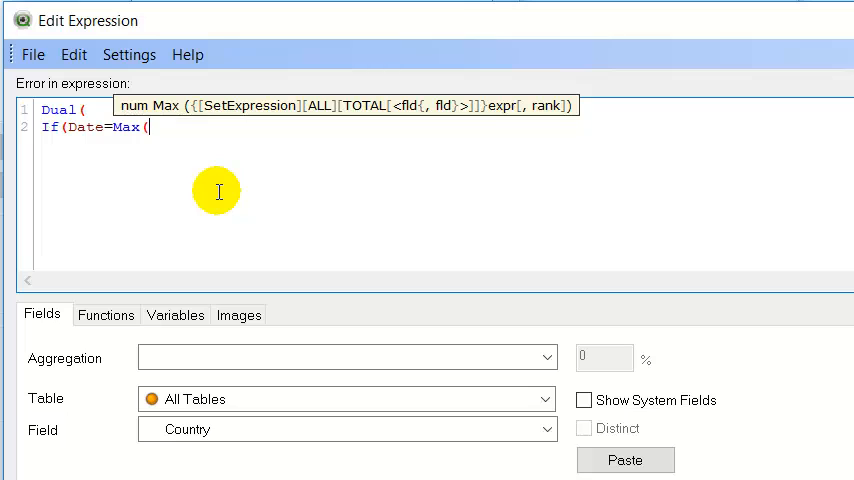
text(total)
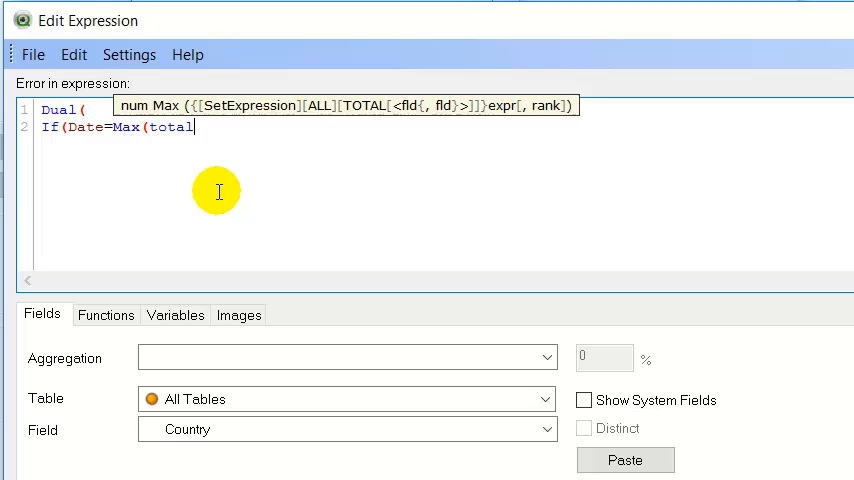
text(Date)
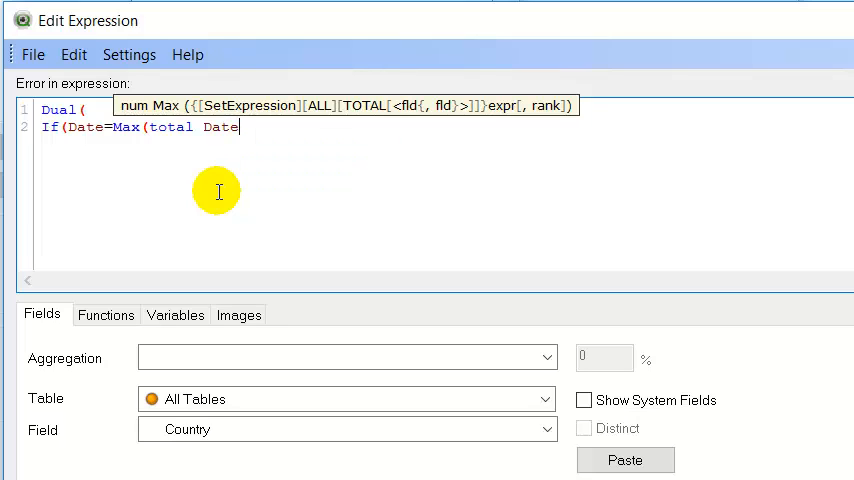
text())
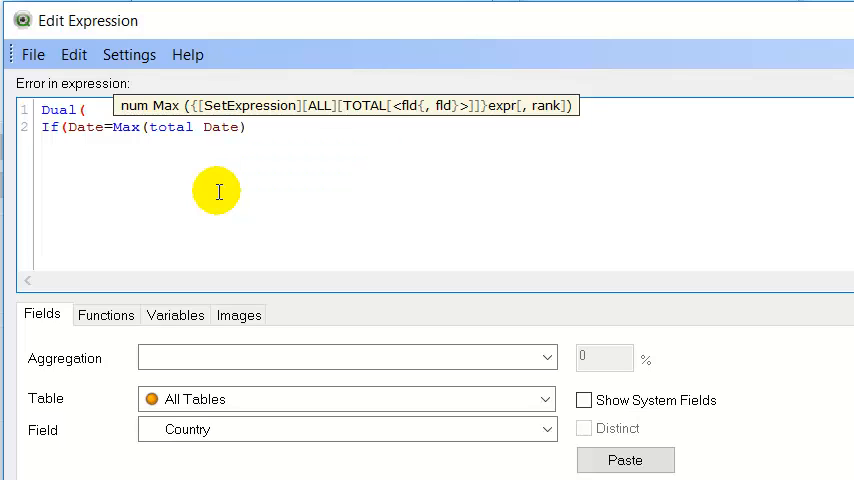
text(,Country)
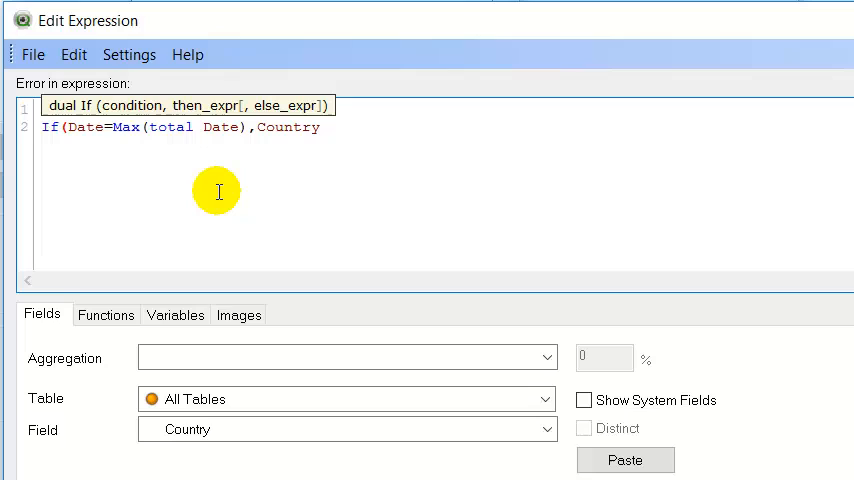
text(,)
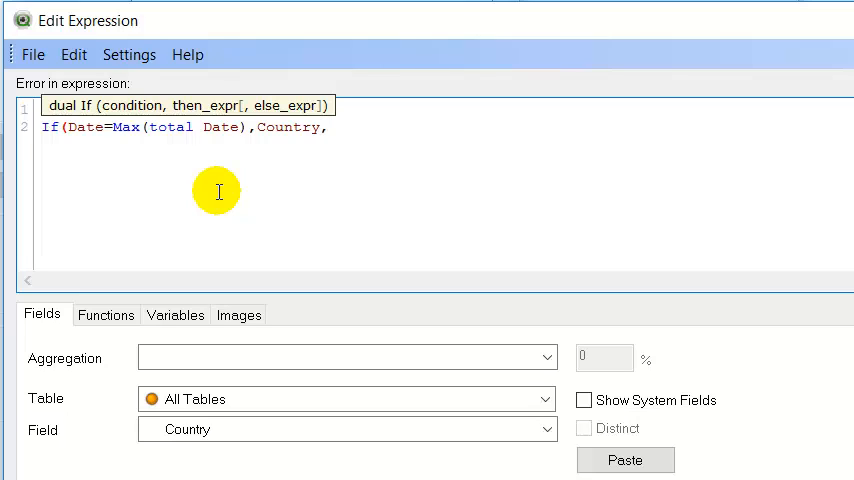
text(''))
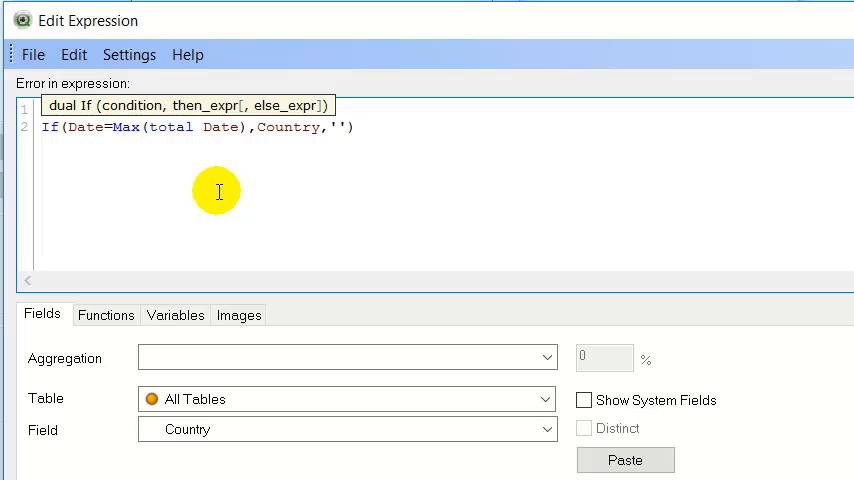
text(Dual()
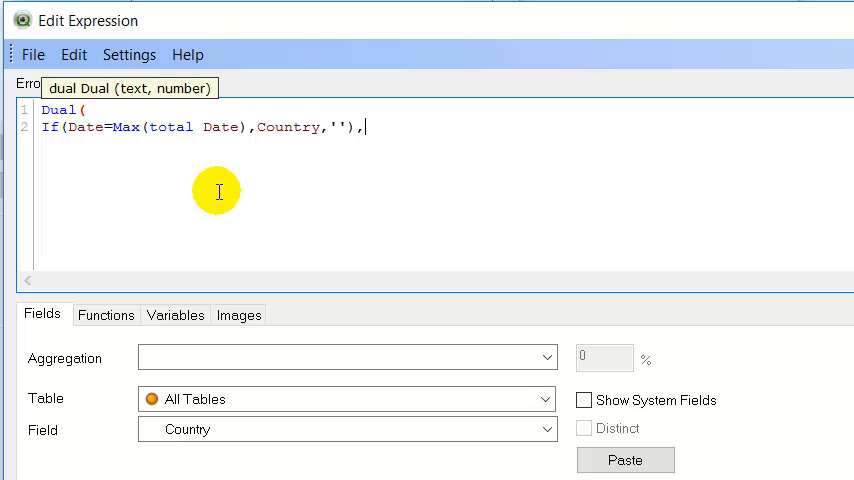
text(Sum(Sales)
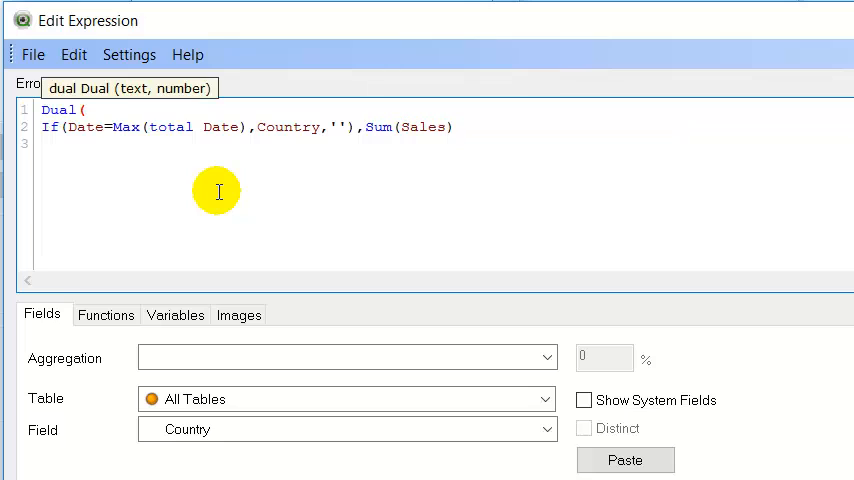
text())
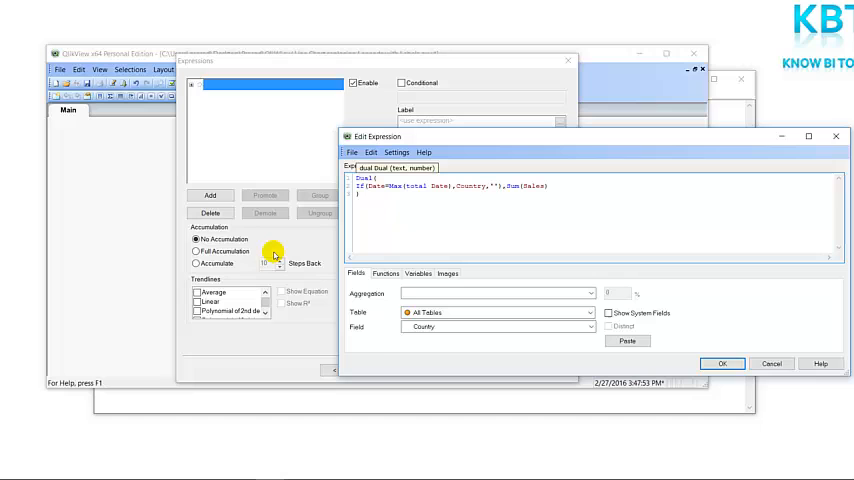
Confirm the expression, enable Values on Data Points, disable Show Legend, and finish the chart
click(722, 363)
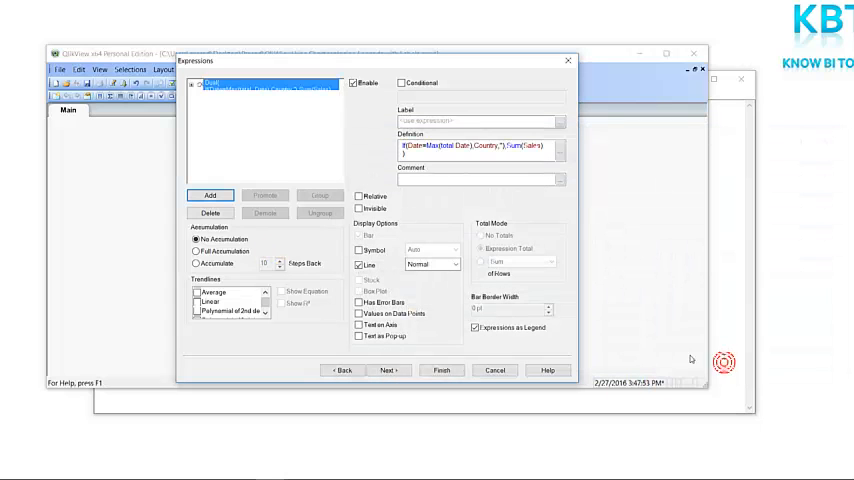
mouse_move(690, 356)
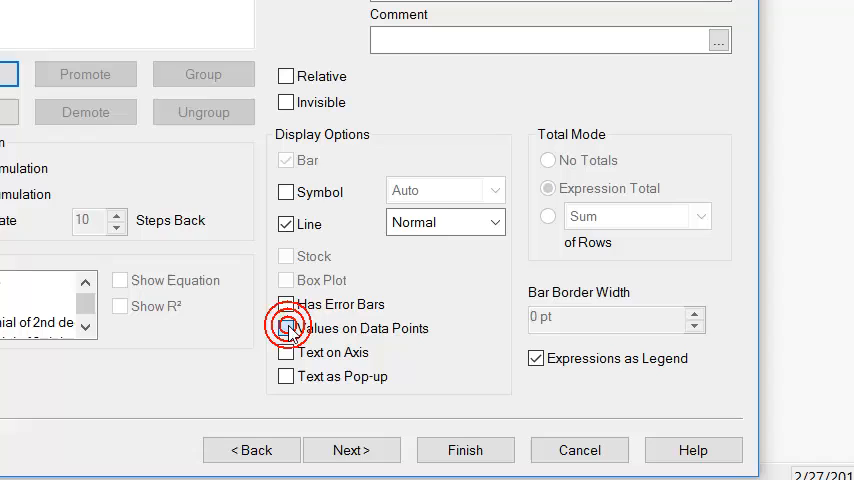
click(286, 328)
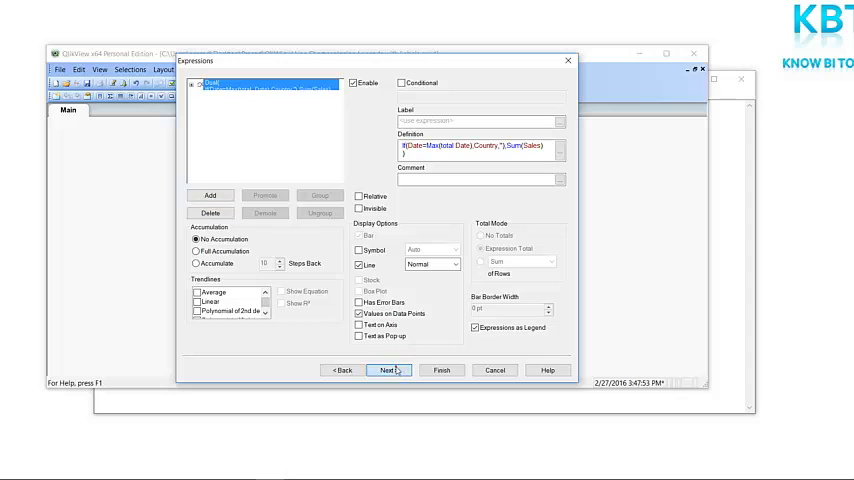
click(386, 370)
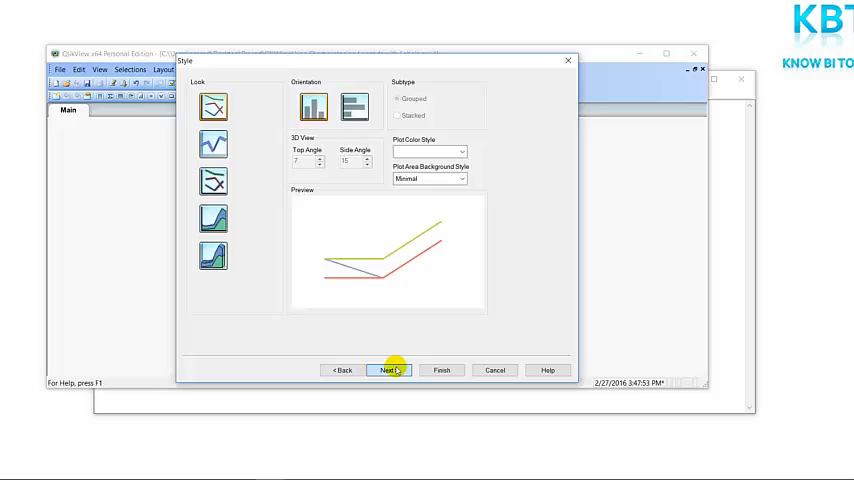
click(387, 370)
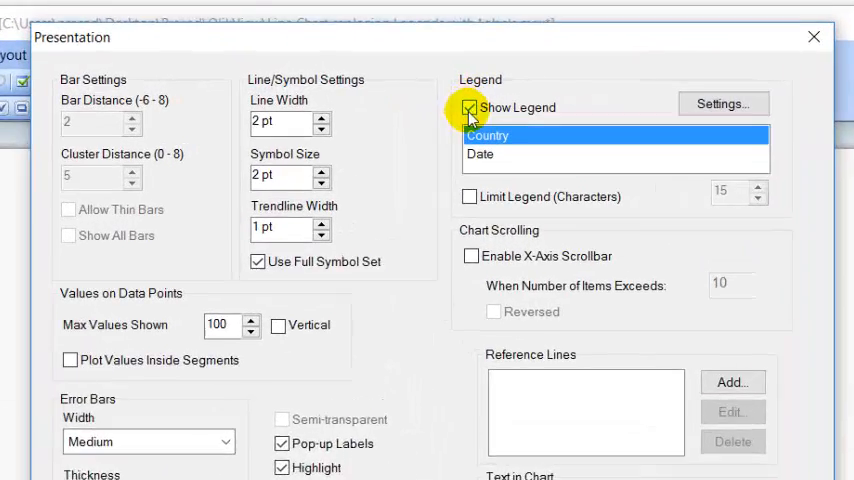
click(470, 107)
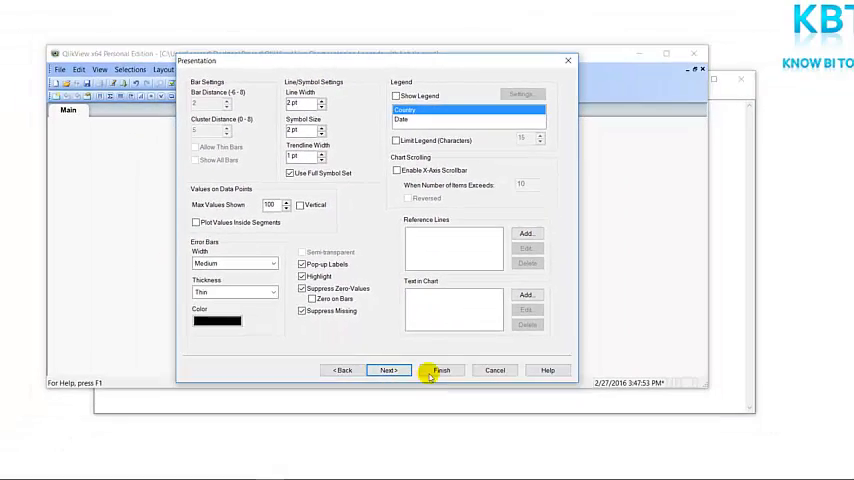
click(441, 370)
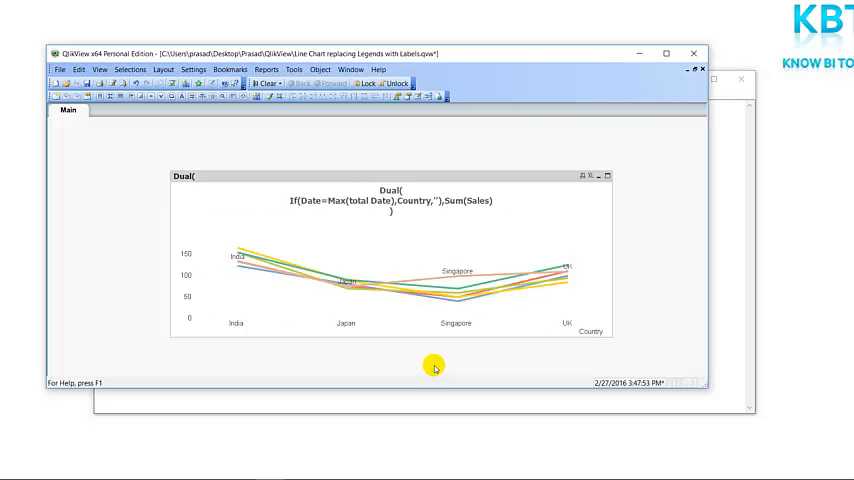
mouse_move(371, 226)
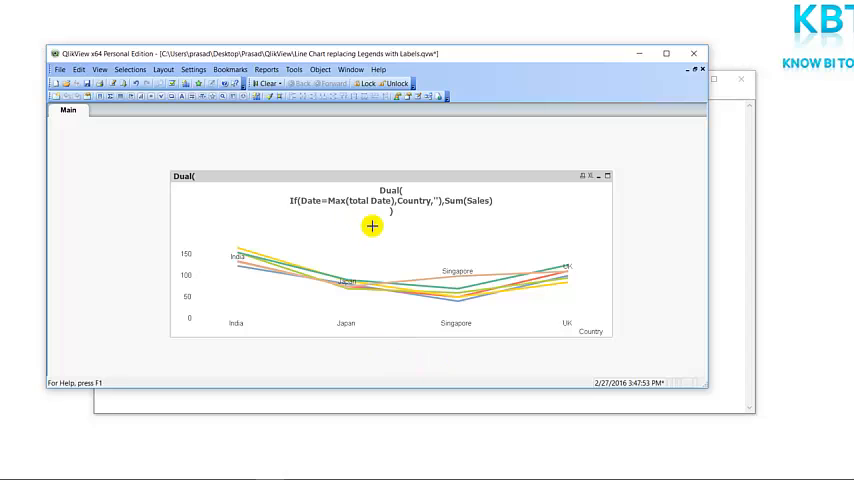
Reorder the dimensions so Date comes before Country, putting Date on the x-axis
right_click(371, 226)
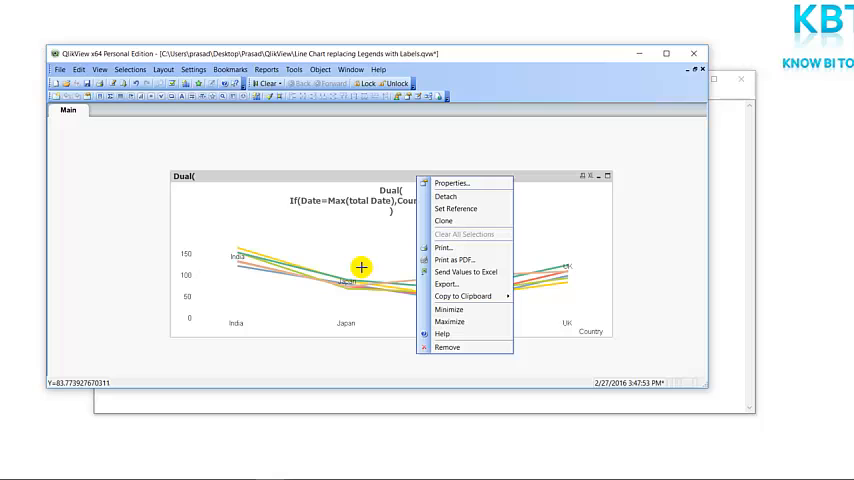
mouse_move(452, 182)
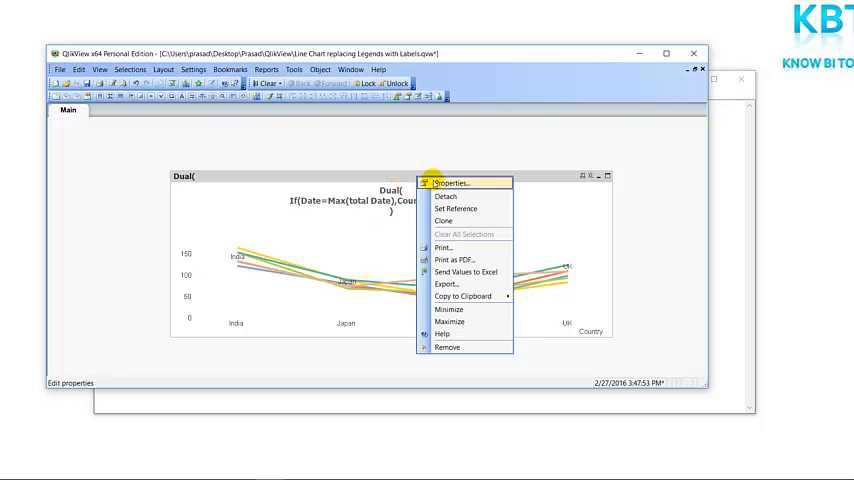
click(451, 183)
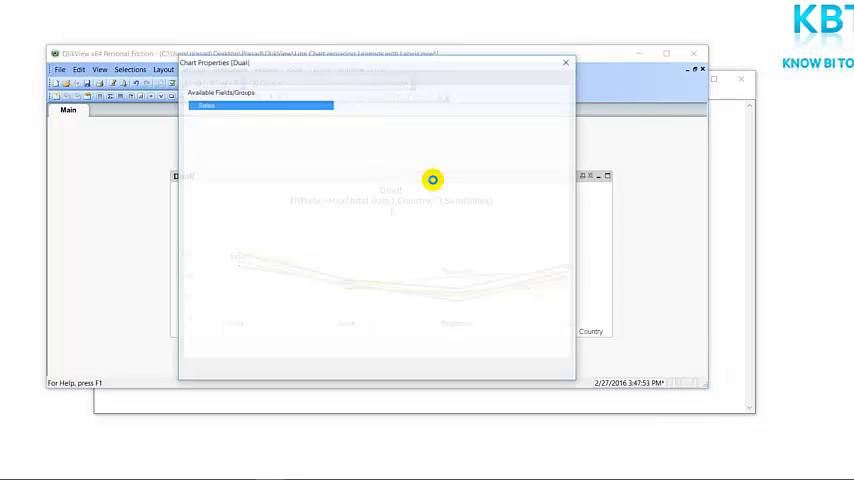
click(229, 79)
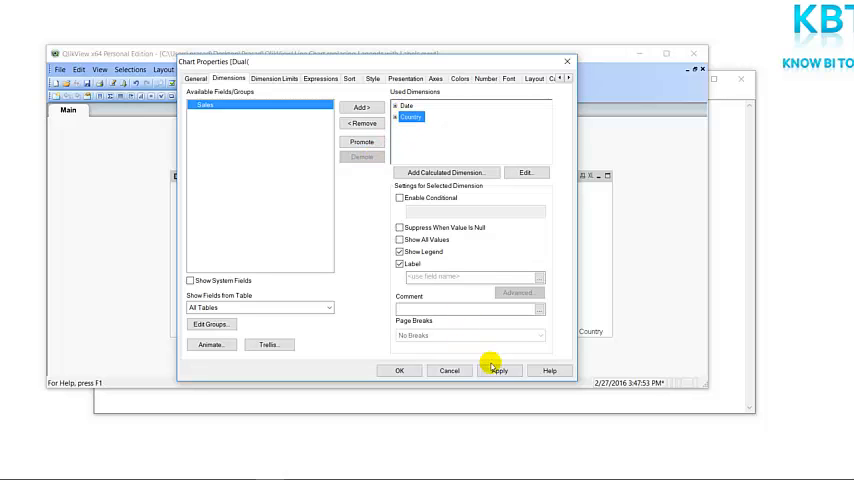
click(499, 370)
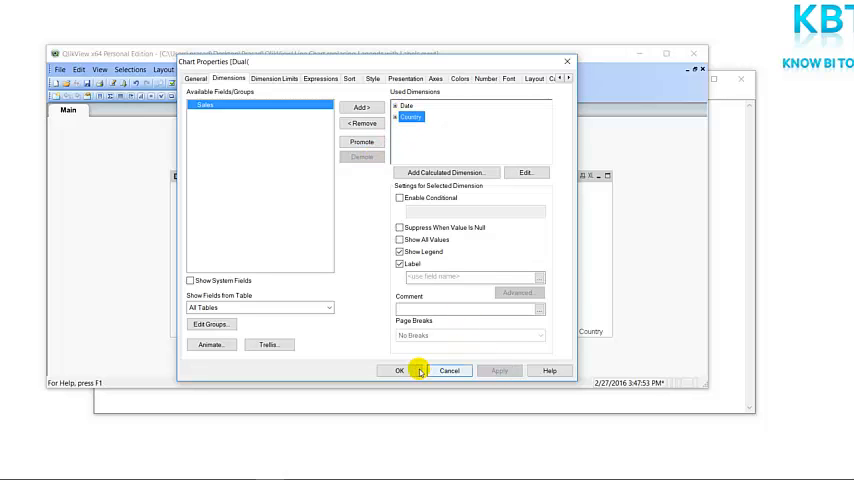
click(398, 371)
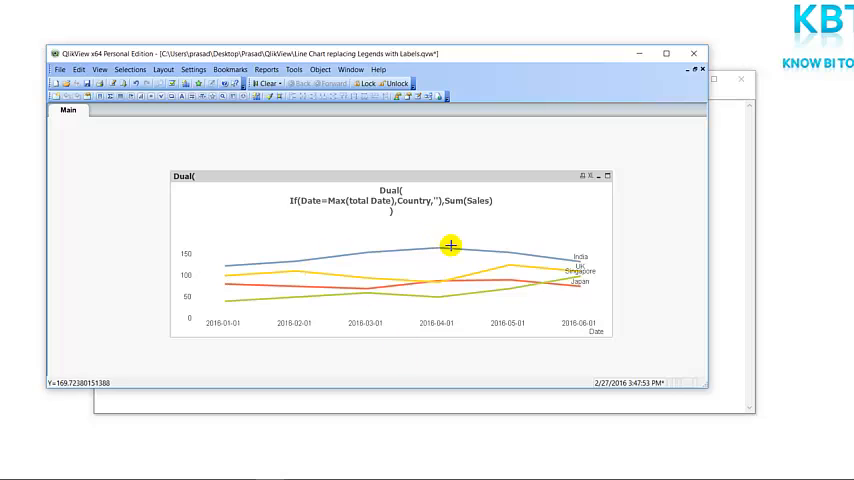
mouse_move(590, 251)
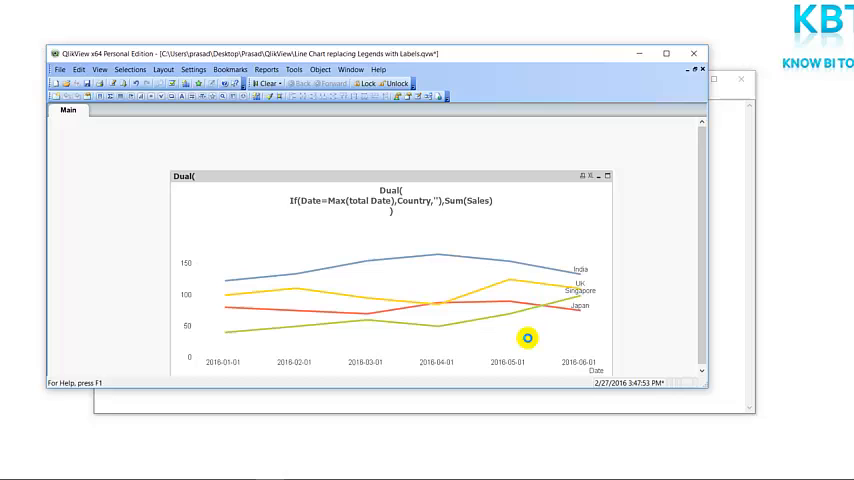
mouse_move(551, 298)
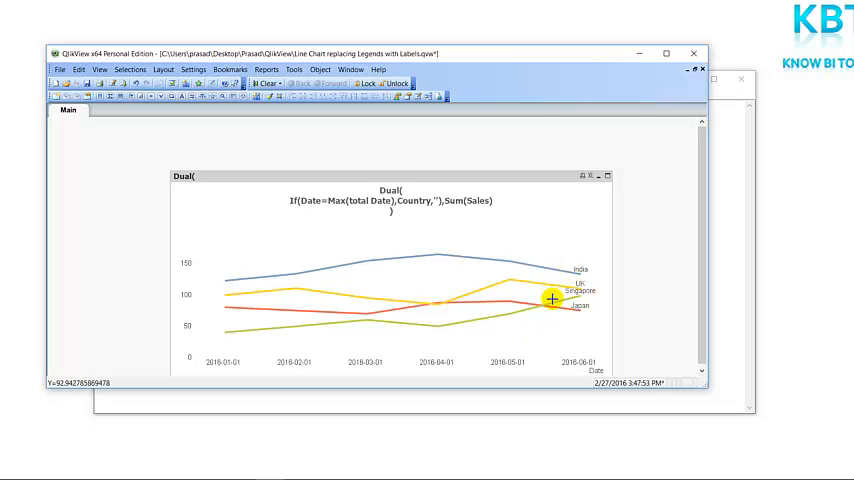
mouse_move(380, 192)
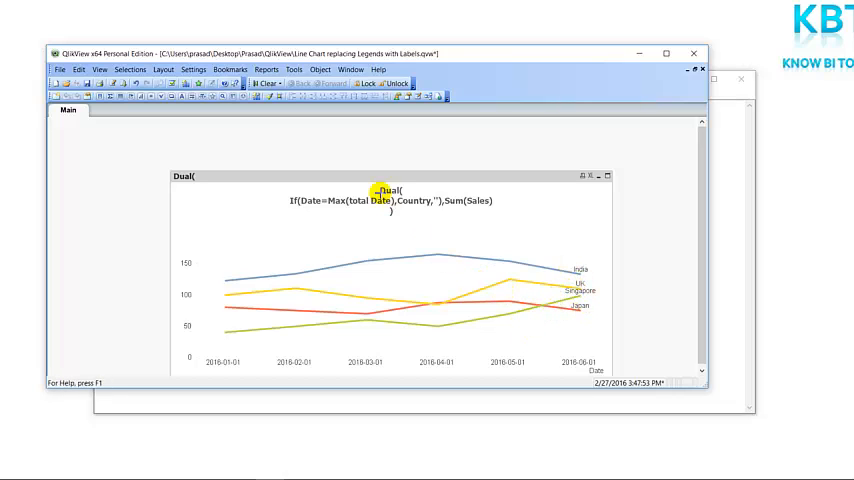
Clear the expression's Label so the Dual formula no longer appears as the title
right_click(380, 190)
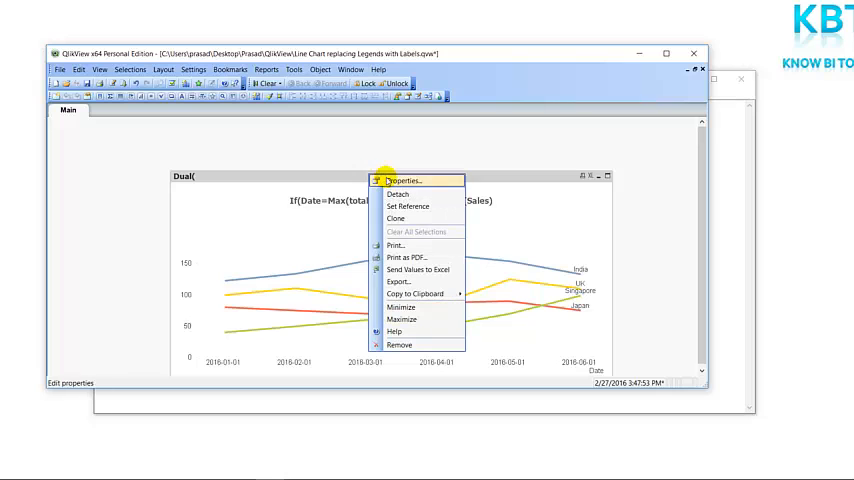
click(400, 180)
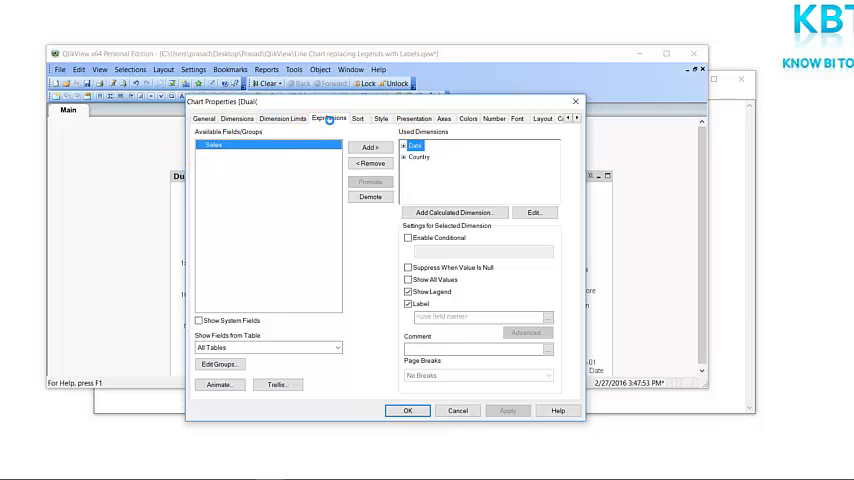
click(330, 118)
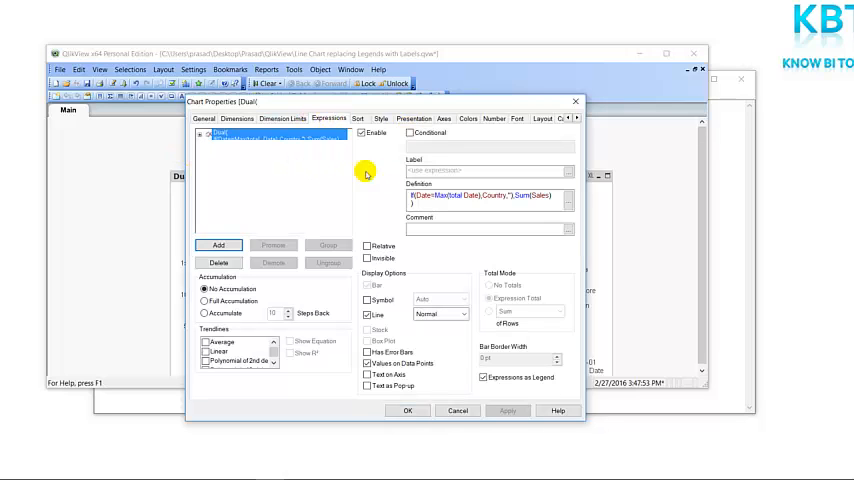
click(490, 170)
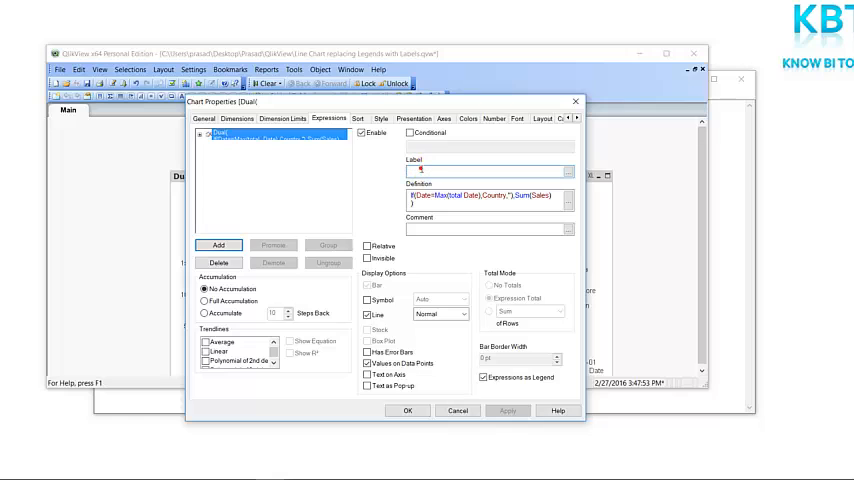
click(507, 410)
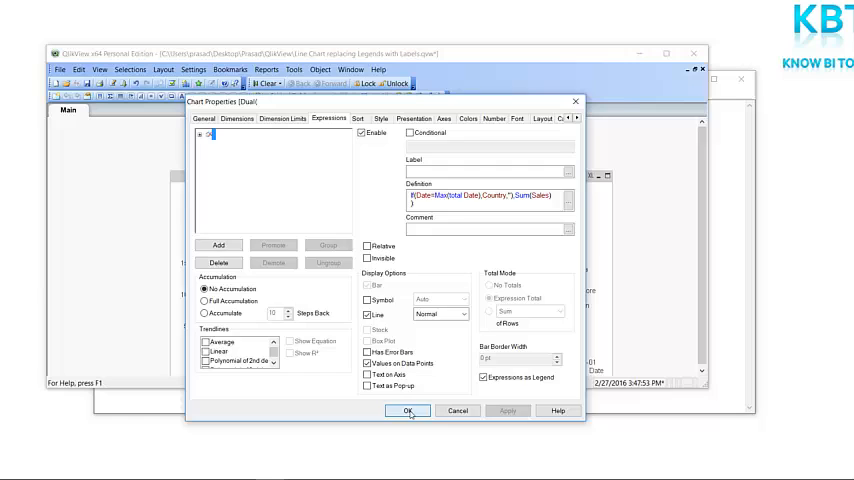
click(407, 411)
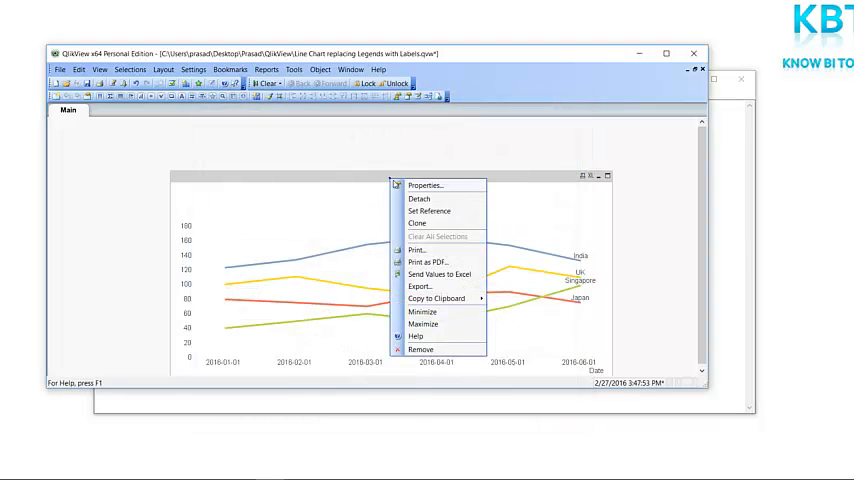
Set the chart's caption Title Text to 'Sales By Country'
click(424, 185)
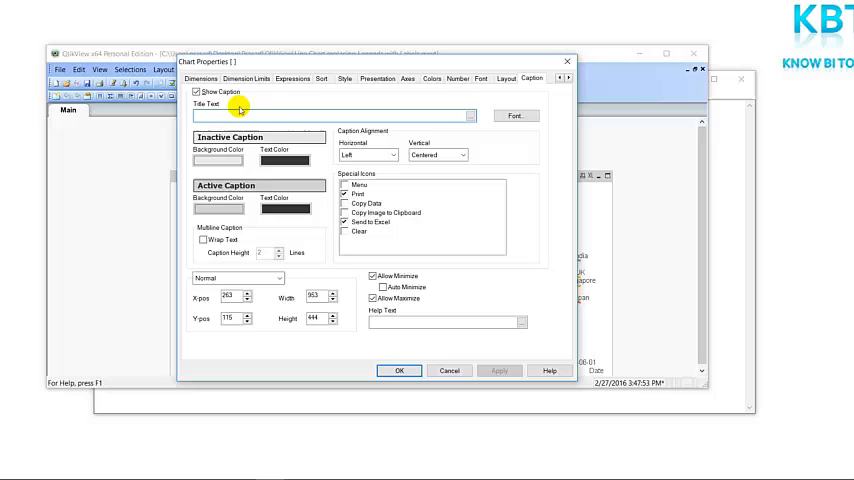
text(Sales By Country)
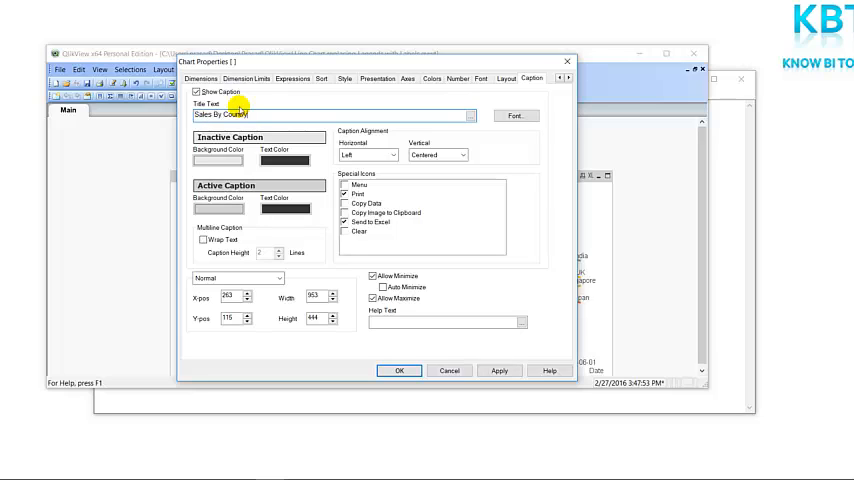
click(399, 371)
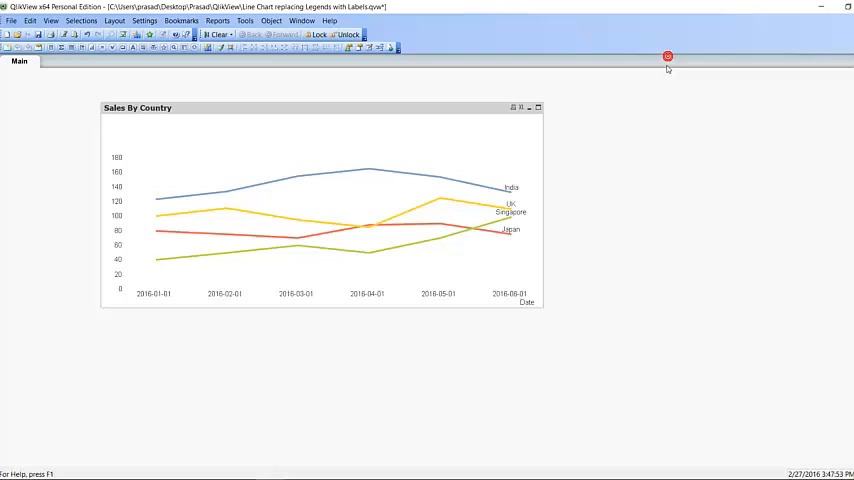
mouse_move(505, 326)
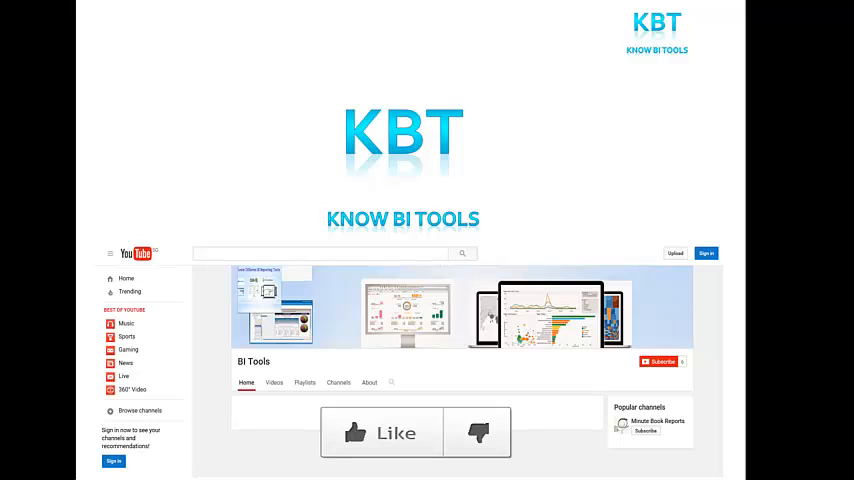
click(369, 415)
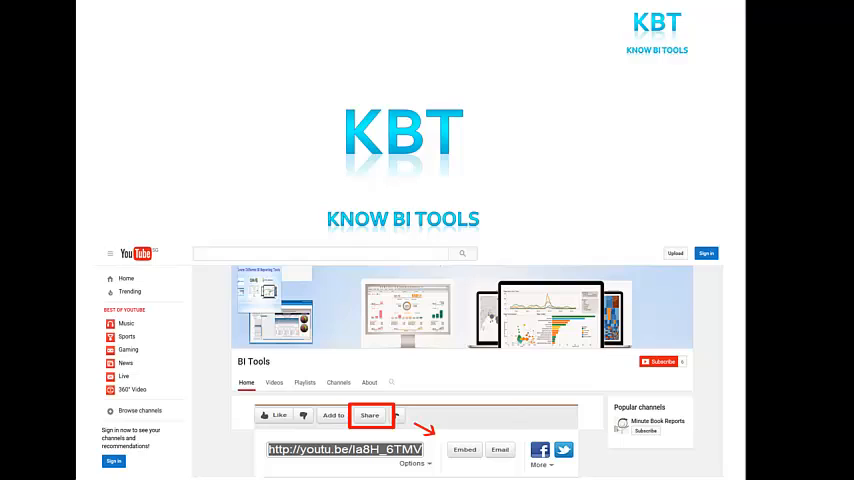